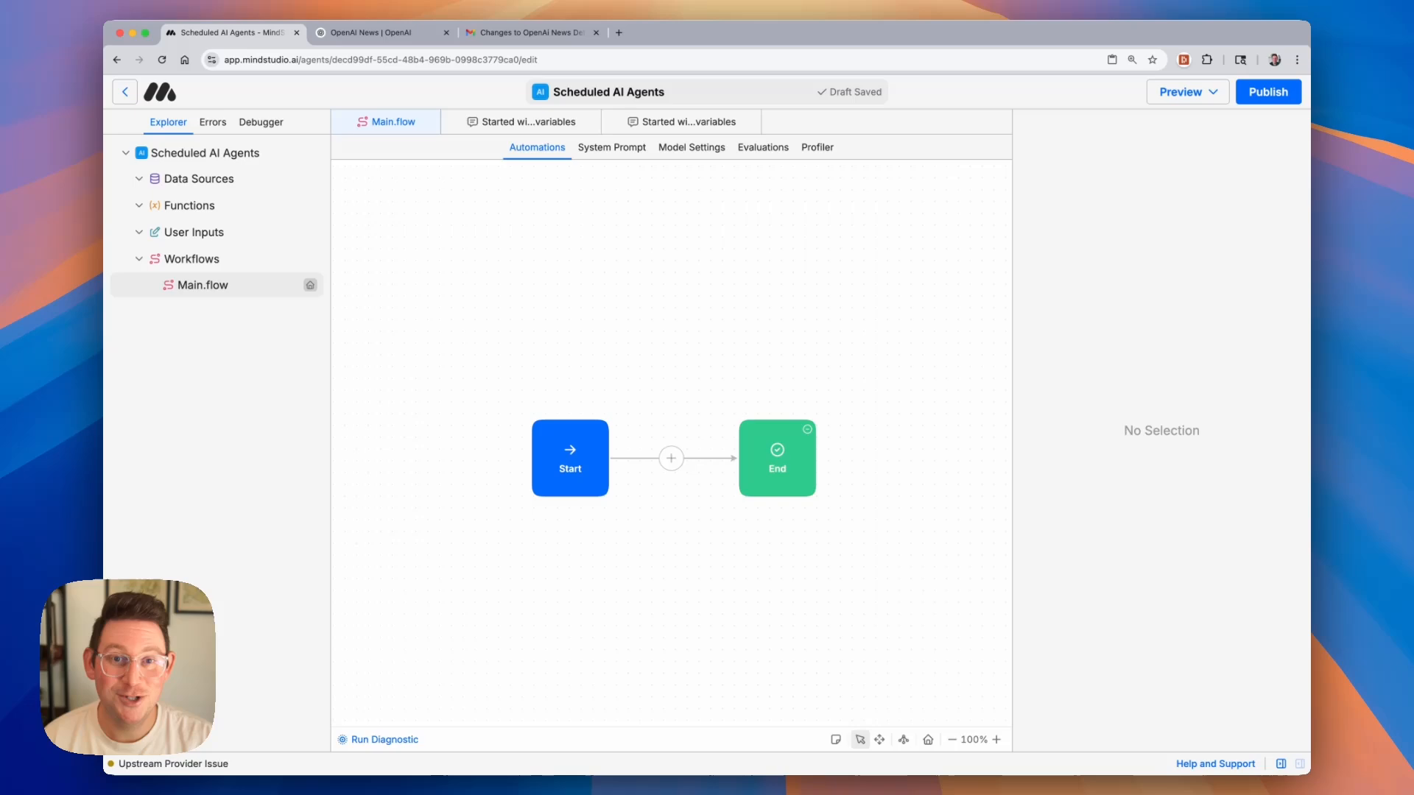
pyautogui.moveTo(624, 379)
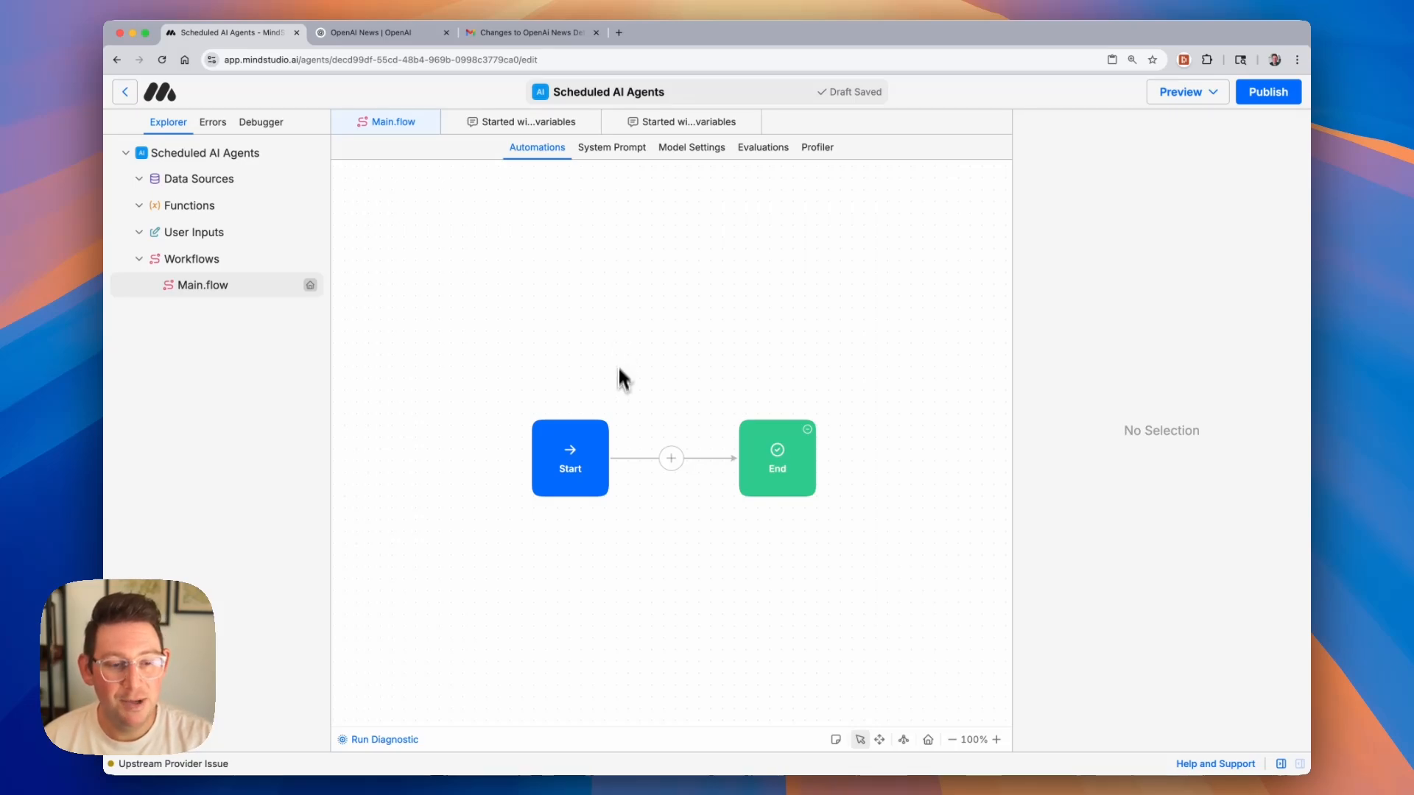
# - Insert a Track Website Changes block between Start and End from the block catalogue
pyautogui.click(776, 456)
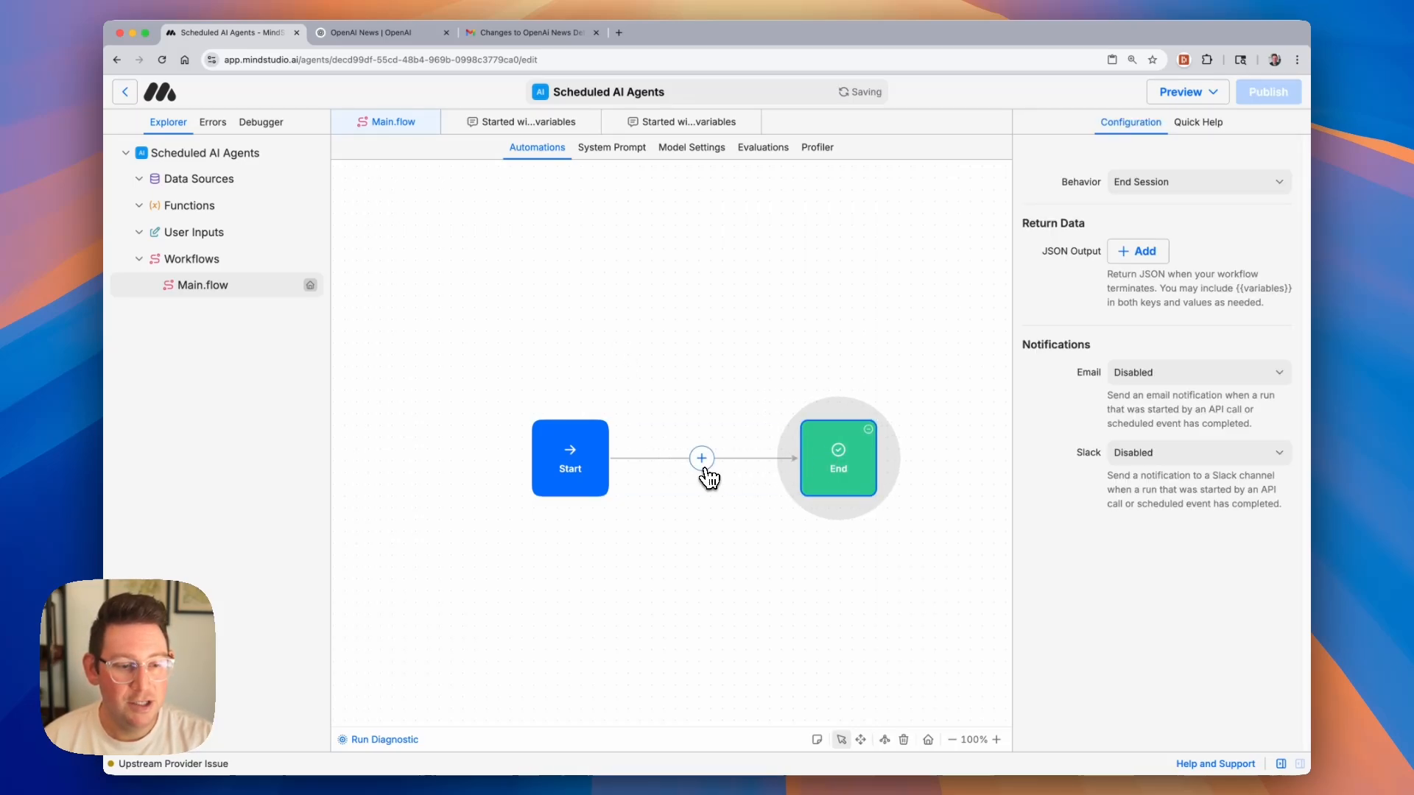
pyautogui.click(701, 458)
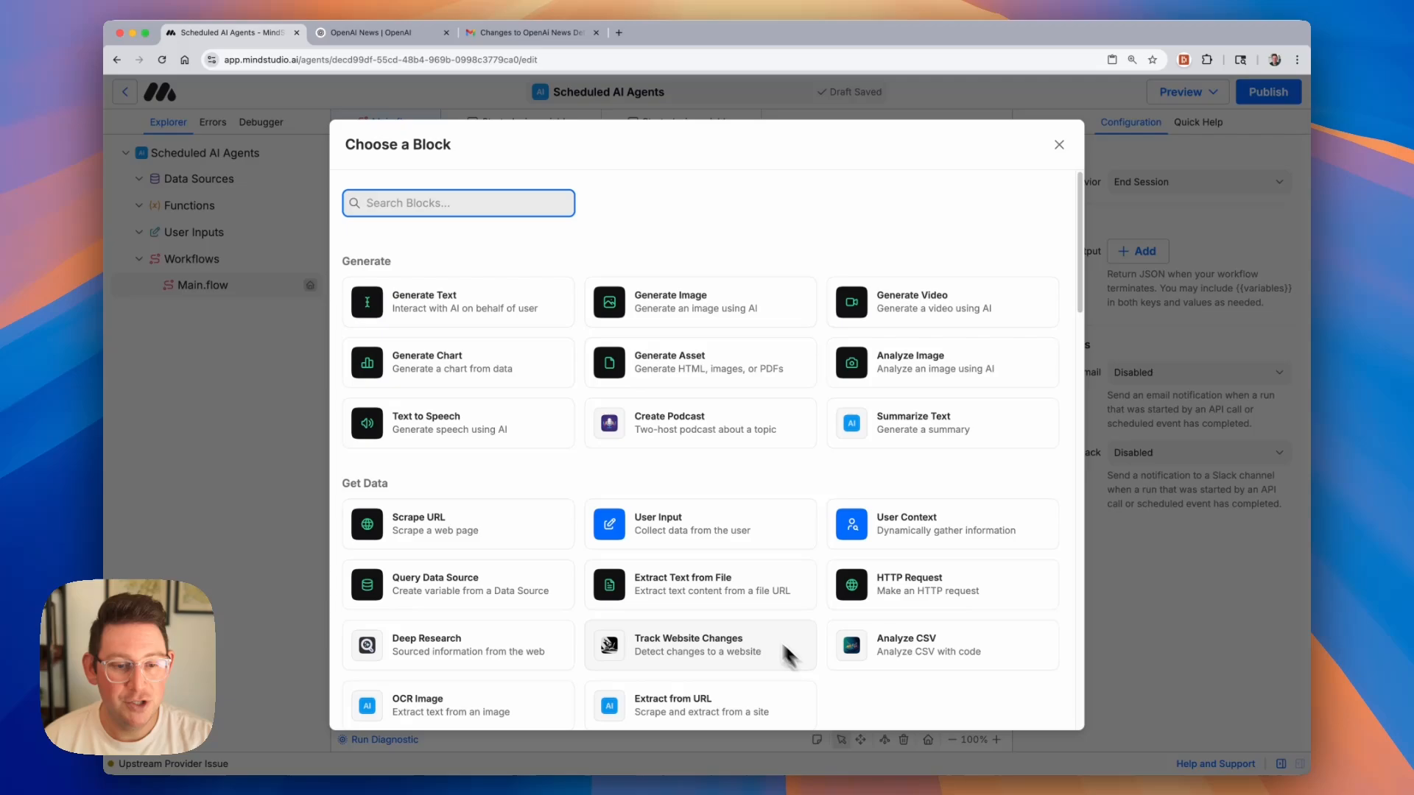
pyautogui.scroll(-3)
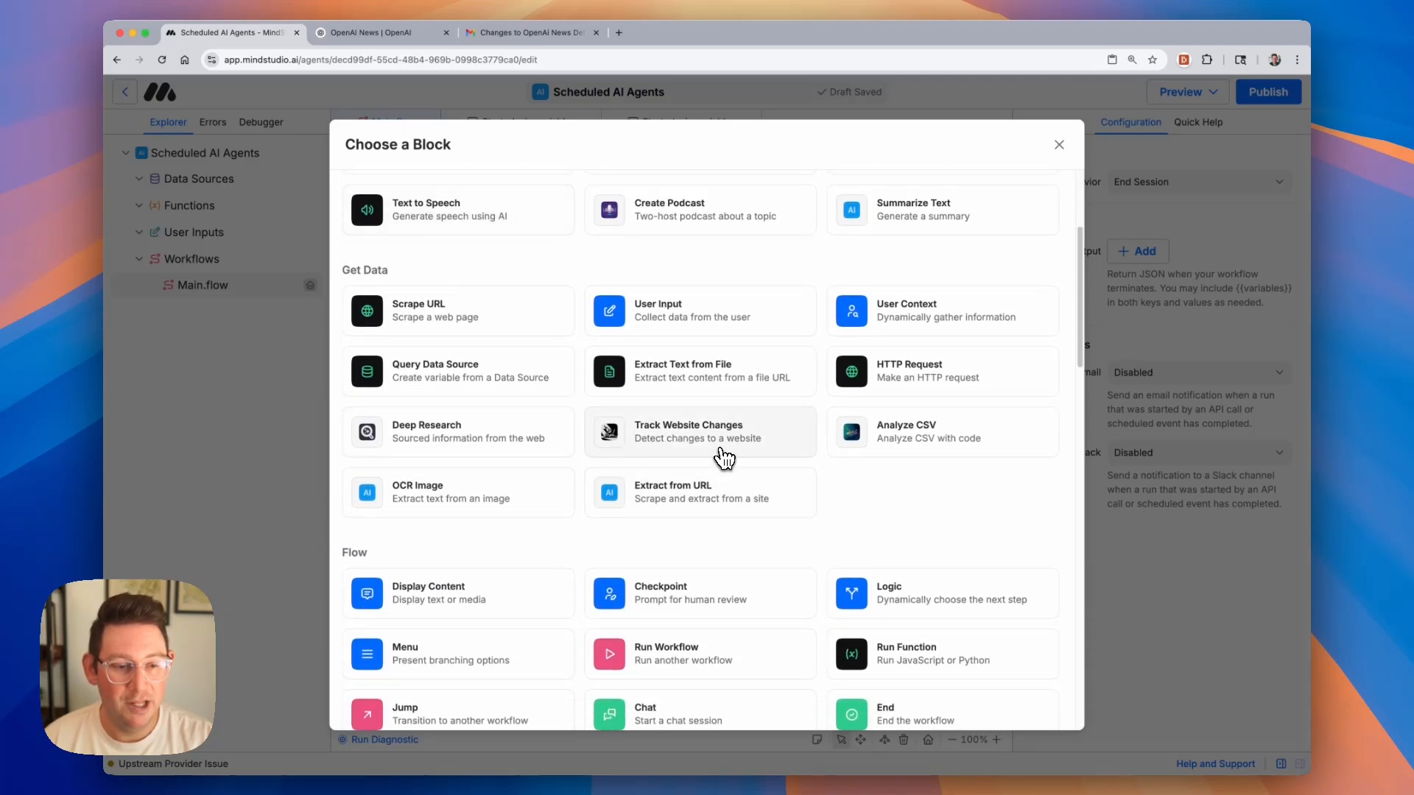
pyautogui.click(699, 432)
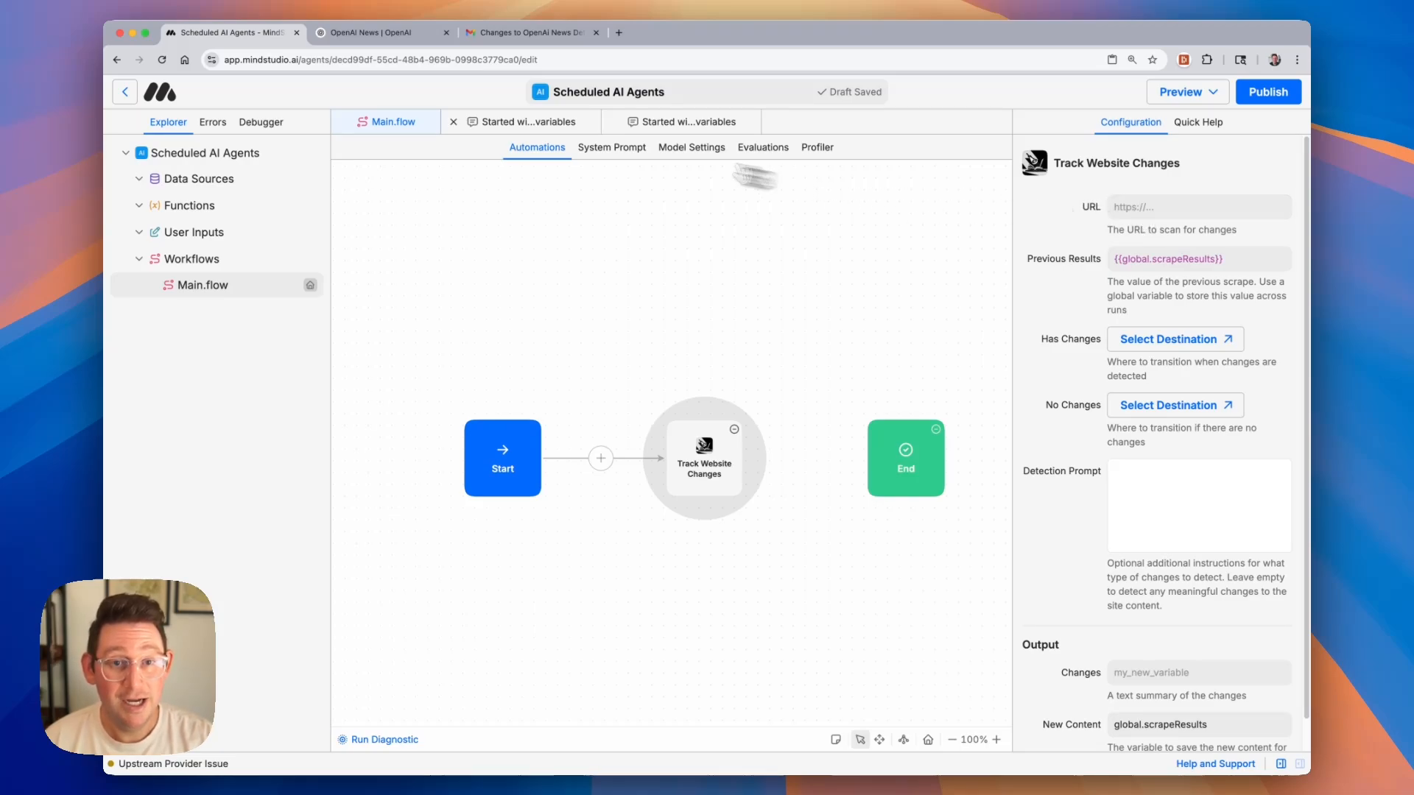
pyautogui.click(378, 33)
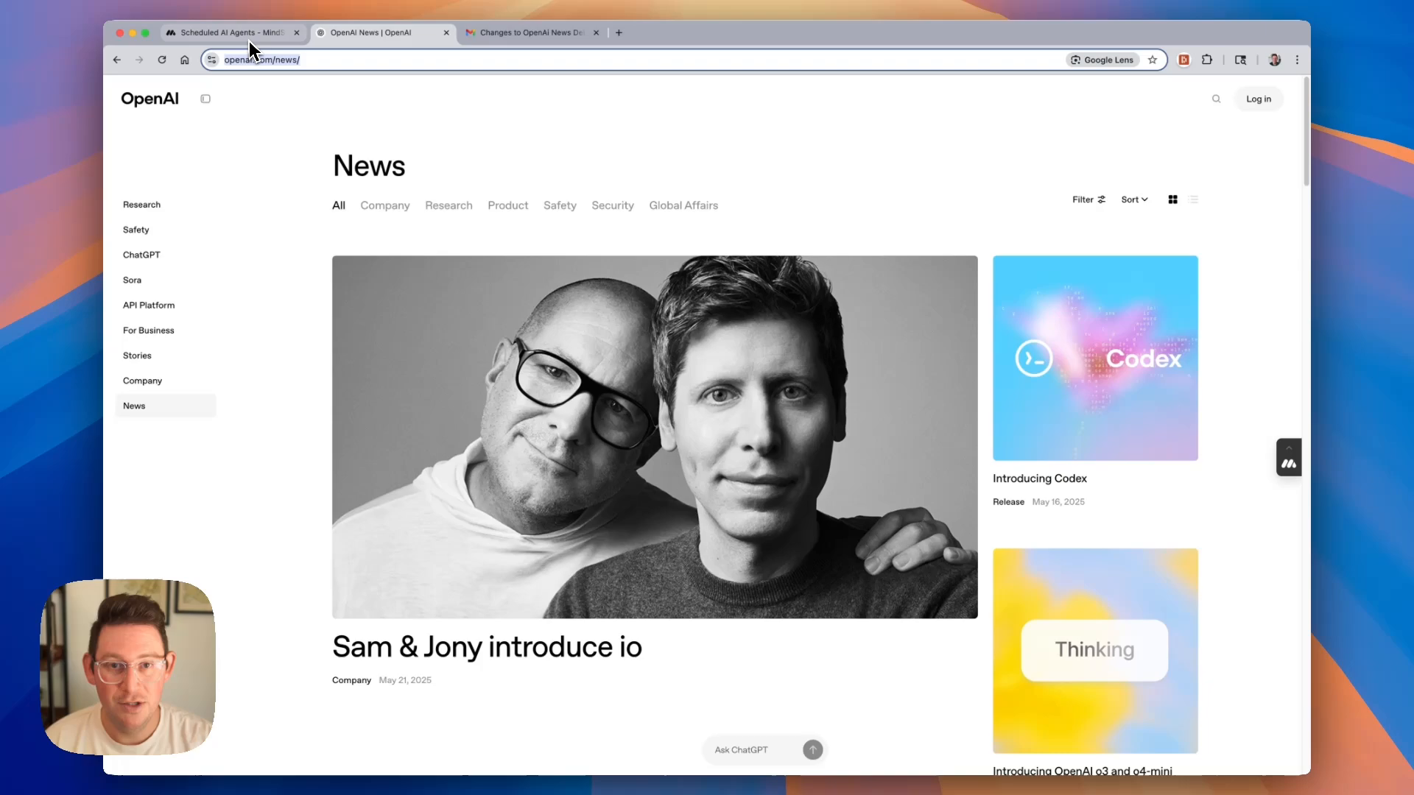
pyautogui.click(230, 33)
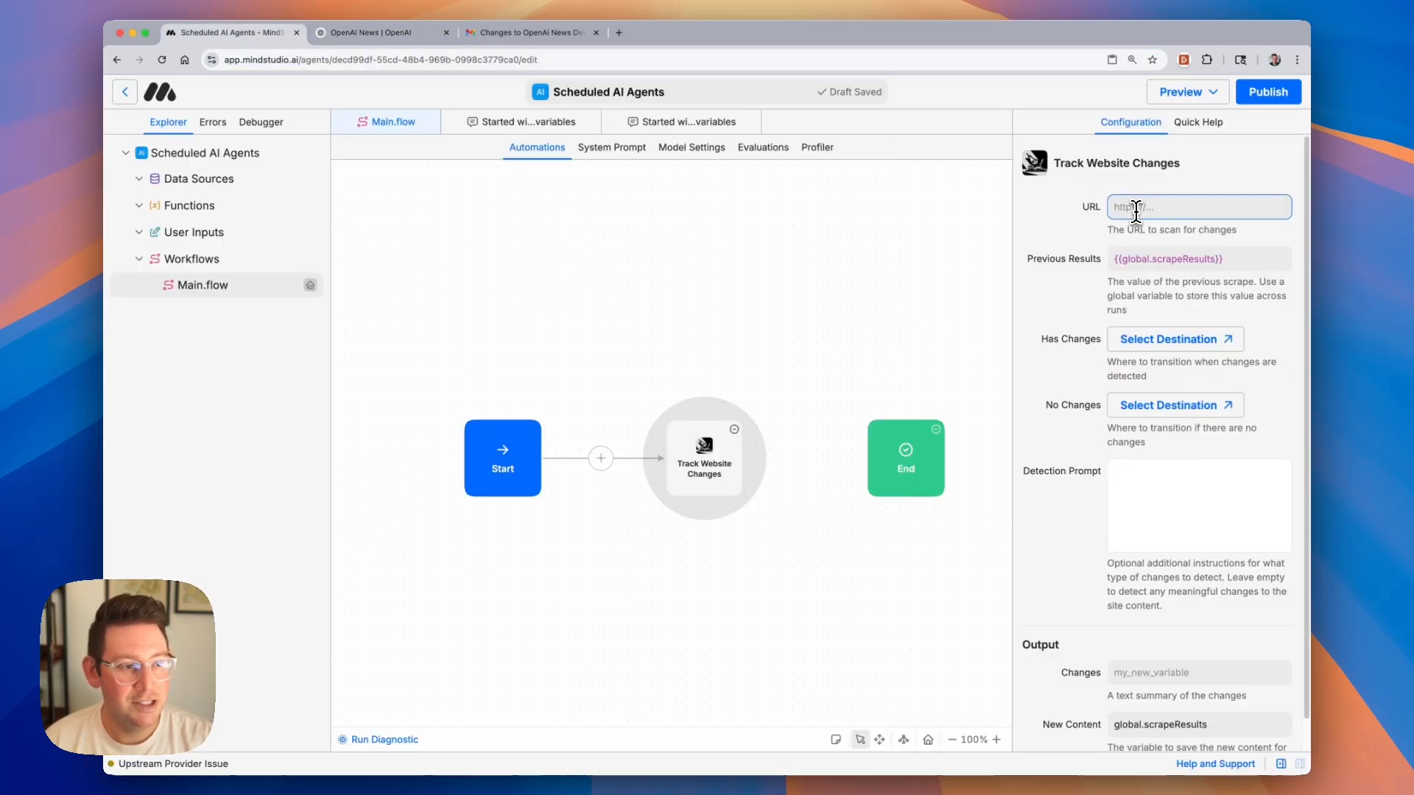
pyautogui.write('https://openai.com/news/')
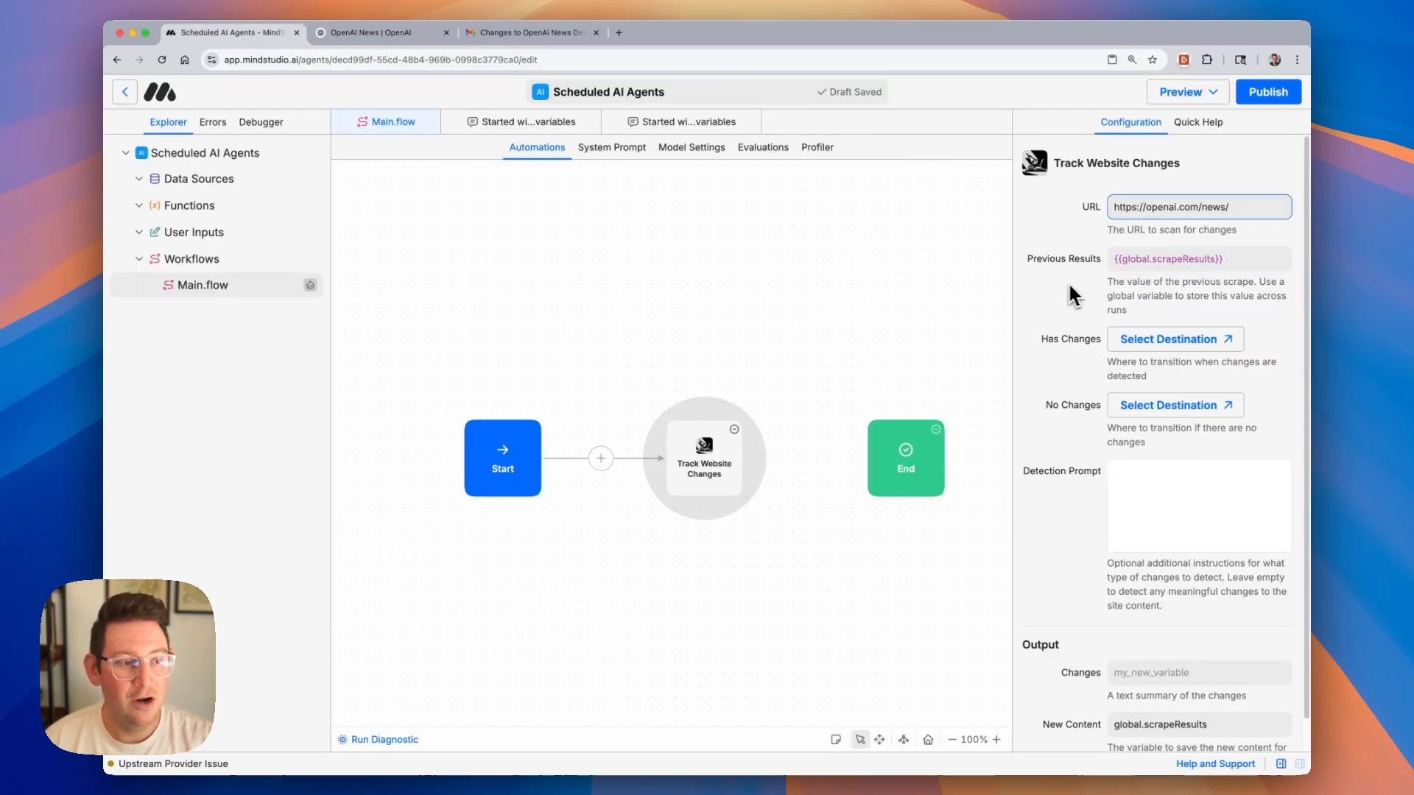
pyautogui.moveTo(1235, 307)
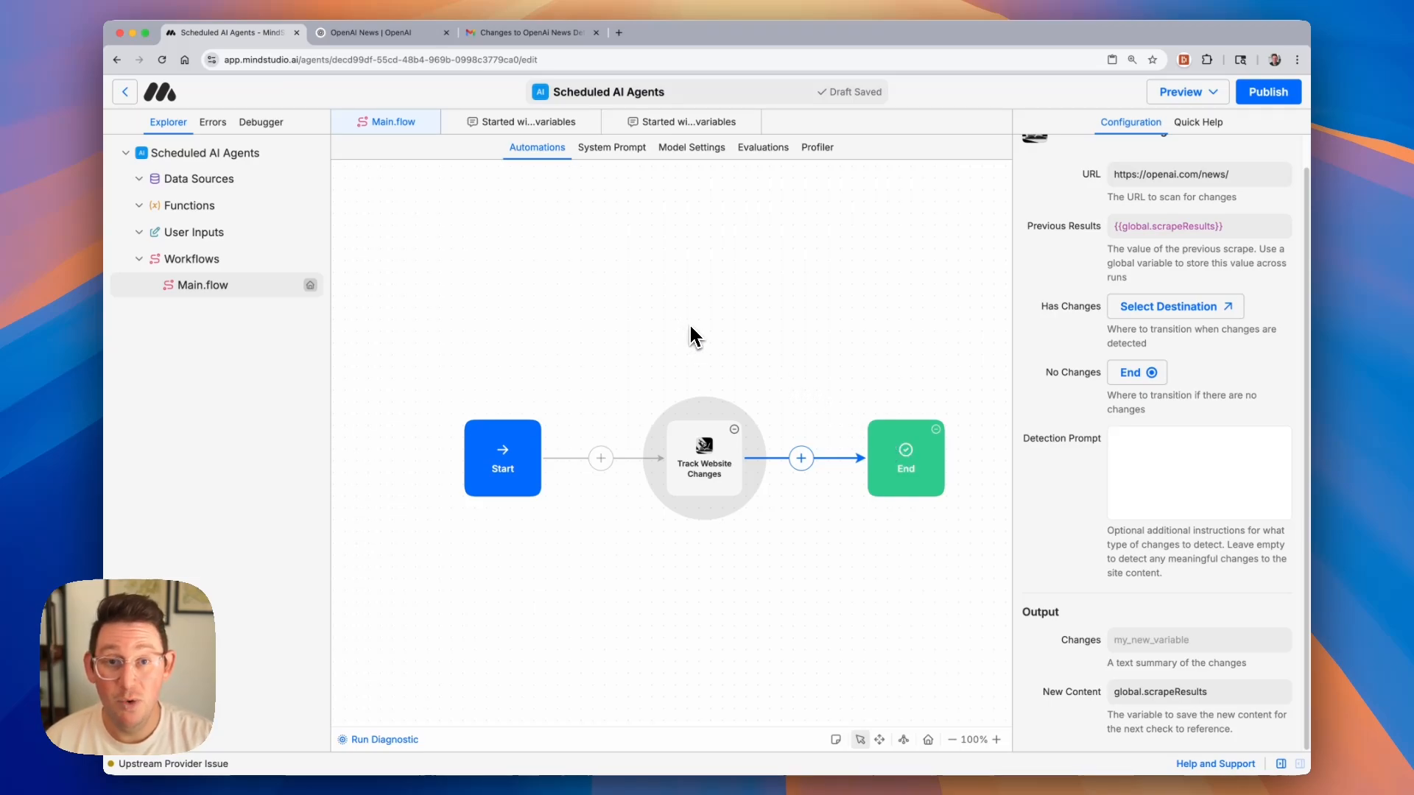
# - Add a Send Email block via the canvas menu and start its subject 'Changes Detected on OpenAI News'
pyautogui.rightClick(693, 322)
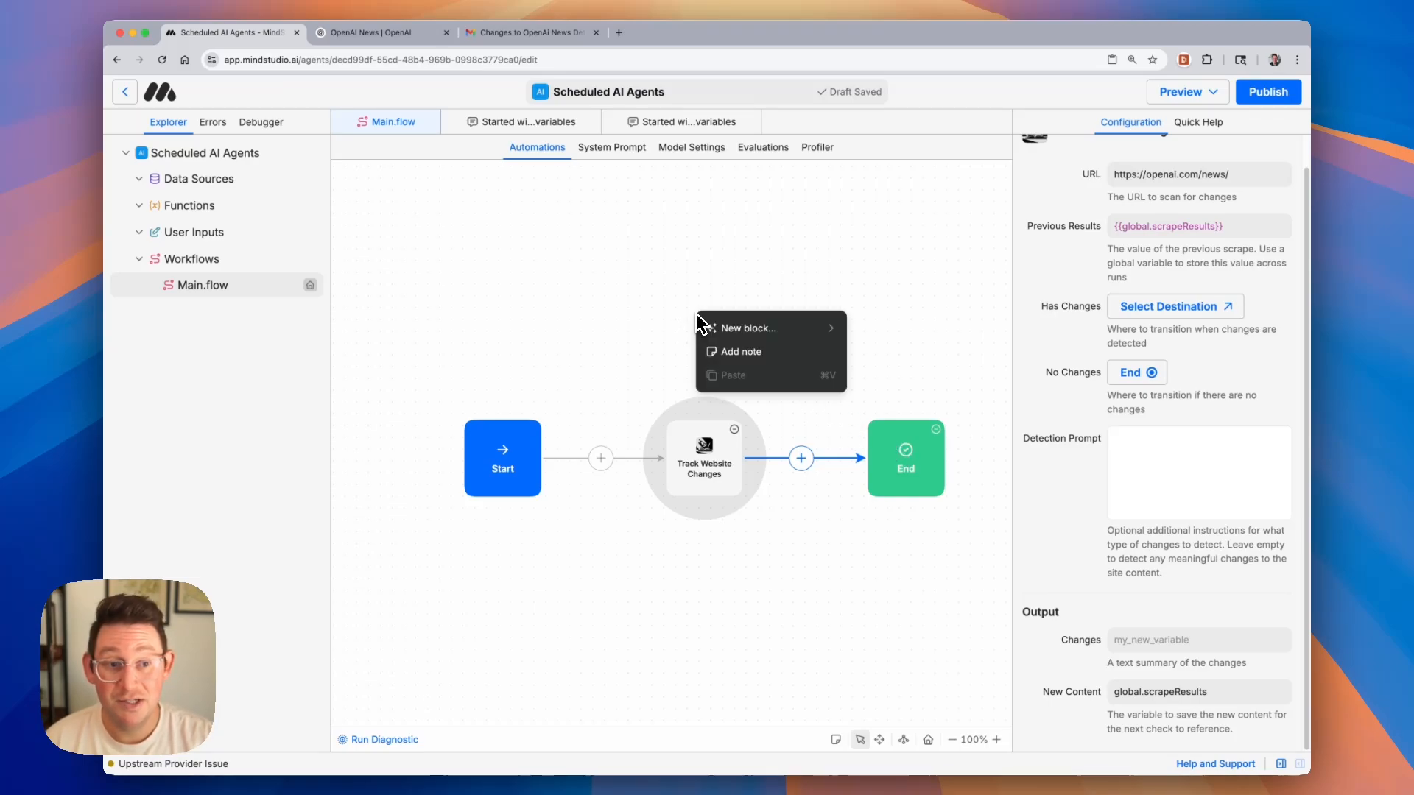
pyautogui.click(747, 327)
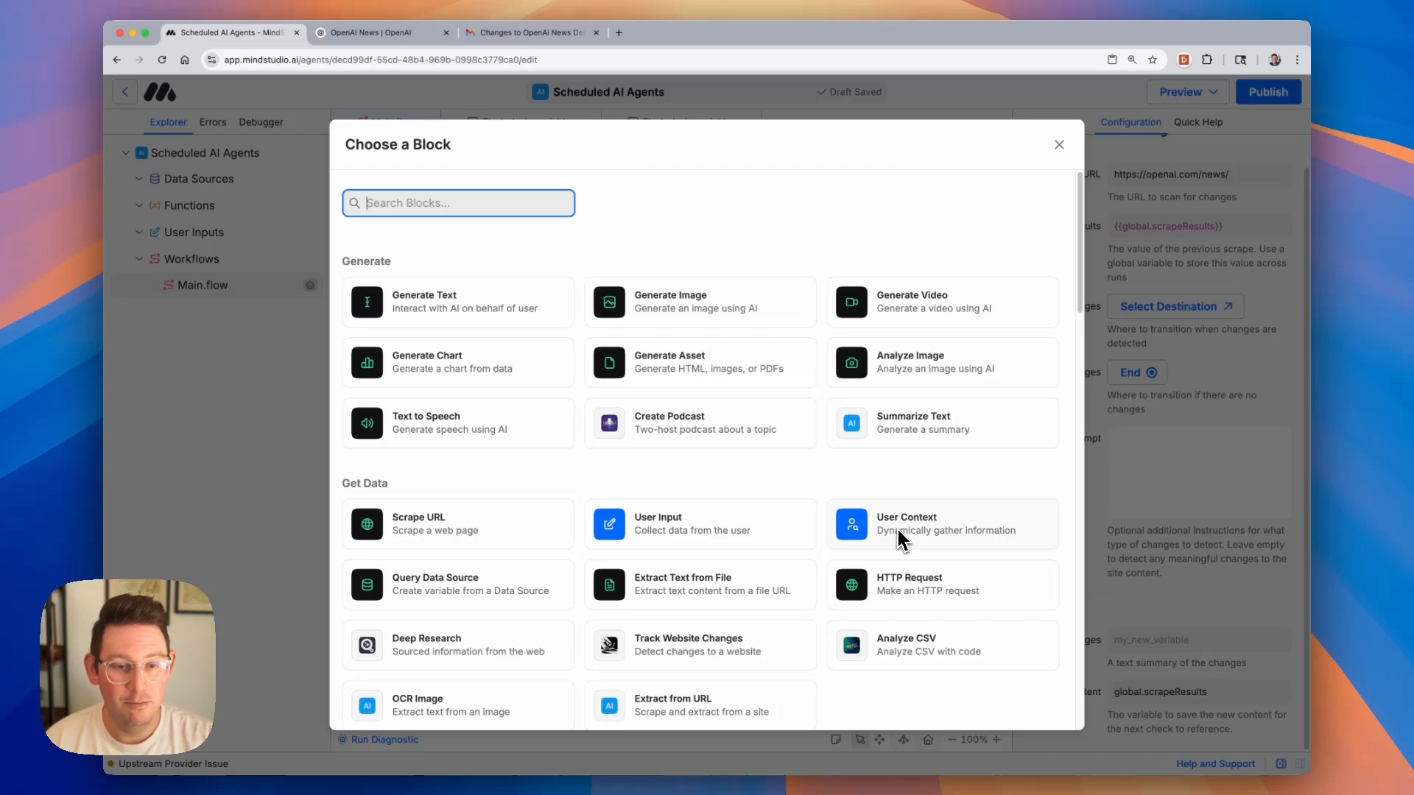
pyautogui.scroll(-3)
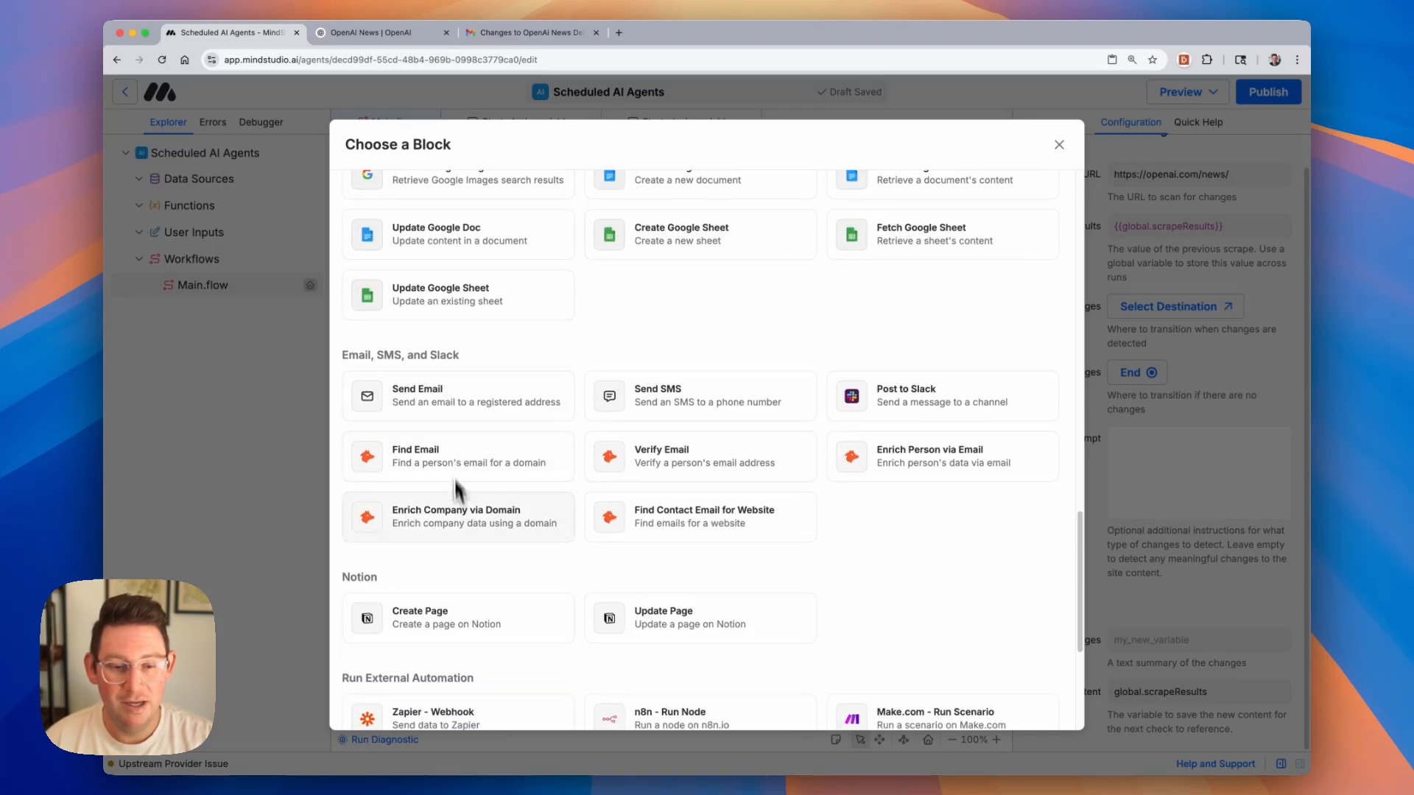
pyautogui.click(456, 394)
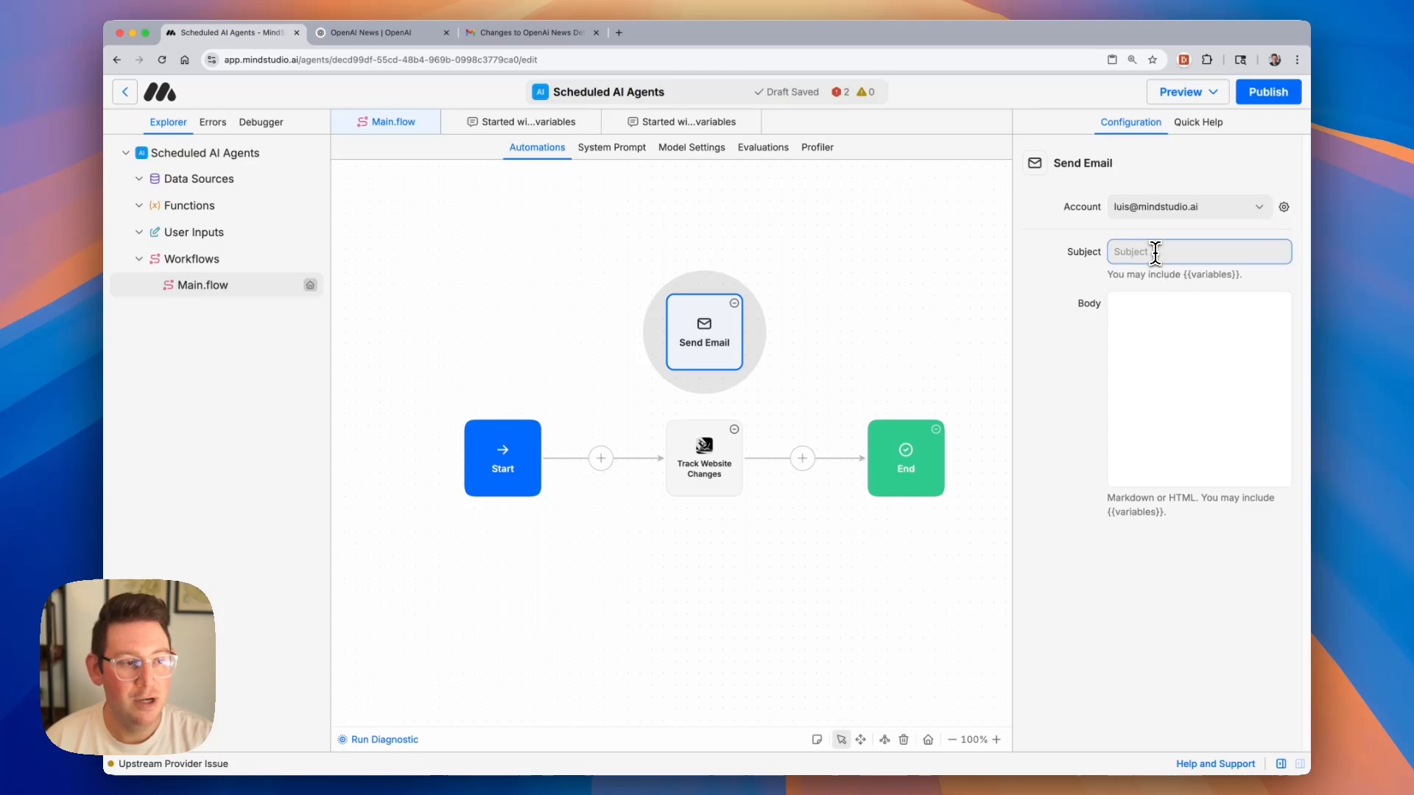
pyautogui.write('Changes Detected on OpenAi News')
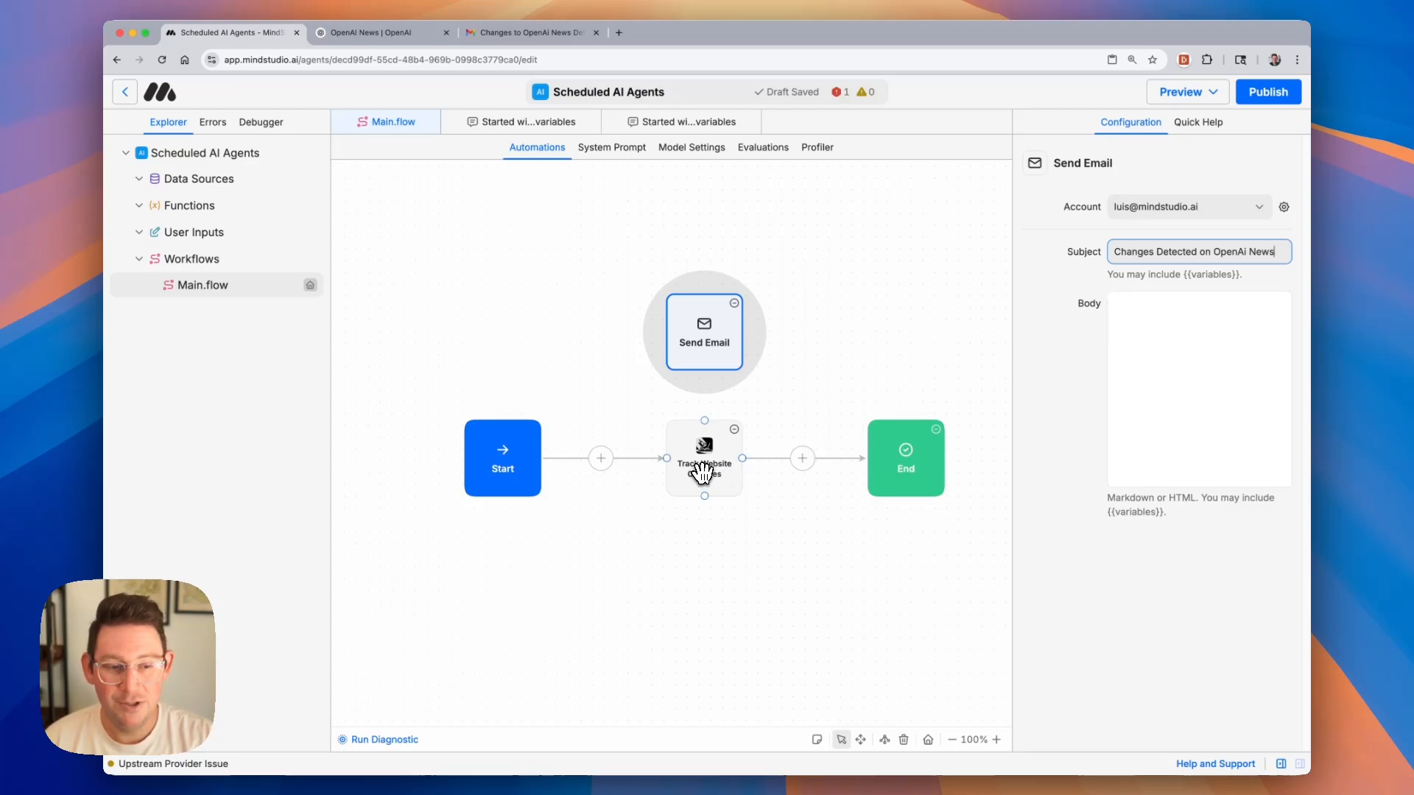
# - Write the tracker's detection prompt asking for new news stories and name the output 'changes'
pyautogui.click(704, 456)
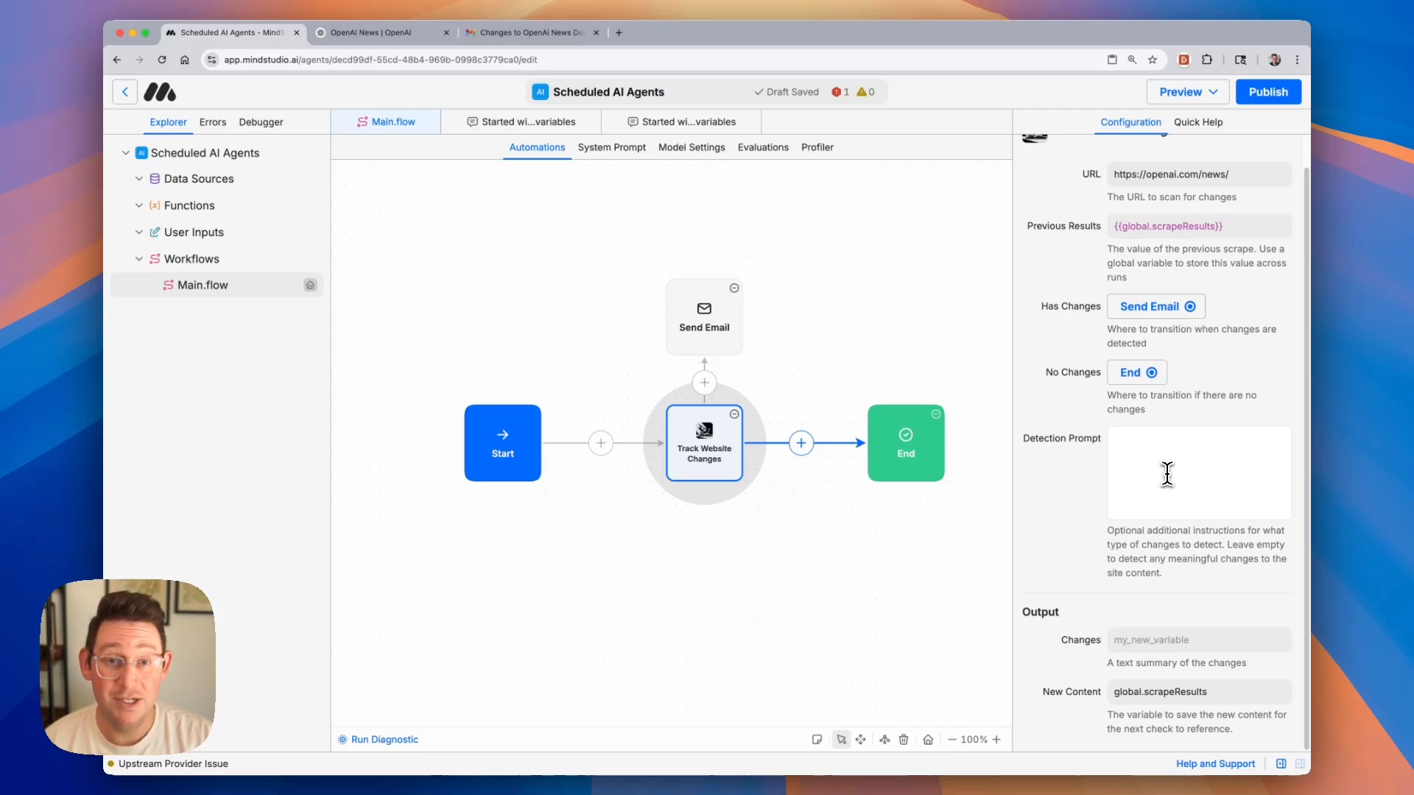
pyautogui.click(1199, 472)
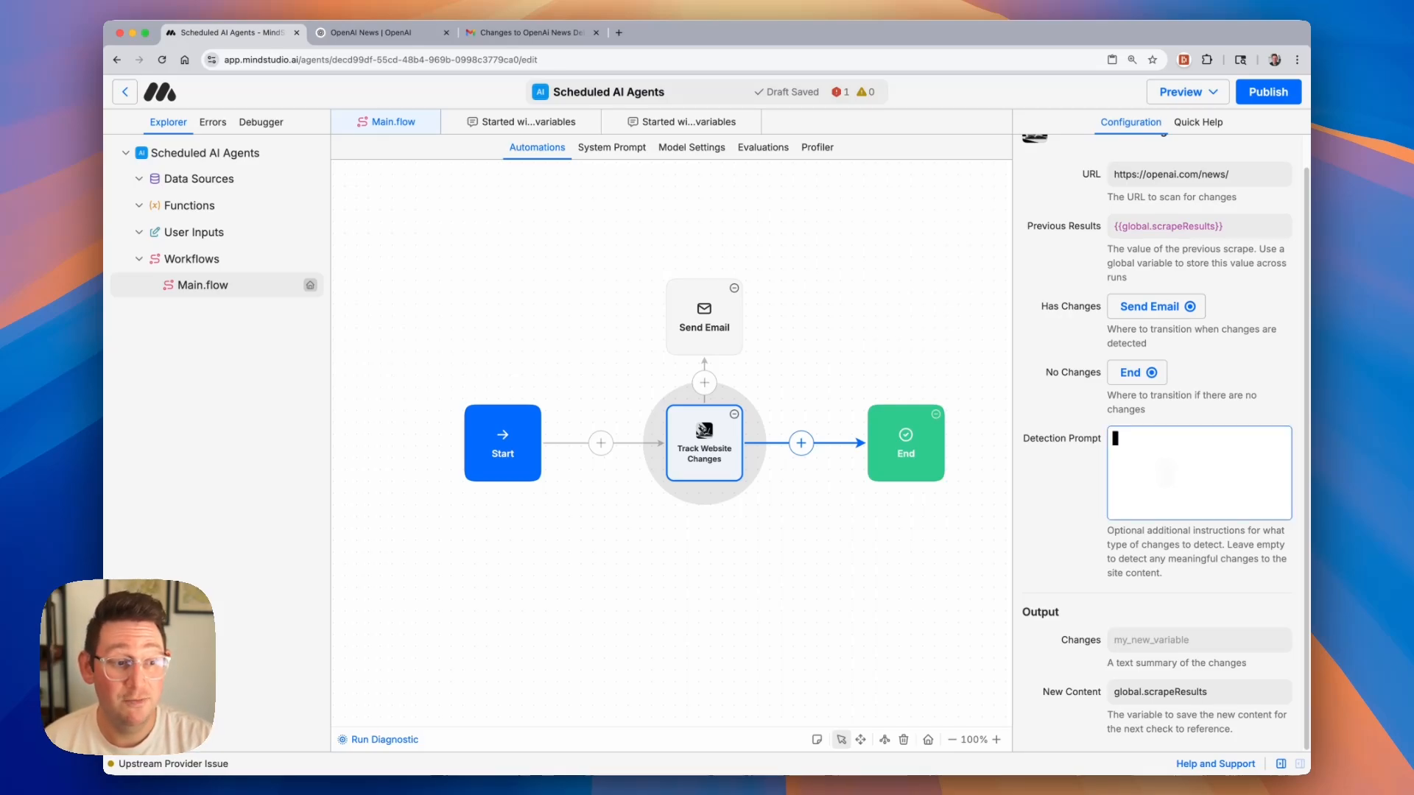
pyautogui.write('Any changes to the main content')
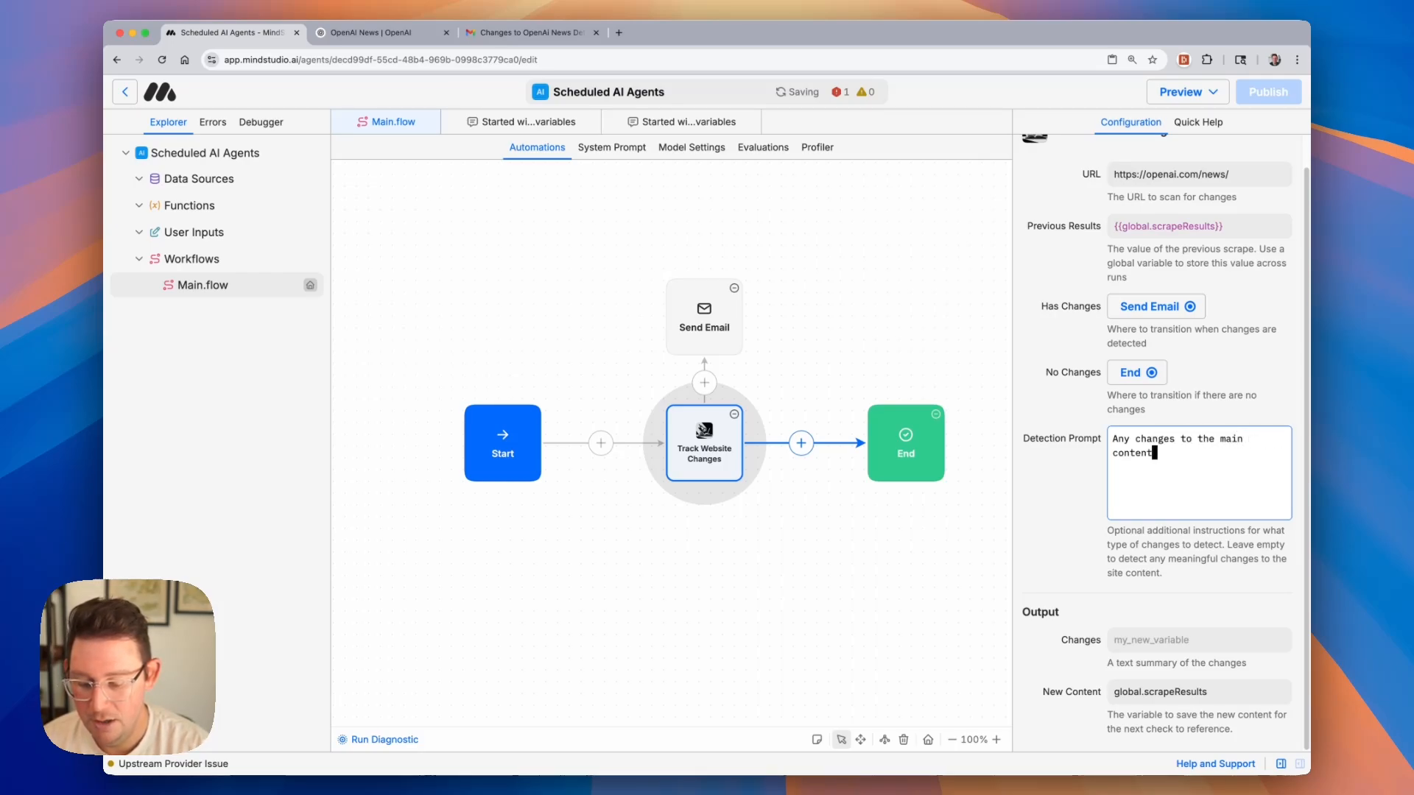
pyautogui.write('of the website.')
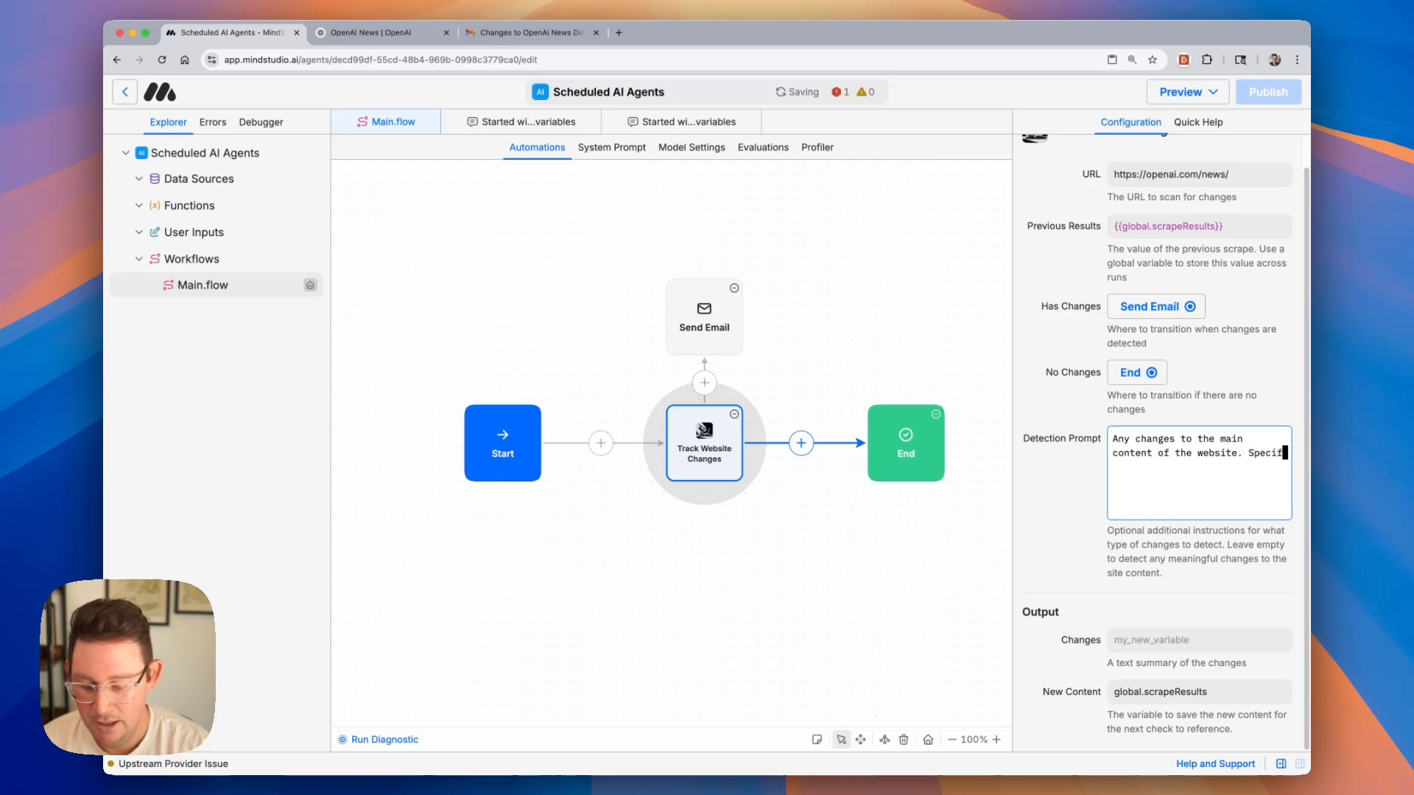
pyautogui.write('Specifically we')
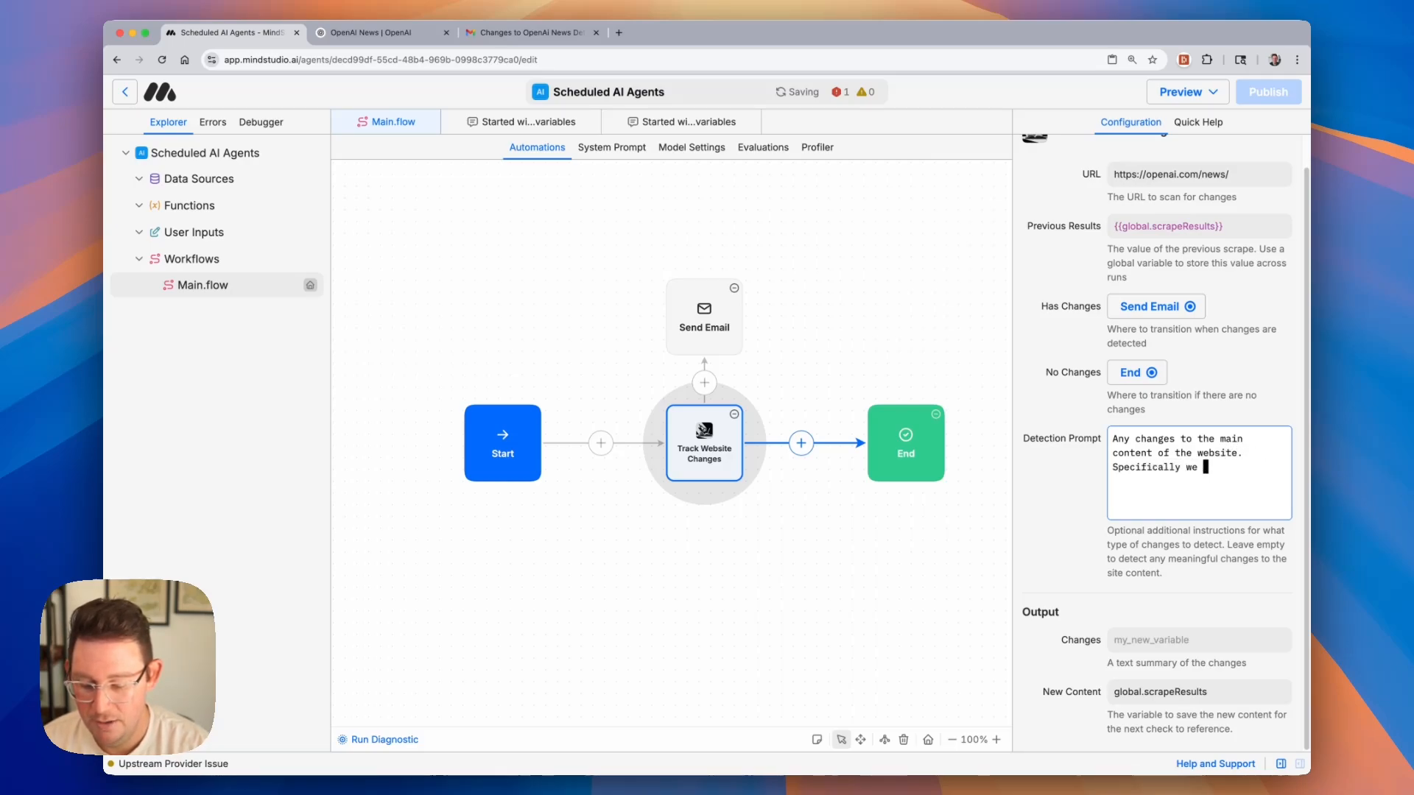
pyautogui.write('are looking for new')
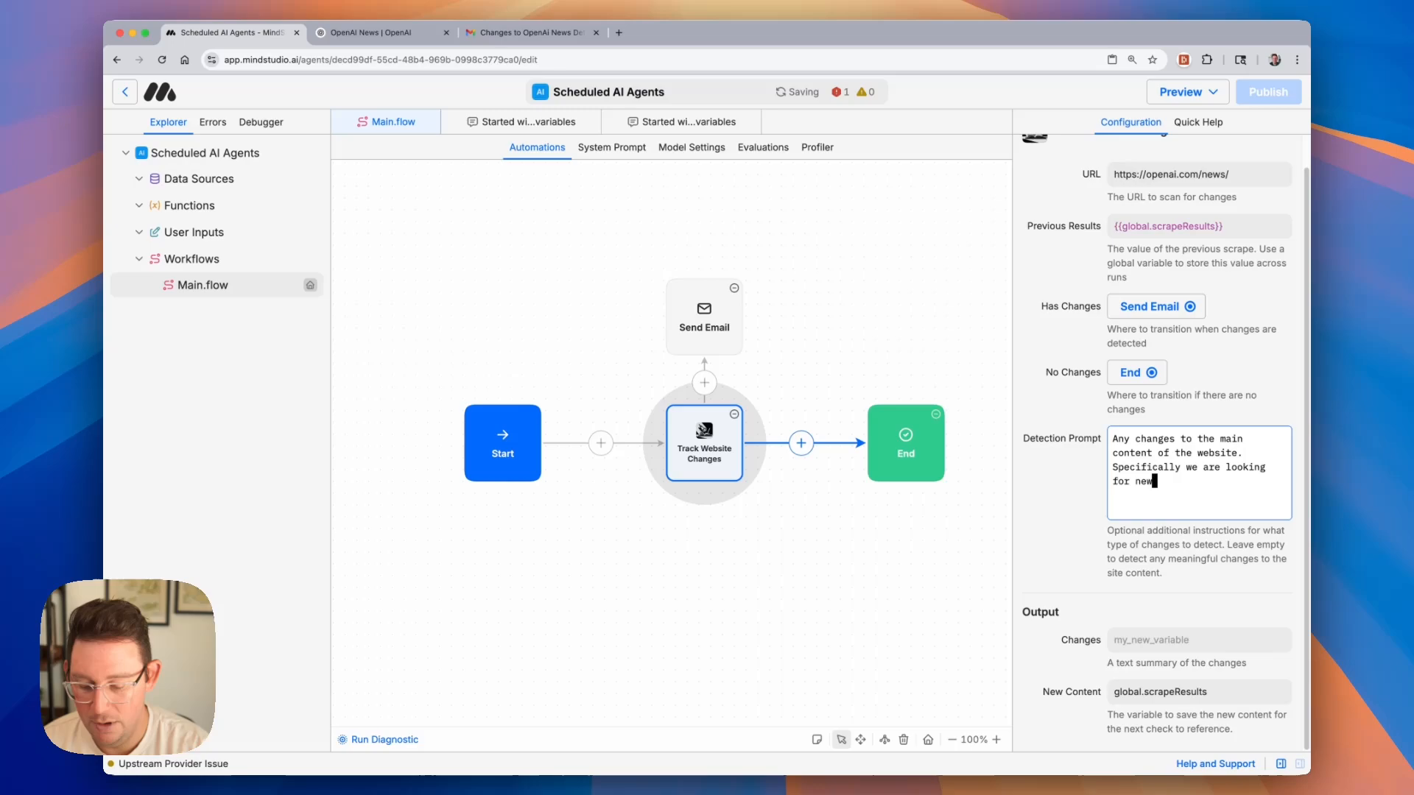
pyautogui.write('news stories.')
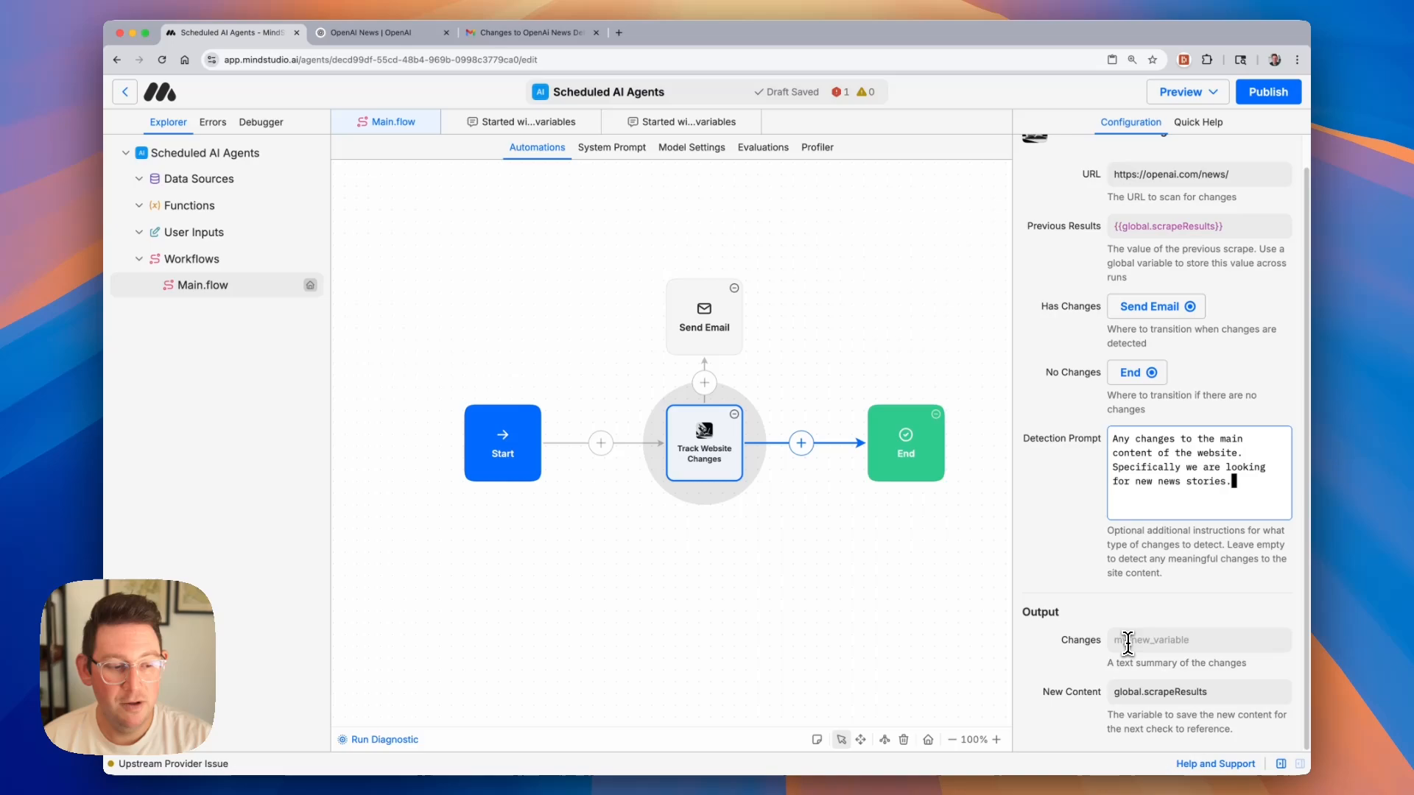
pyautogui.write('changes')
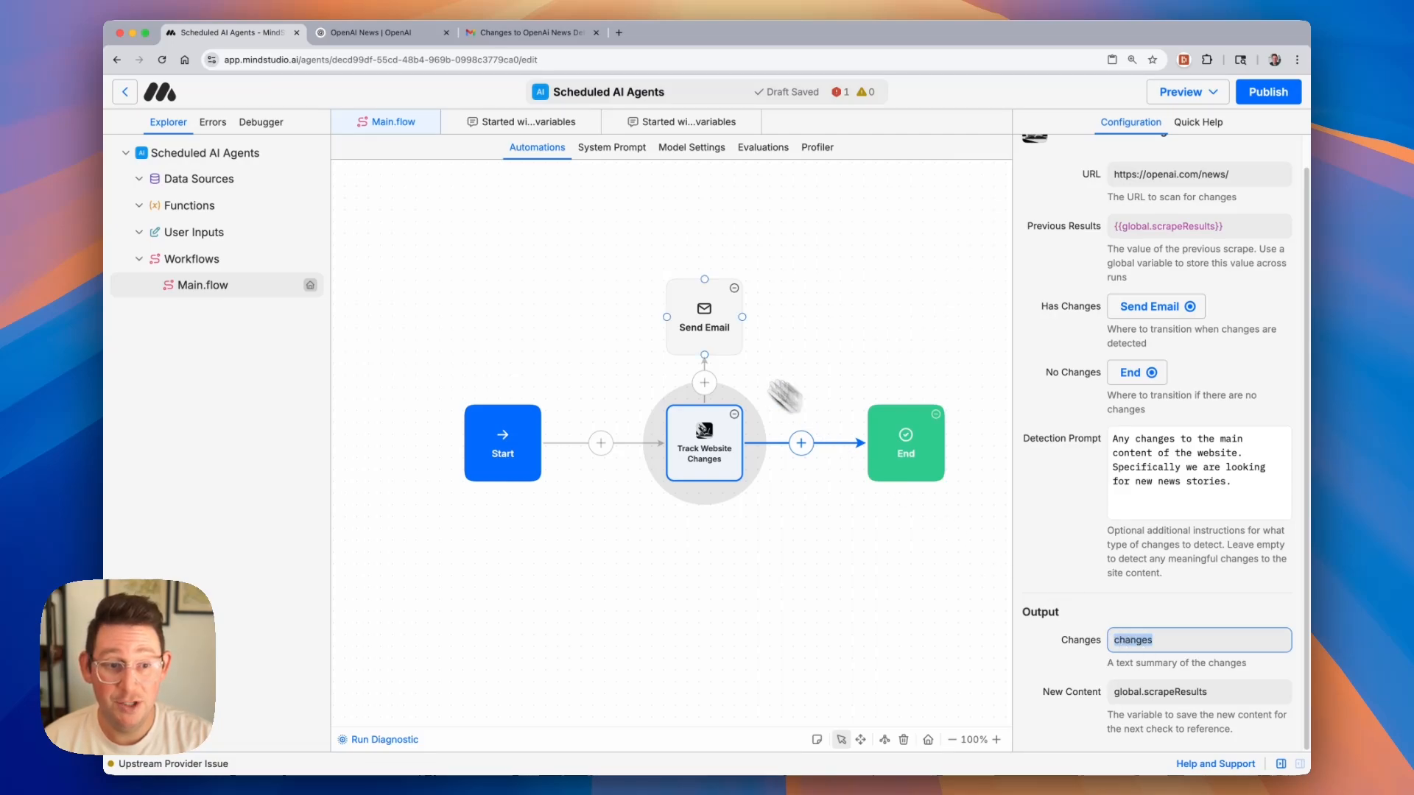
# - Fill the Send Email body with {{changes}}, then return to the tracker block
pyautogui.click(703, 315)
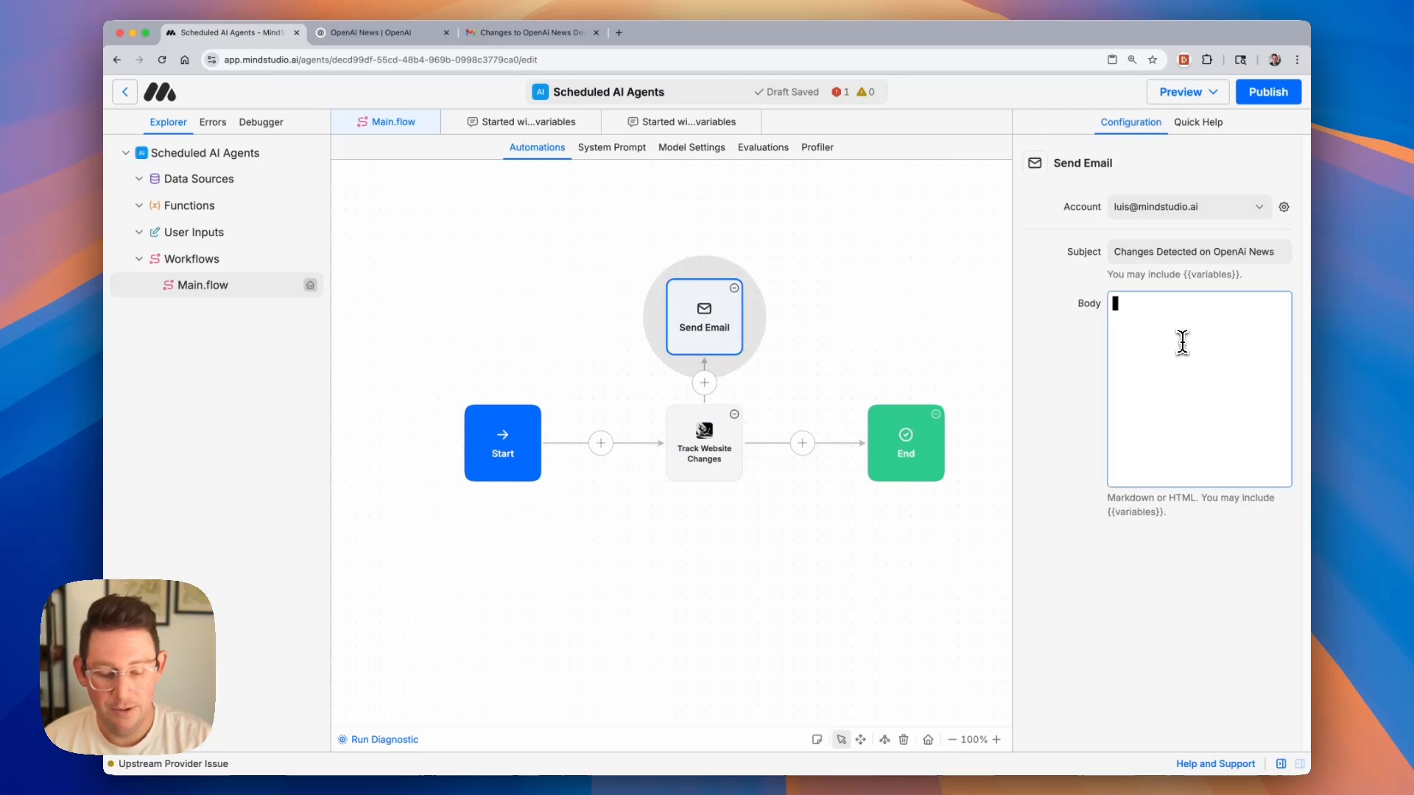
pyautogui.write('{{changes}}')
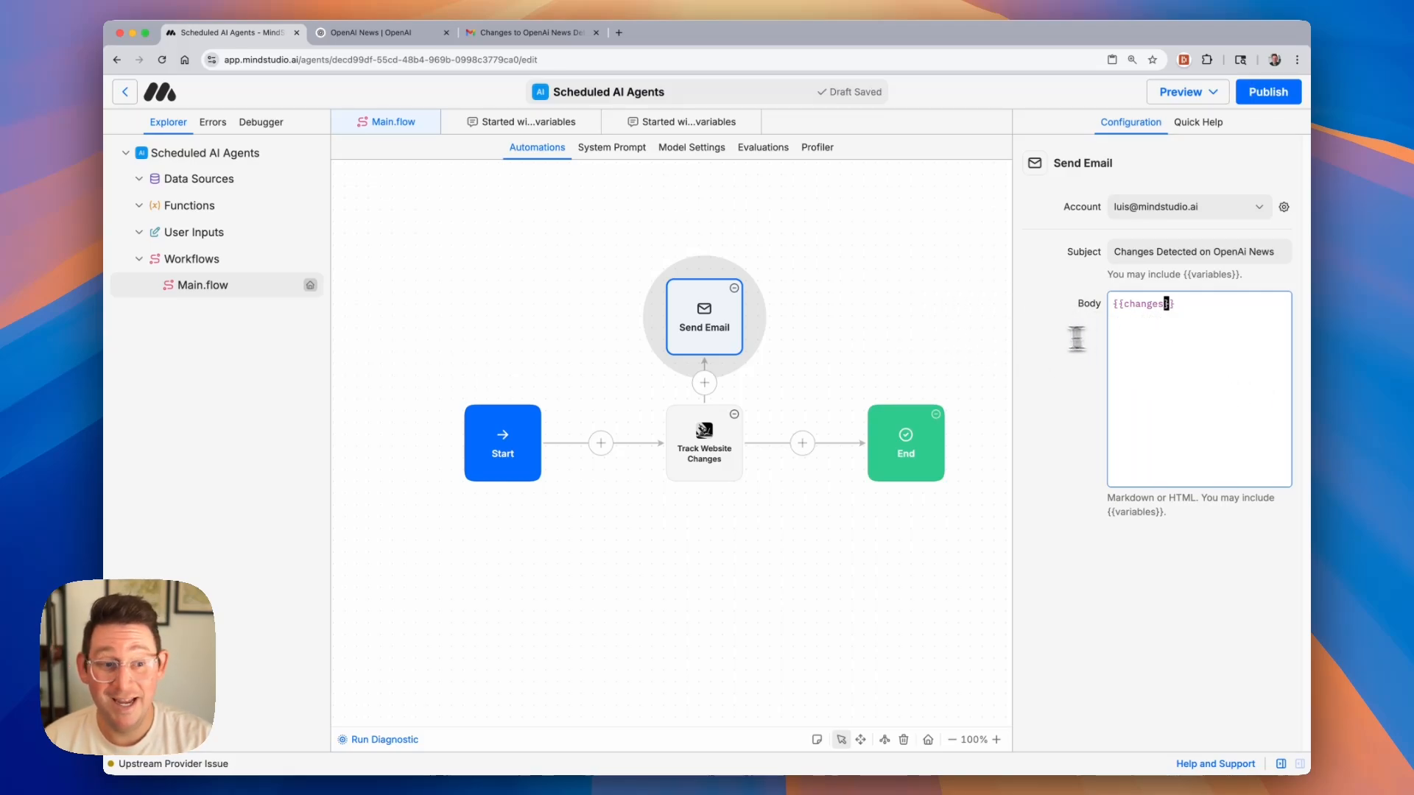
pyautogui.click(704, 443)
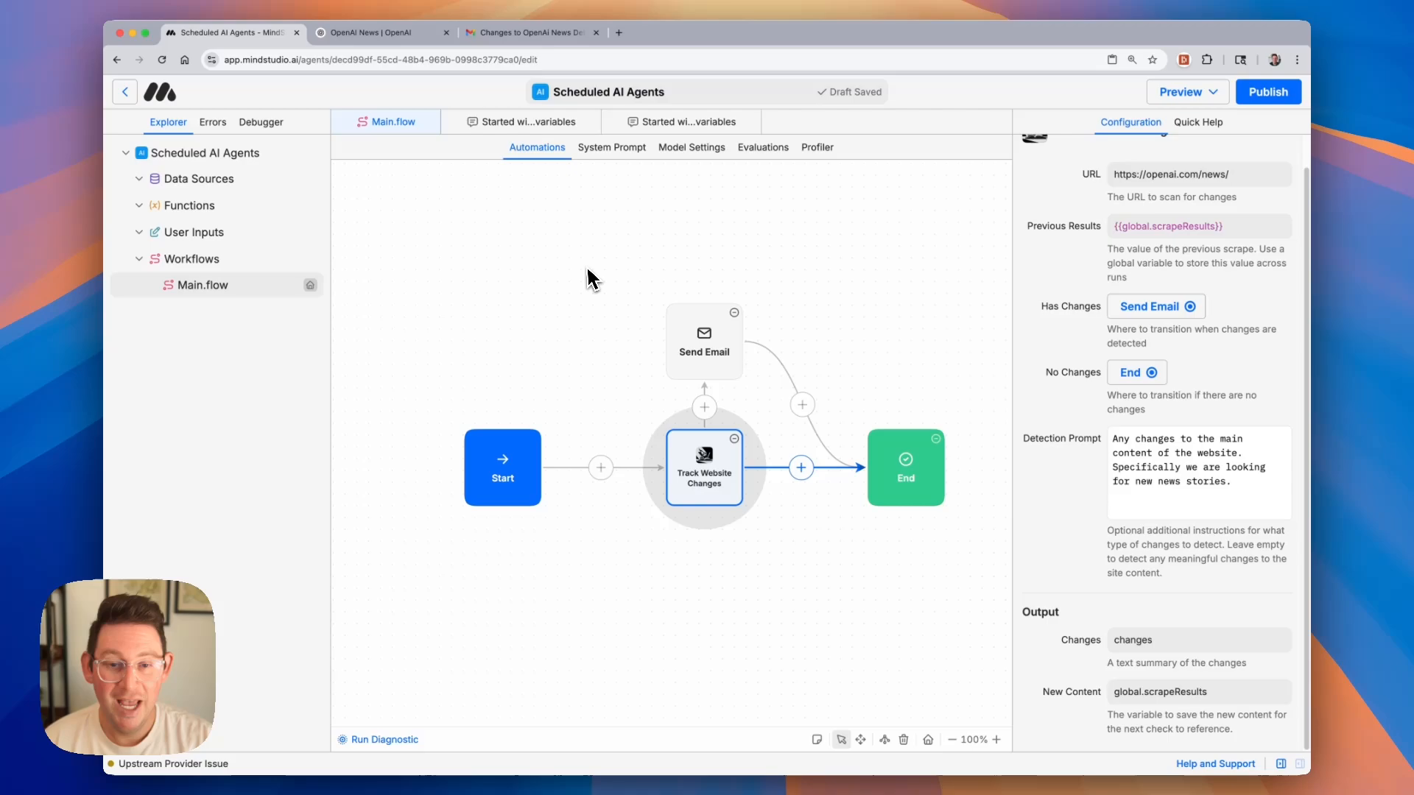
pyautogui.moveTo(586, 283)
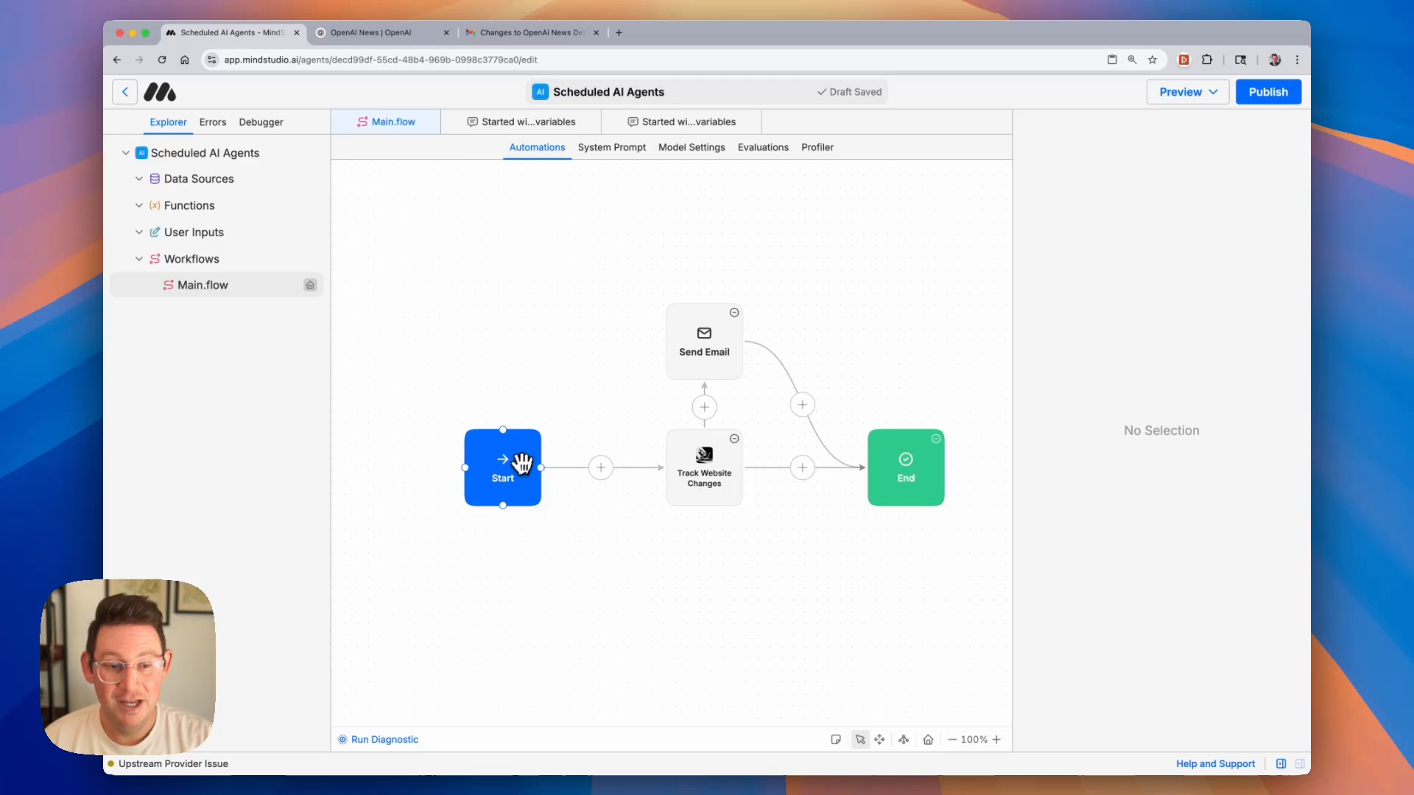
# - Set the Start block's Run Mode to Scheduled
pyautogui.click(502, 467)
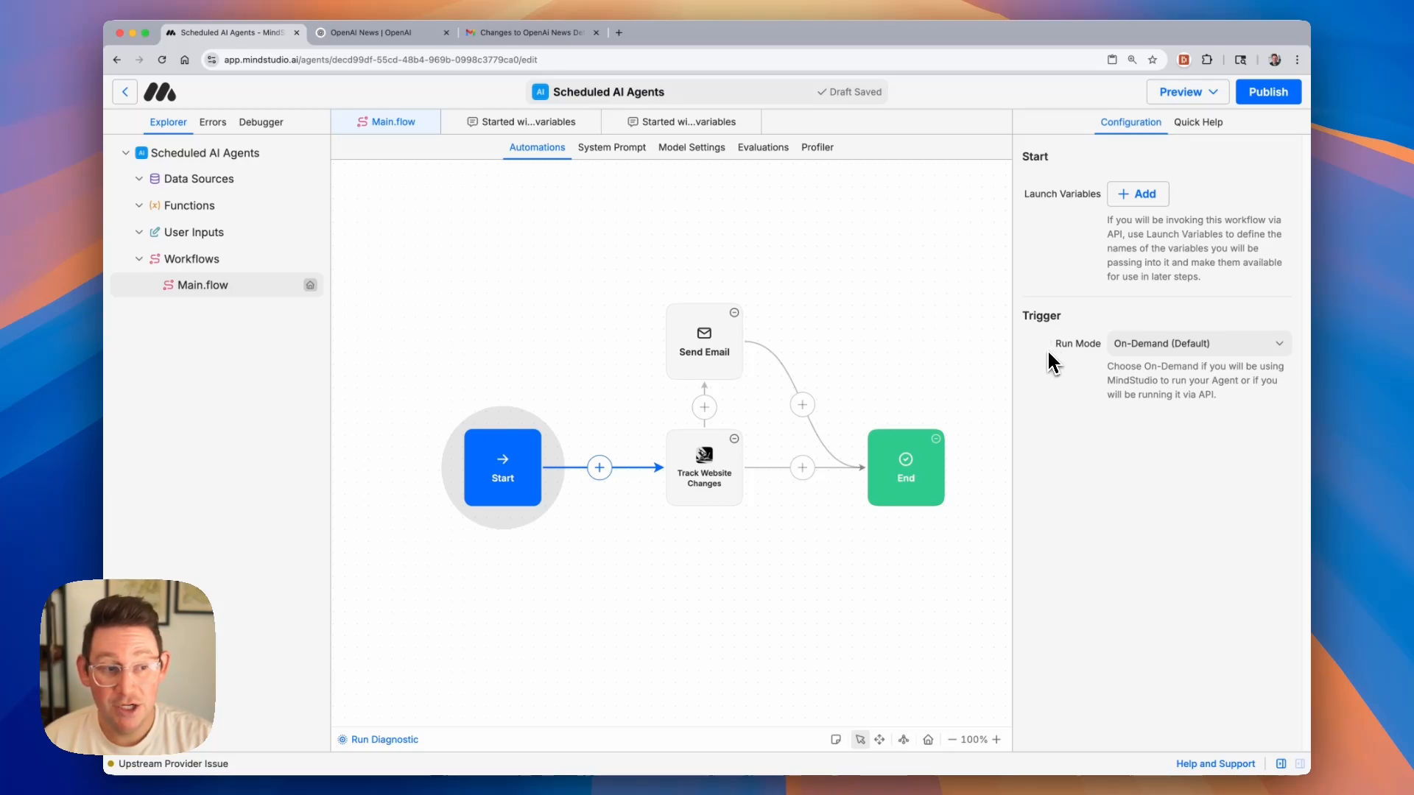
pyautogui.click(1196, 343)
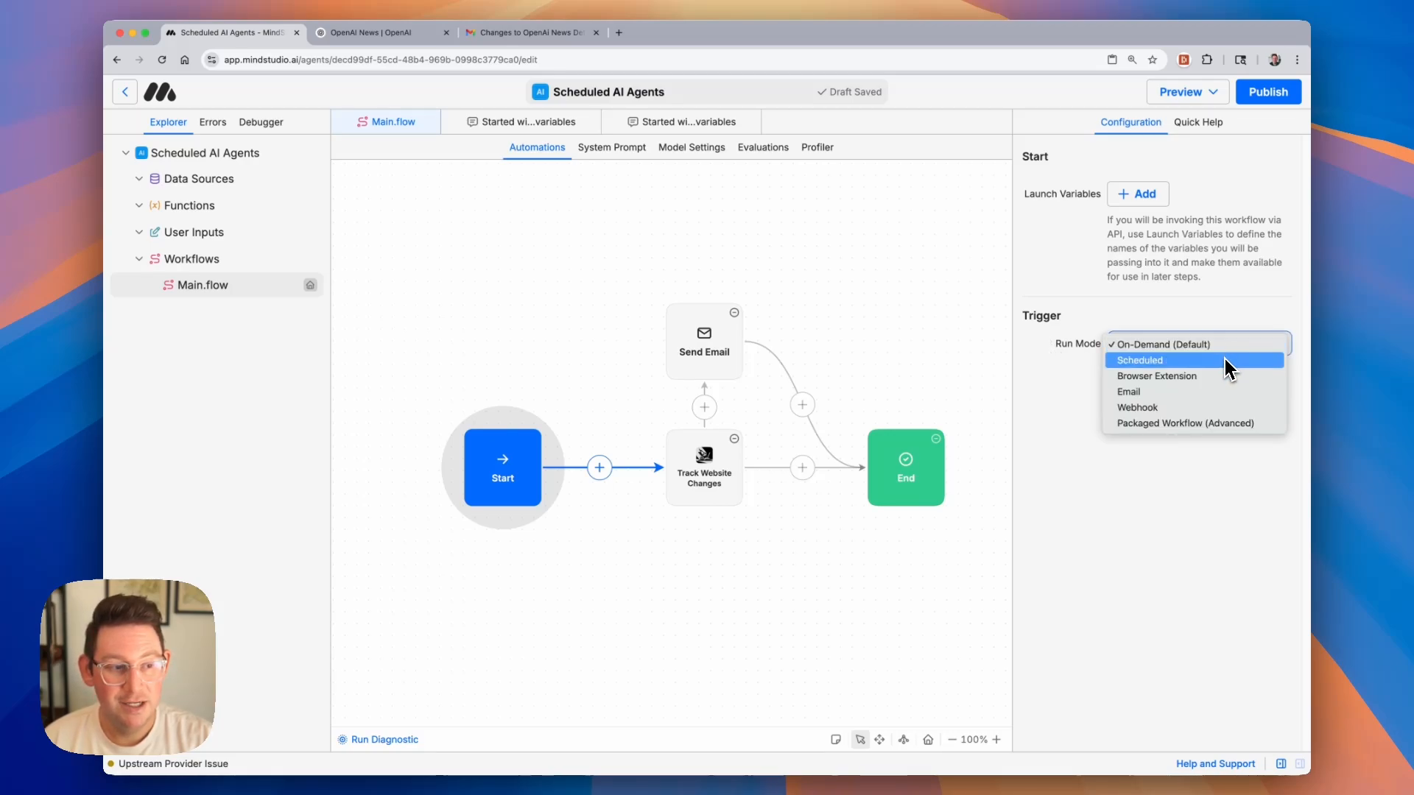
pyautogui.click(1138, 359)
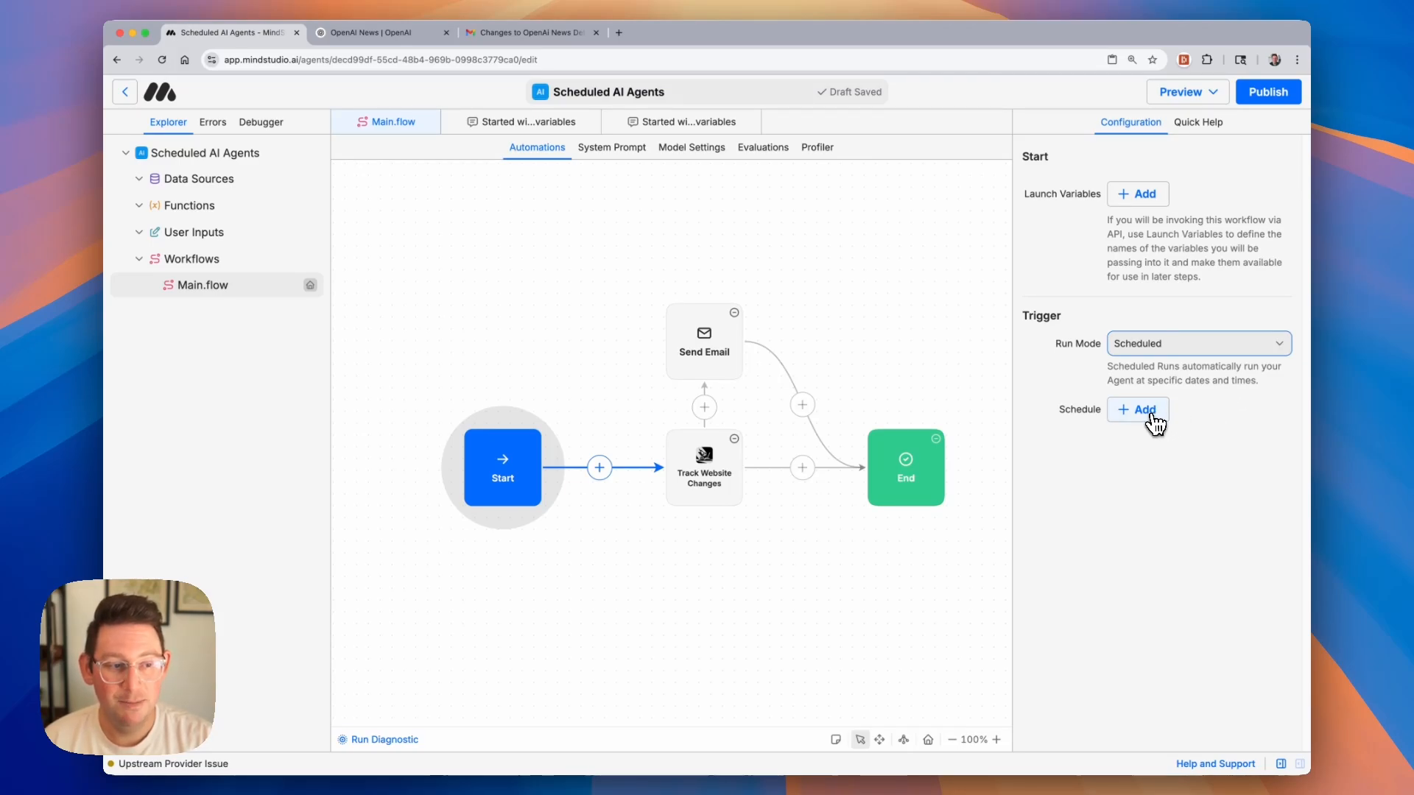
# - Draft a new schedule with frequency 'Every Morning at 9 am' and check the America/Los Angeles timezone
pyautogui.click(1138, 409)
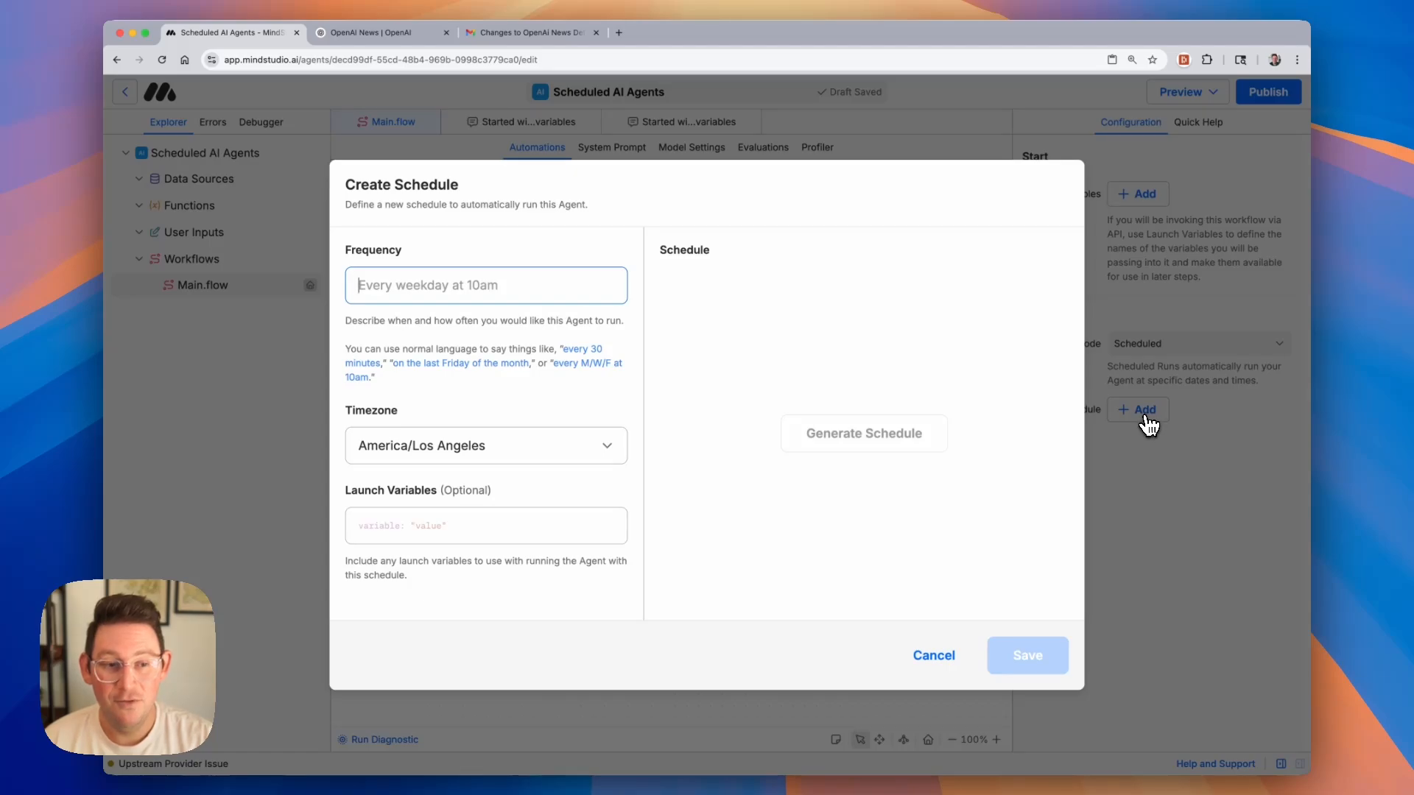
pyautogui.moveTo(692, 379)
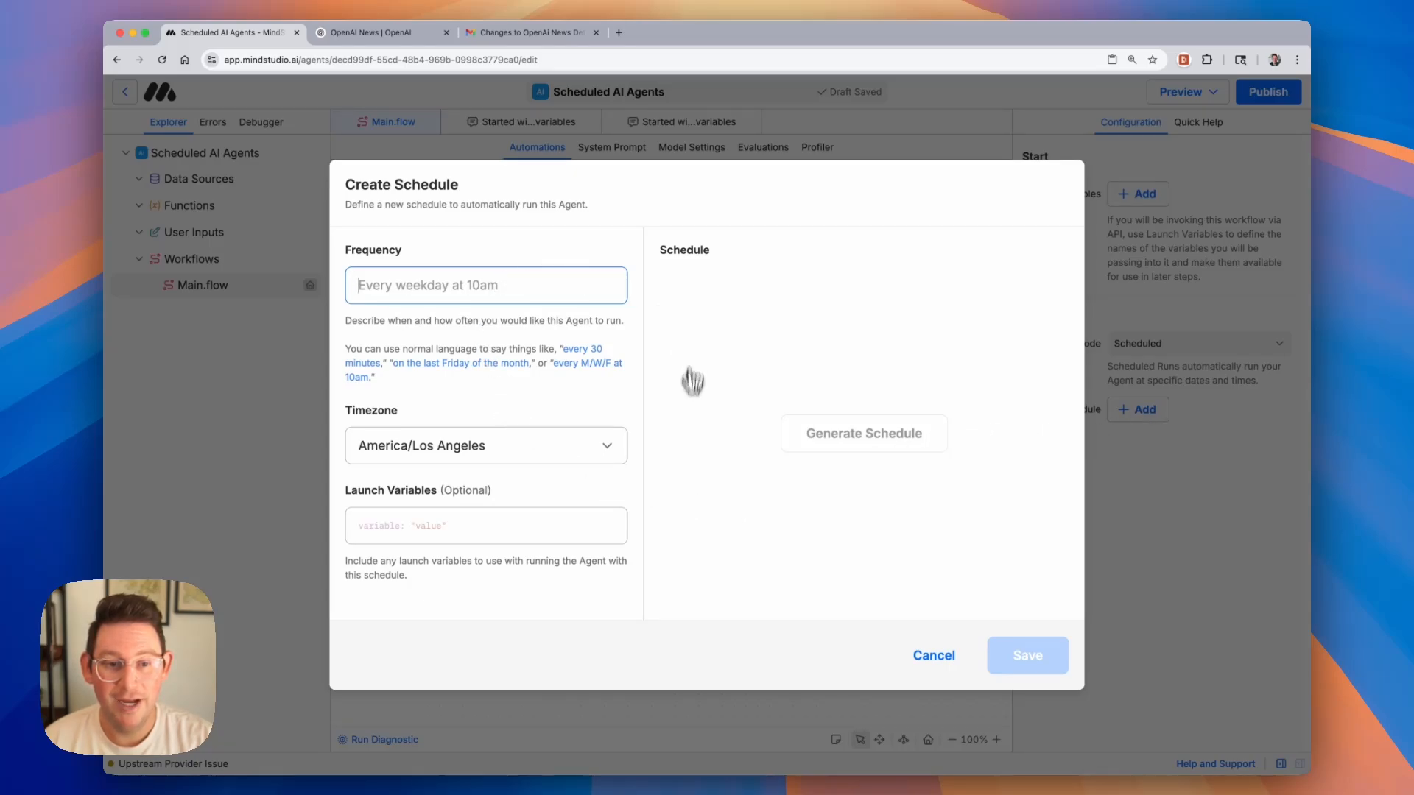
pyautogui.moveTo(416, 310)
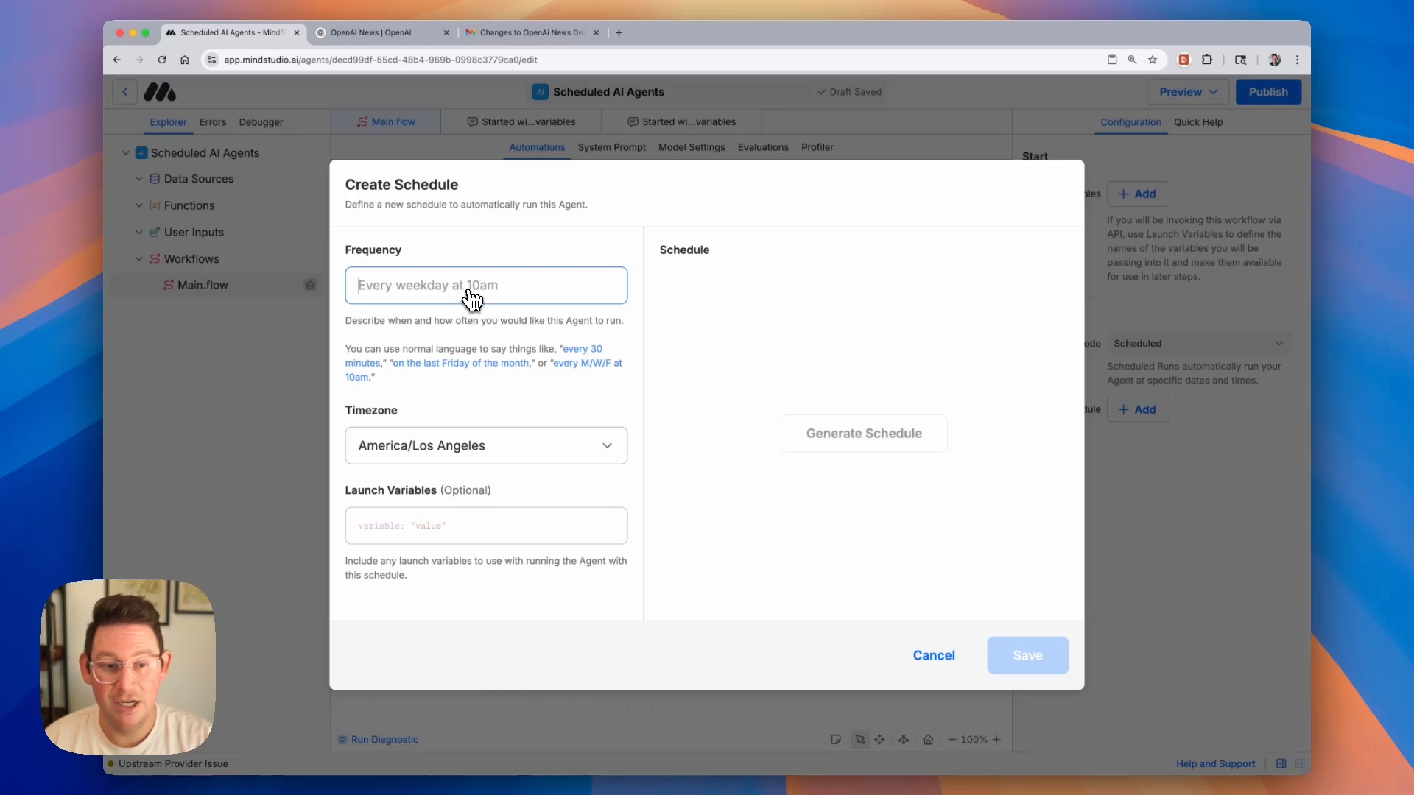
pyautogui.moveTo(486, 340)
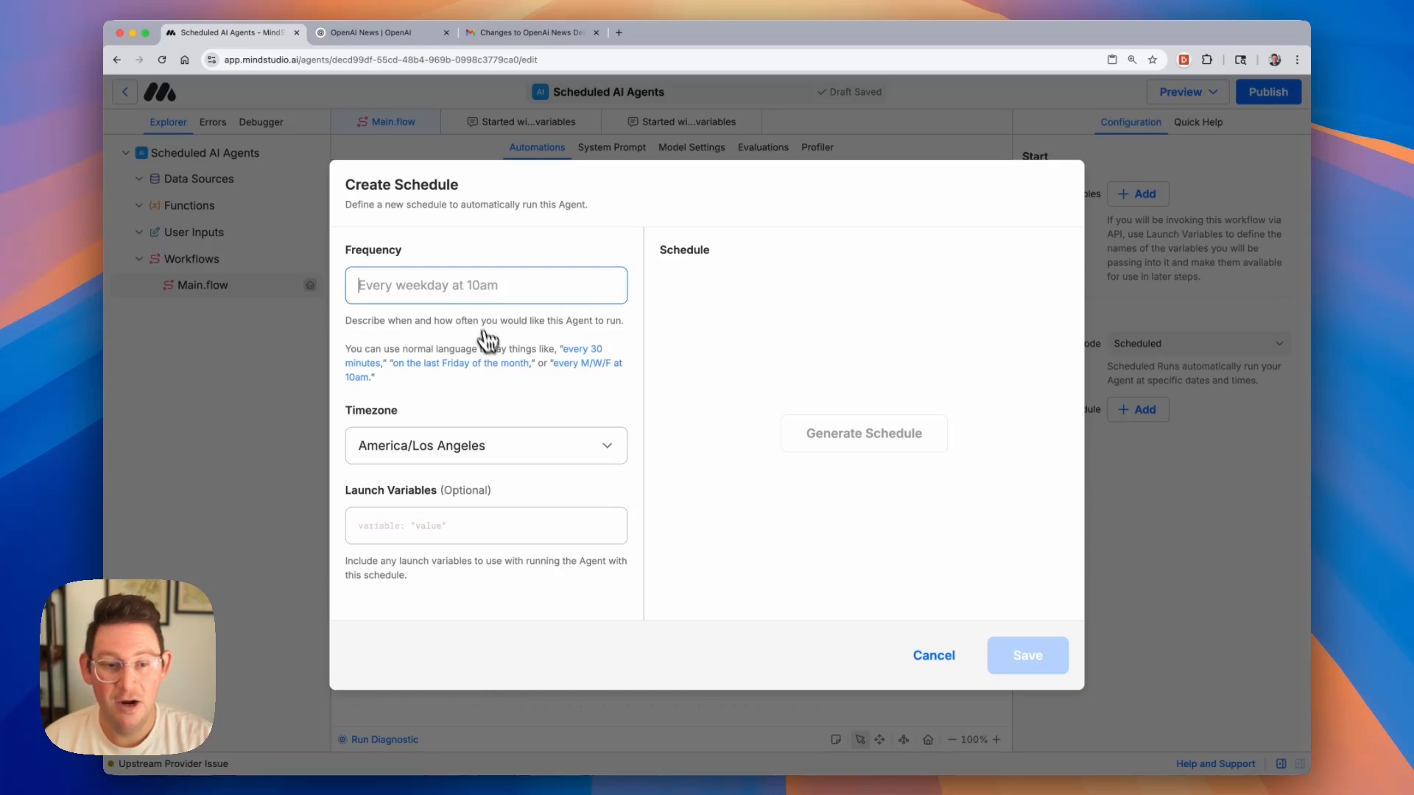
pyautogui.moveTo(586, 369)
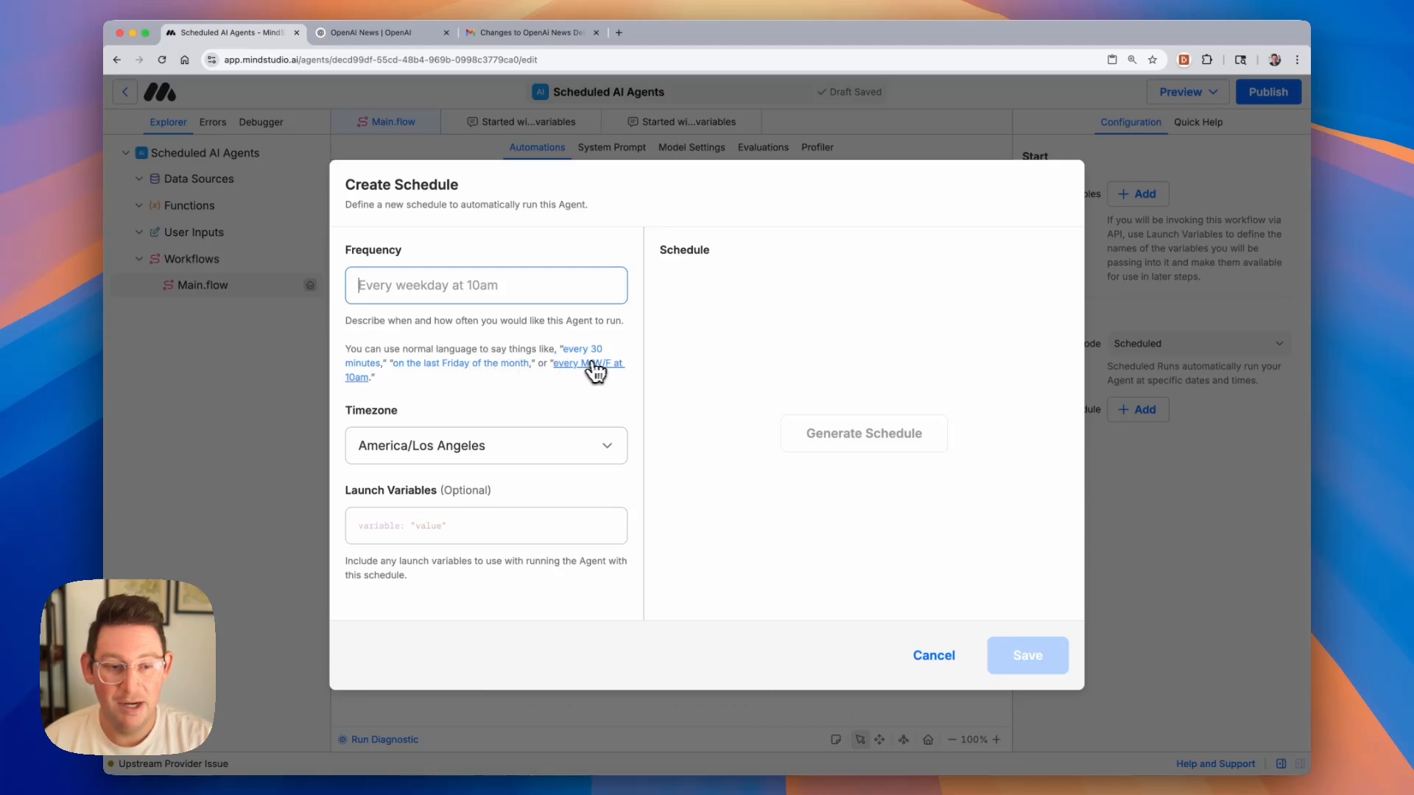
pyautogui.click(587, 369)
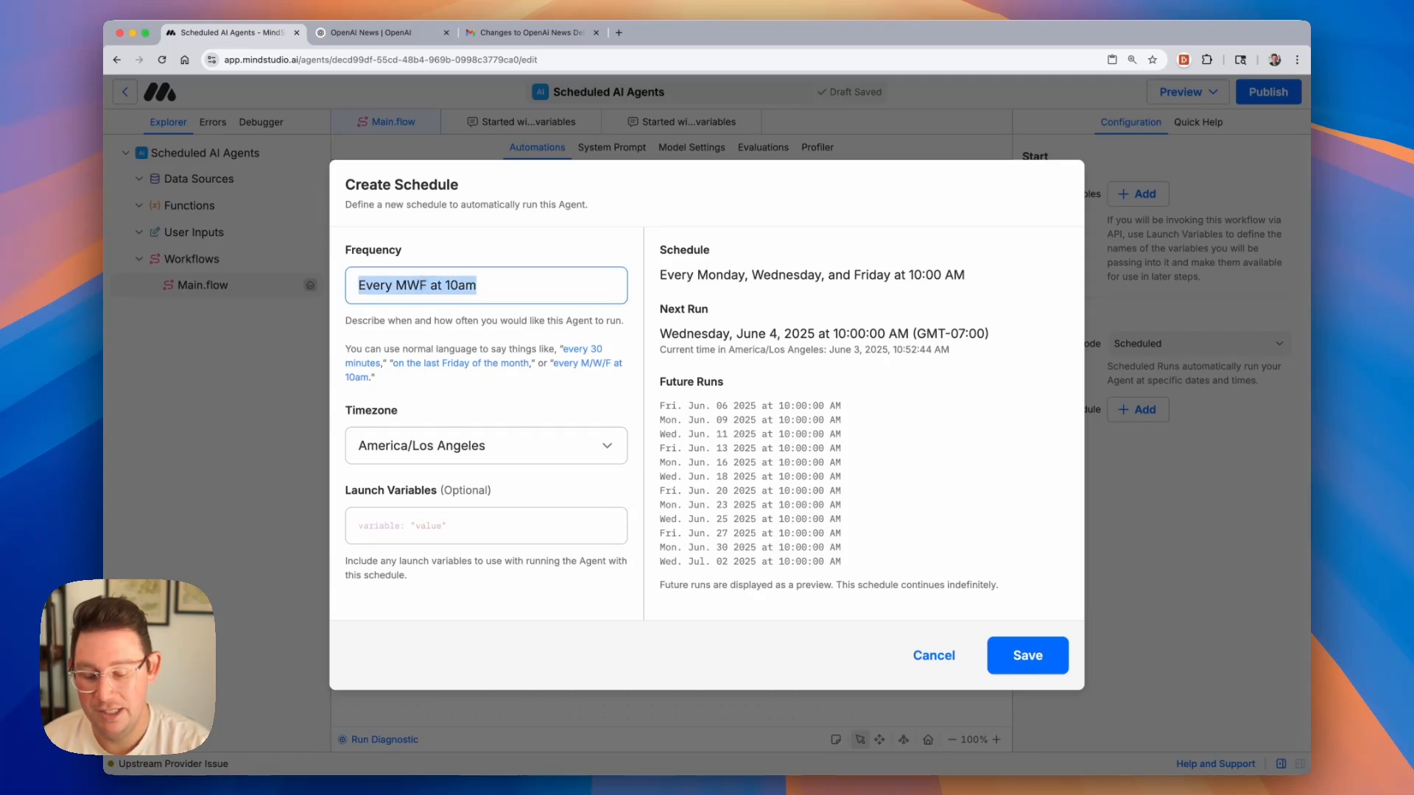
pyautogui.write('Every Morning')
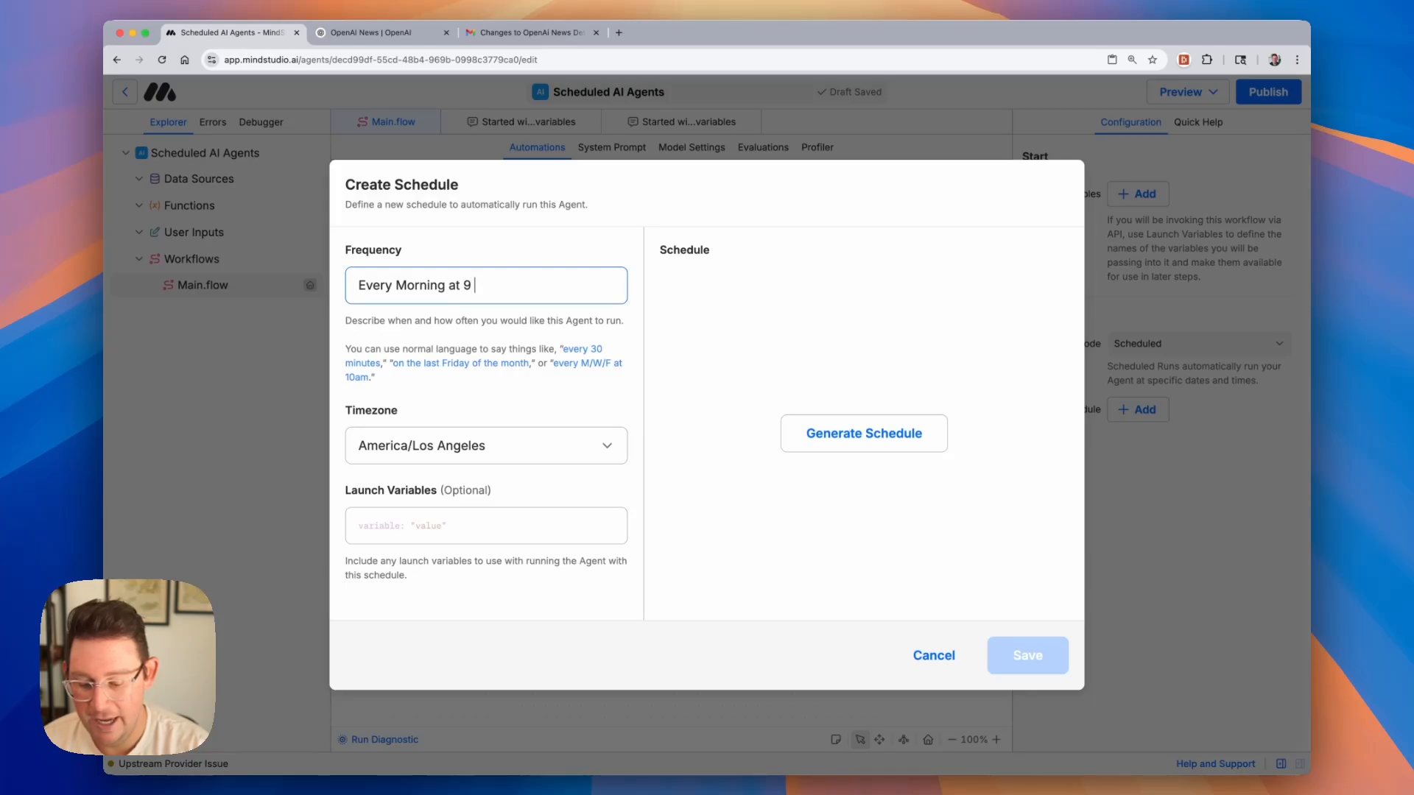
pyautogui.write('am')
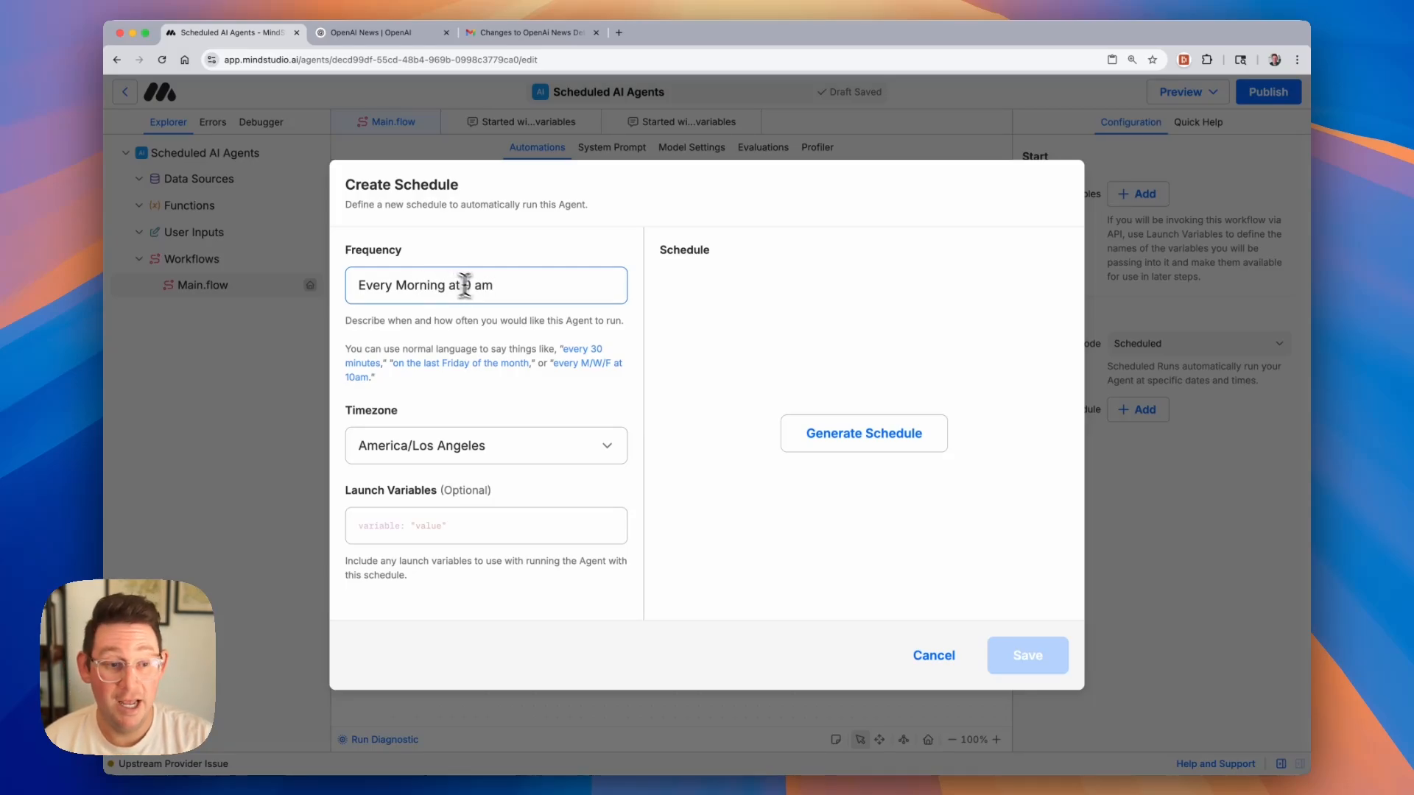
pyautogui.write('9')
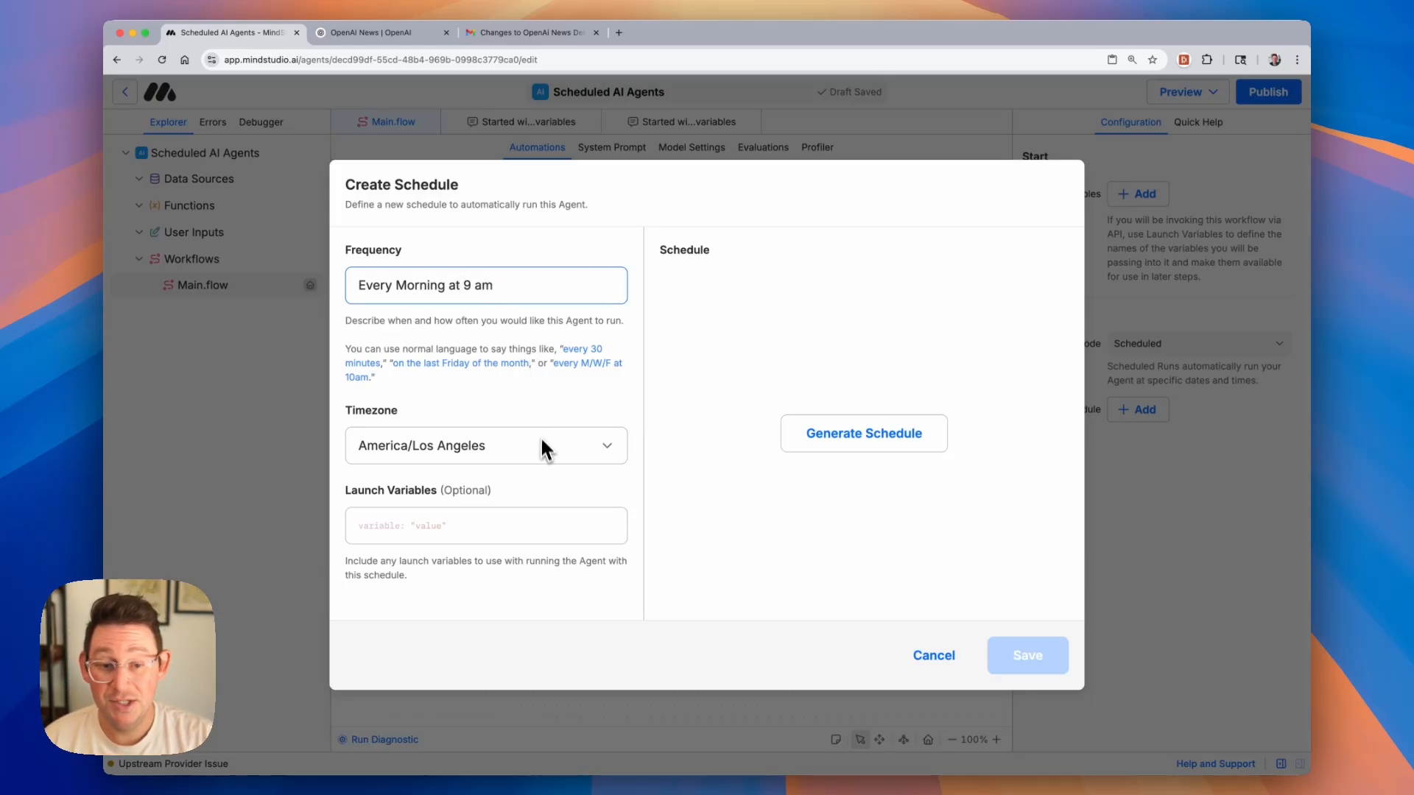
pyautogui.click(485, 445)
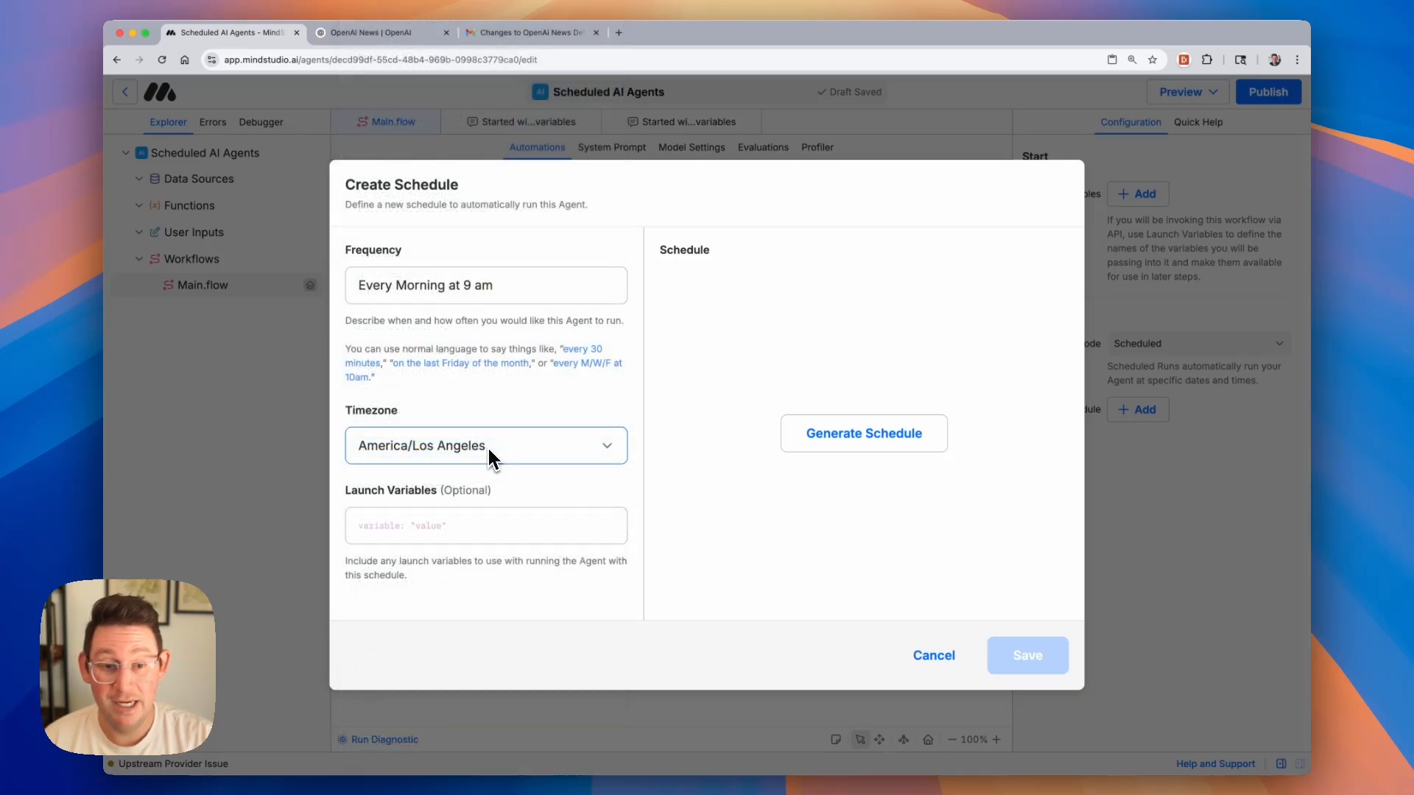
pyautogui.moveTo(460, 407)
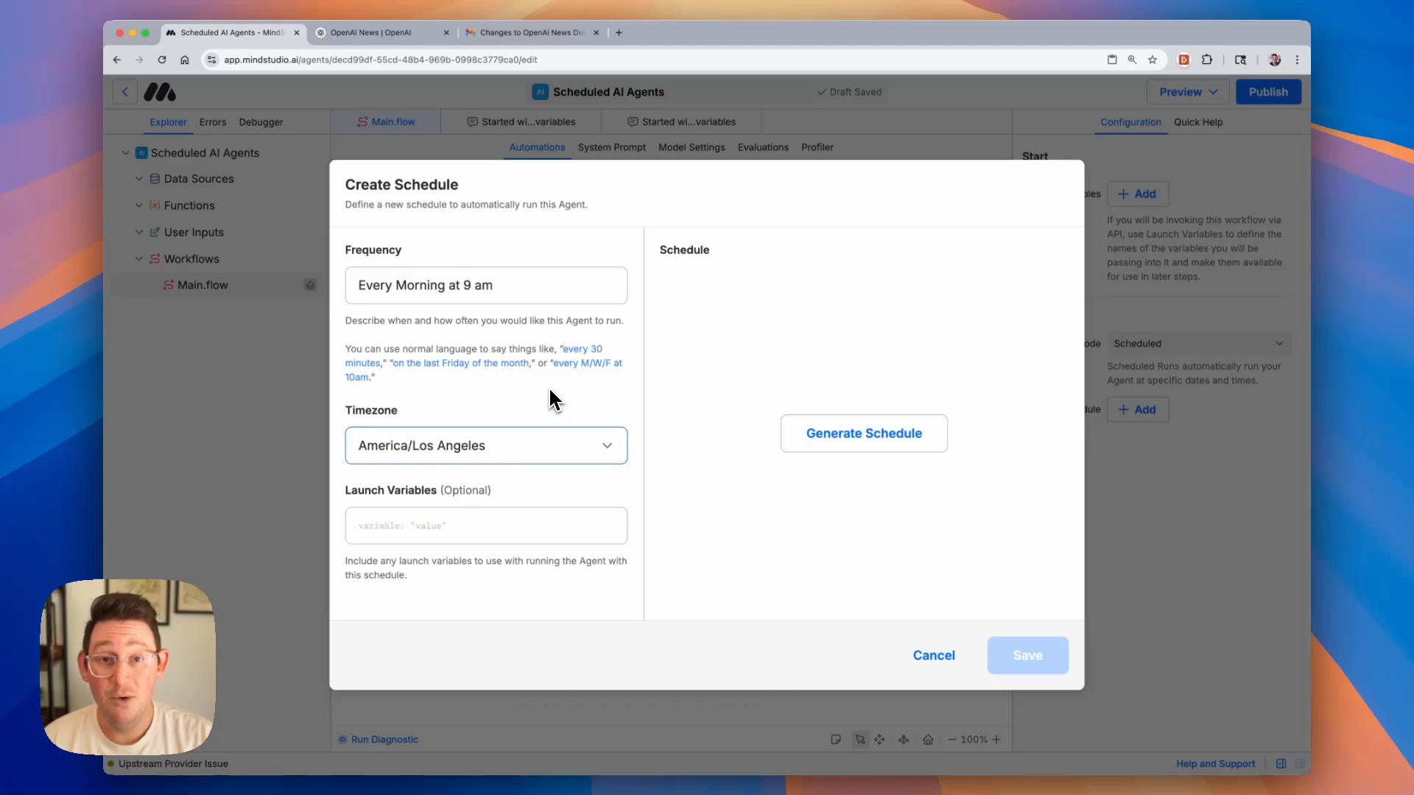
pyautogui.moveTo(395, 552)
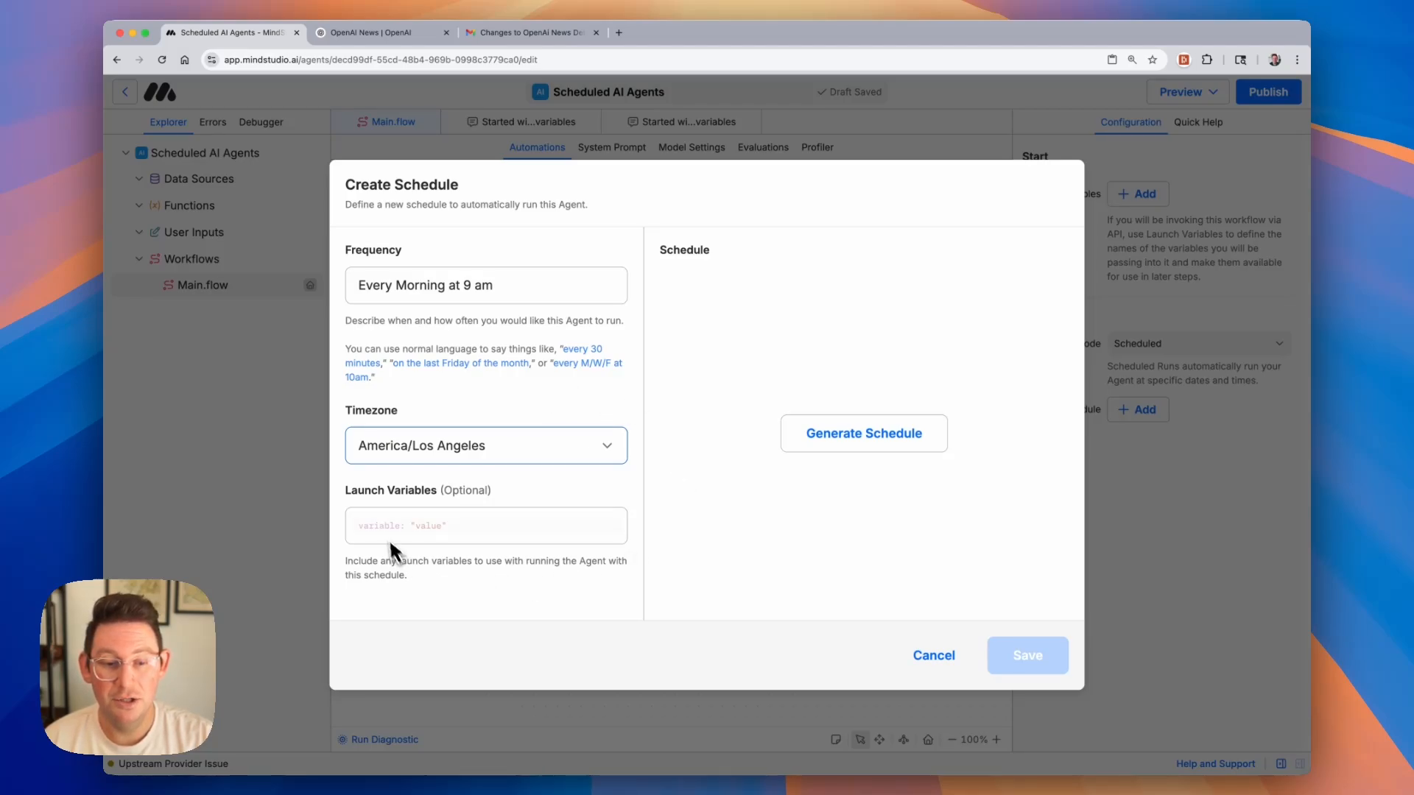
pyautogui.moveTo(626, 512)
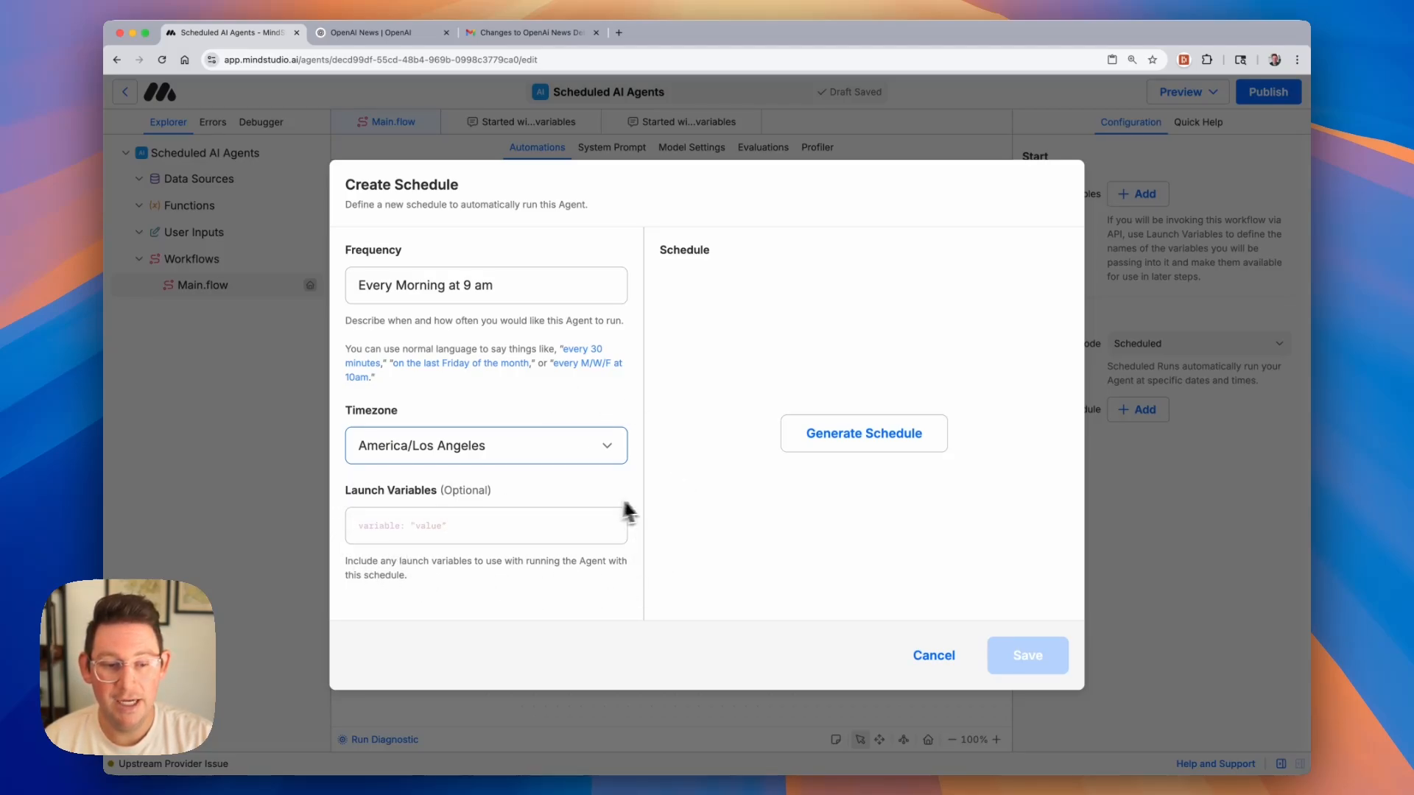
pyautogui.moveTo(356, 545)
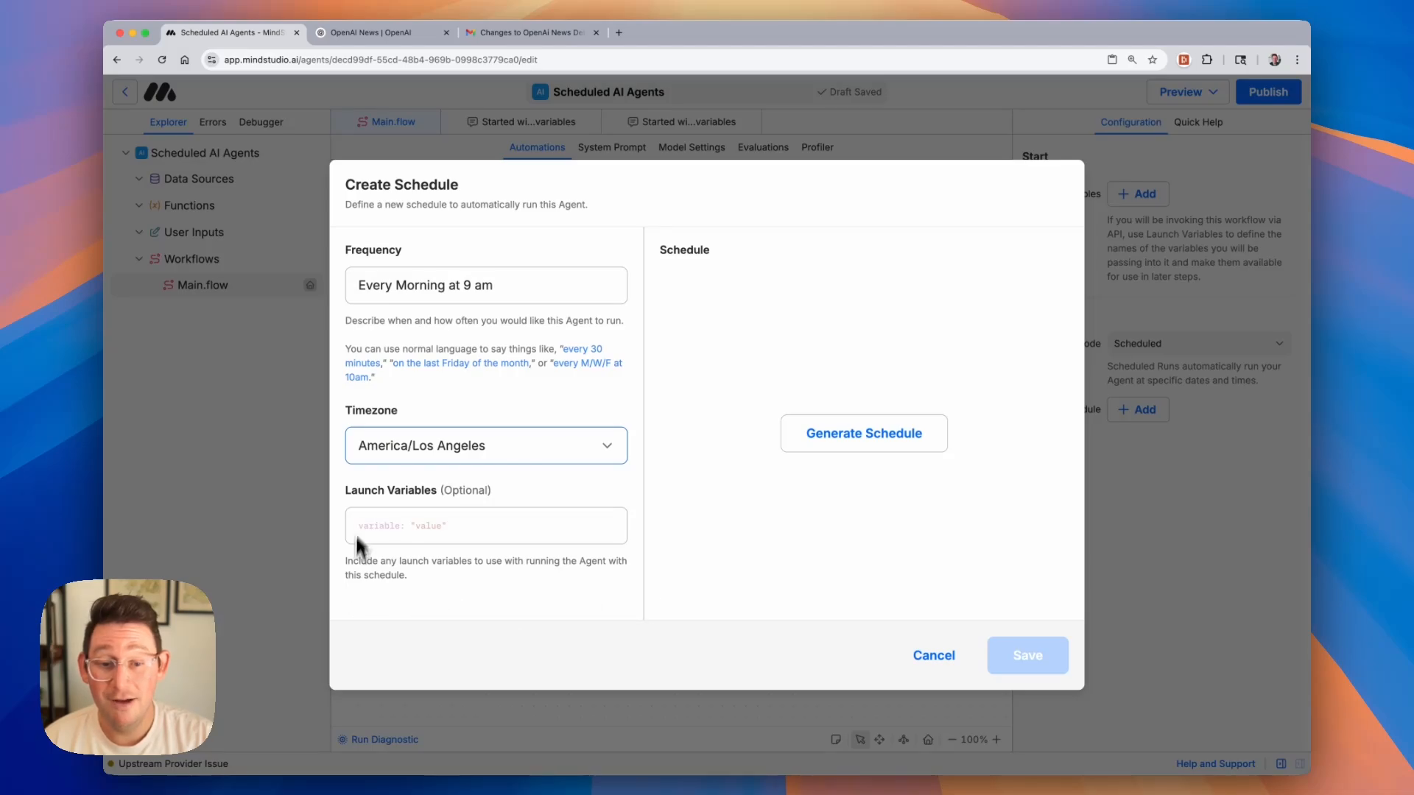
pyautogui.moveTo(350, 485)
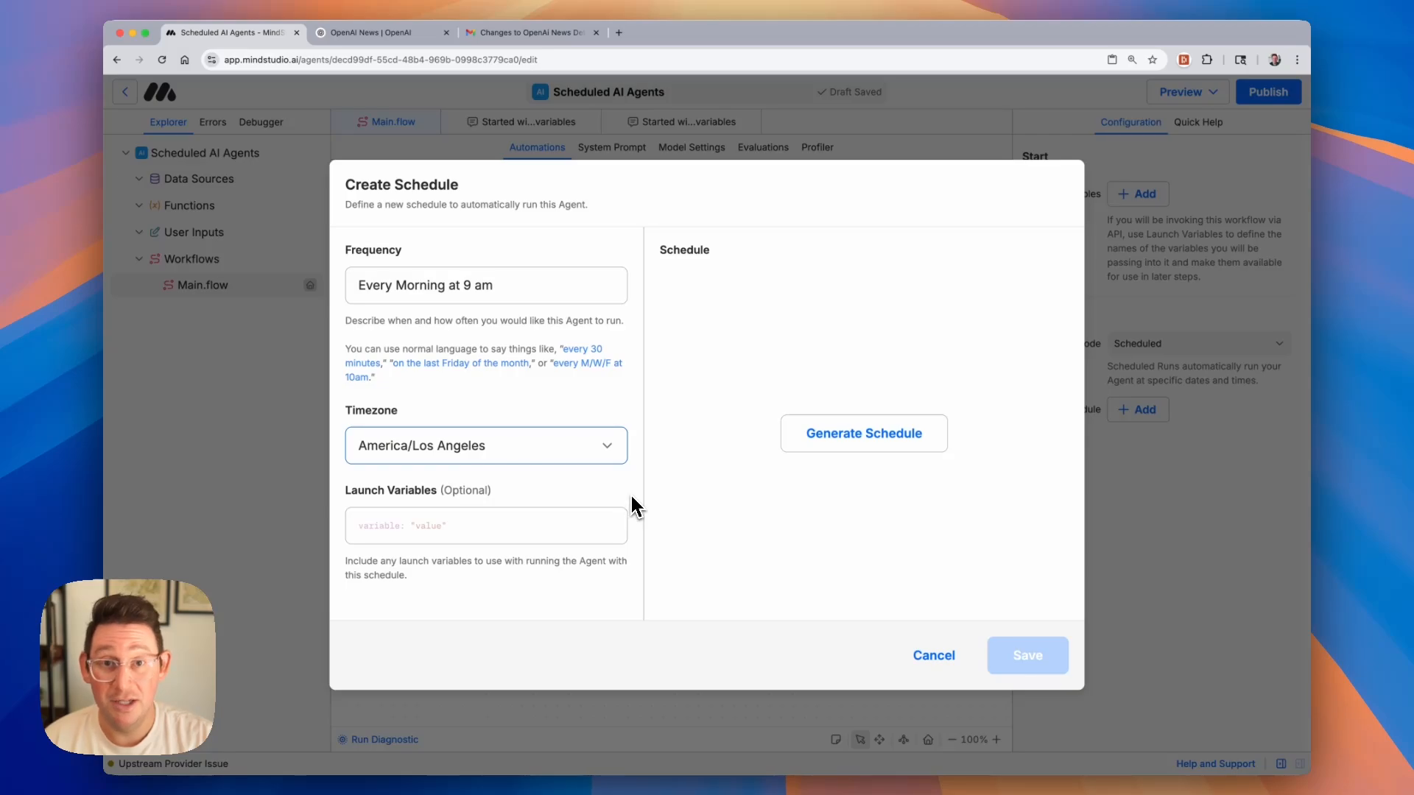
pyautogui.moveTo(738, 510)
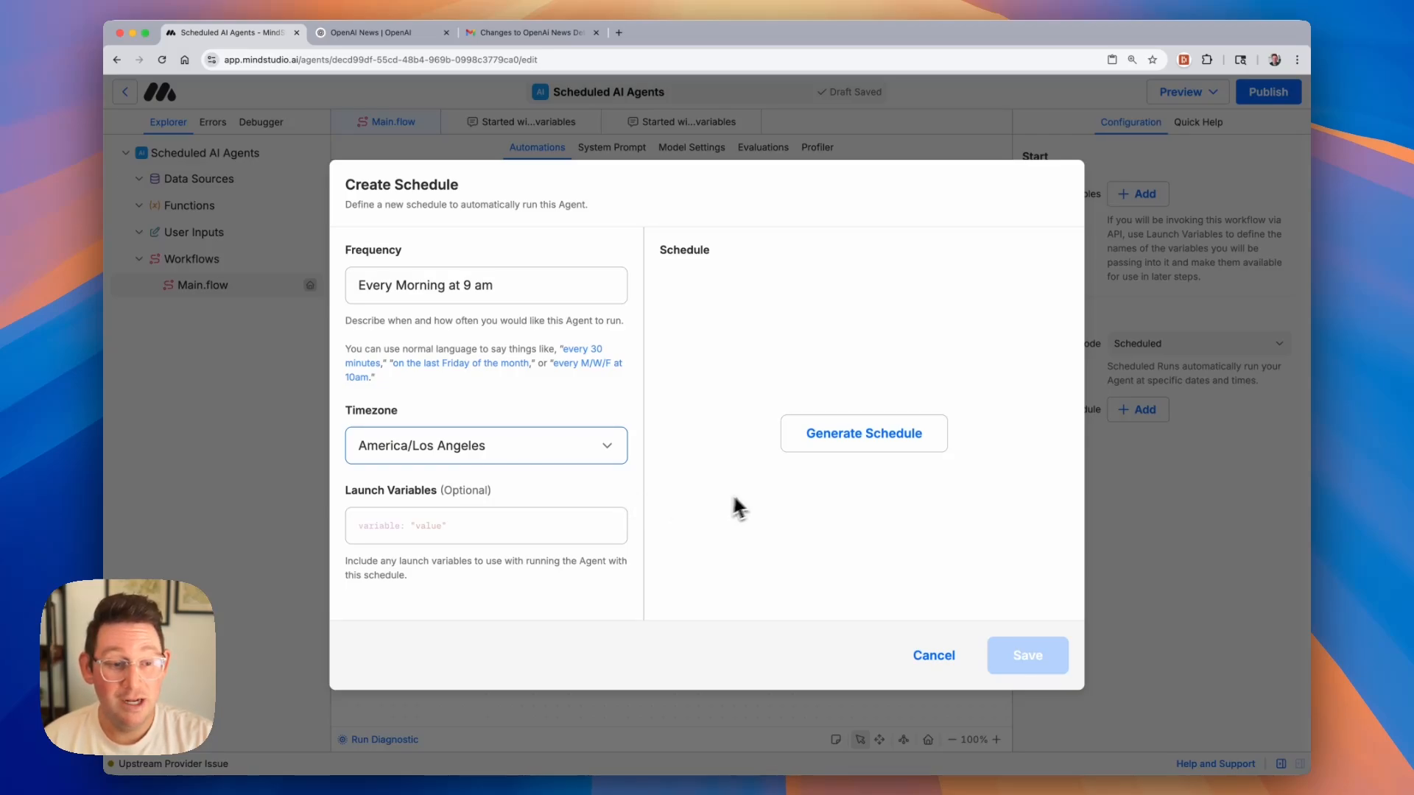
# - Generate the 9:00 AM daily schedule from the description and save it
pyautogui.click(861, 432)
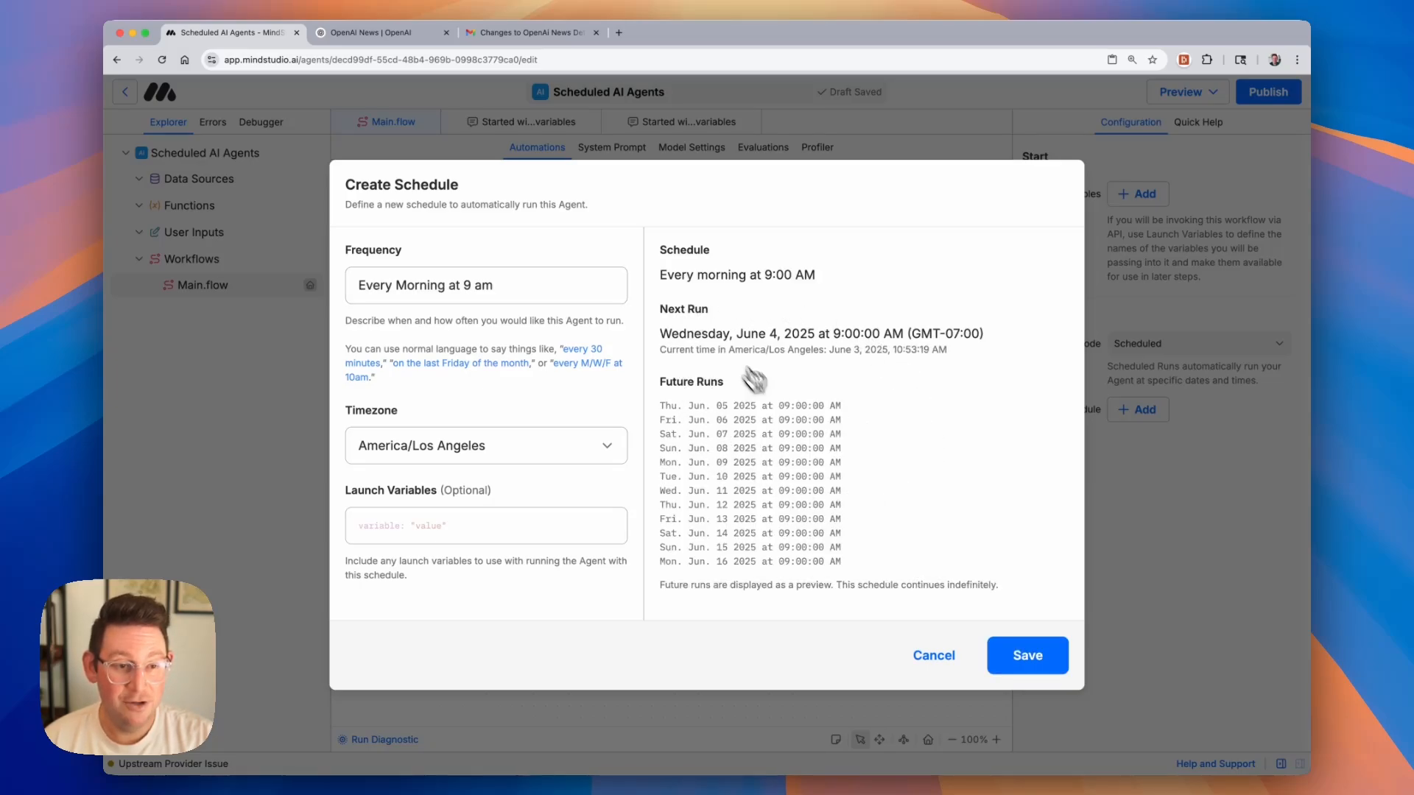
pyautogui.moveTo(693, 347)
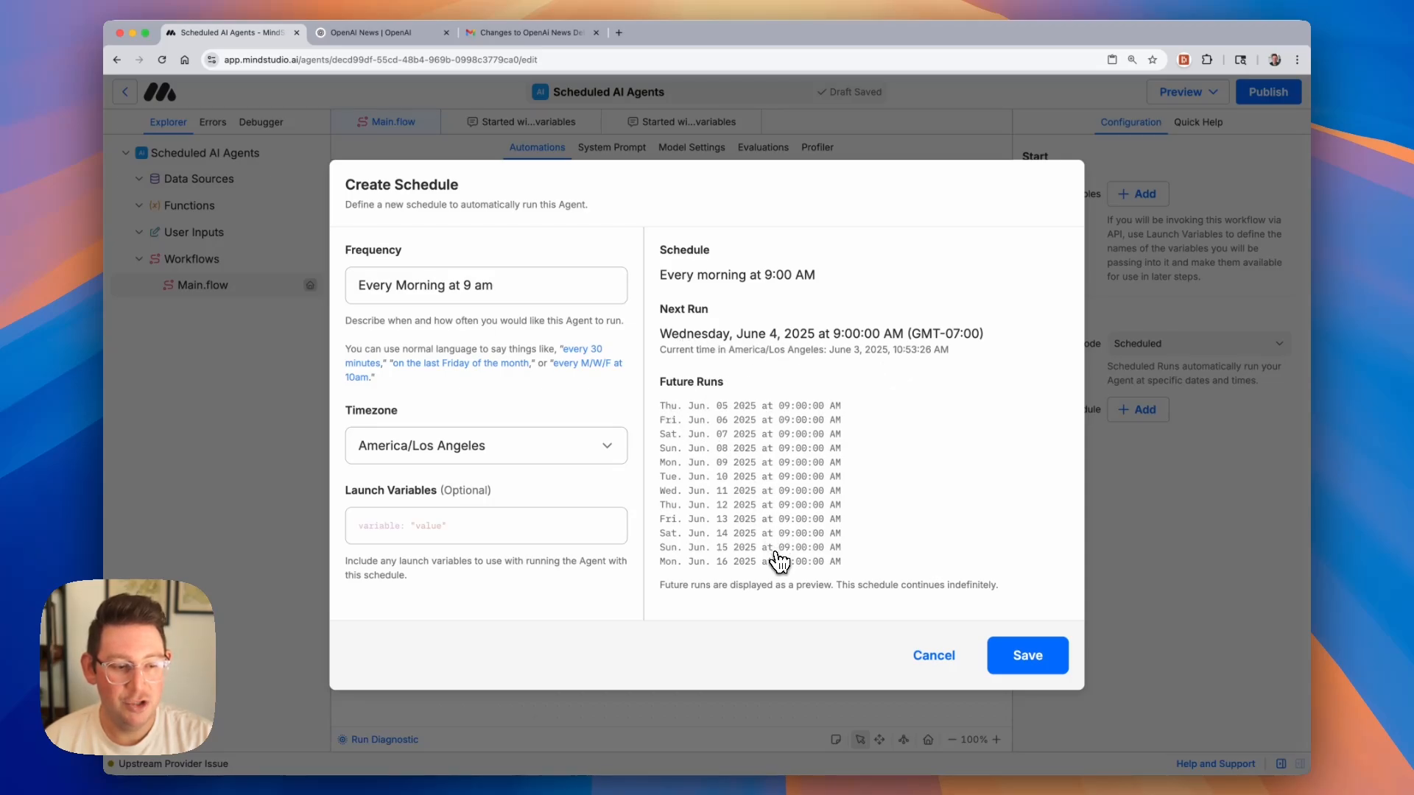
pyautogui.moveTo(964, 595)
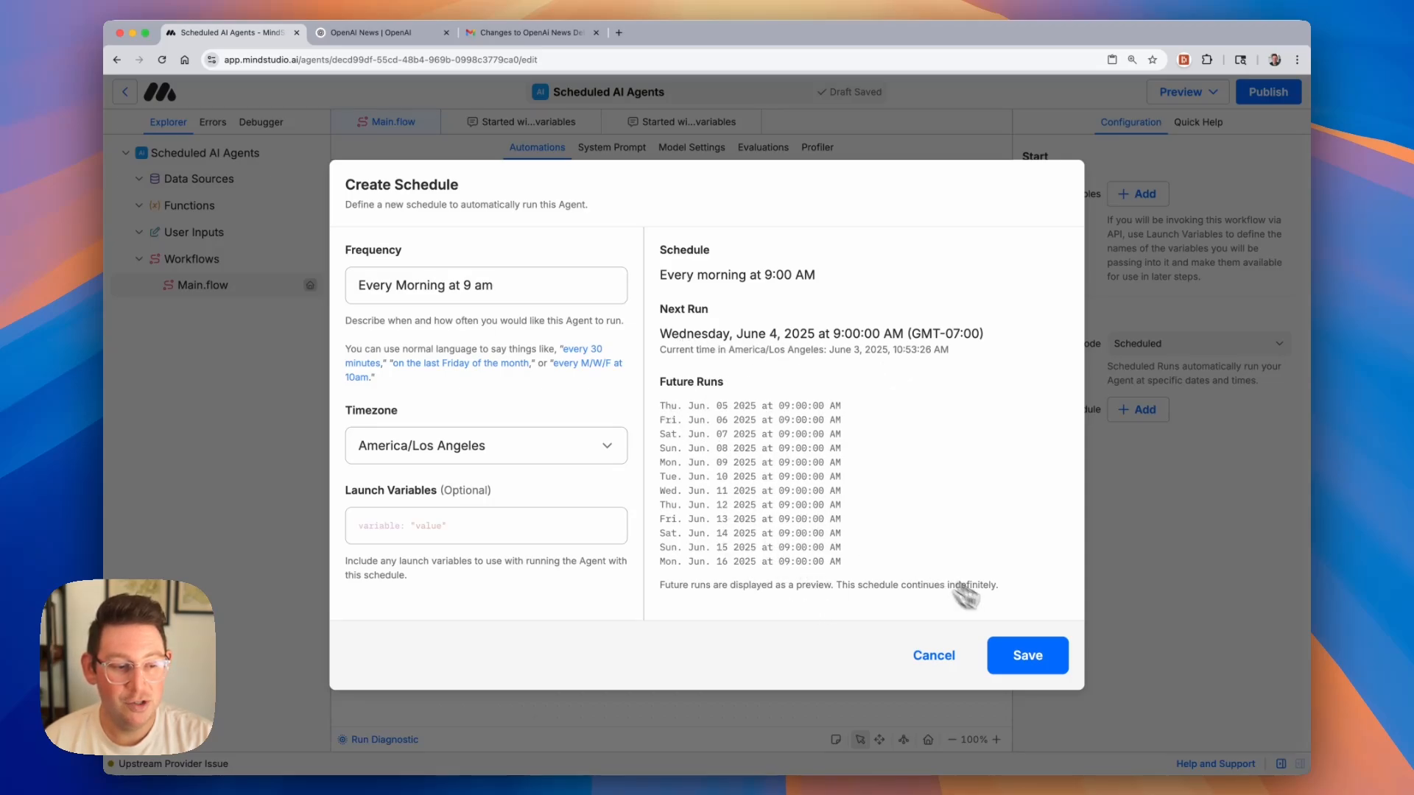
pyautogui.click(1026, 656)
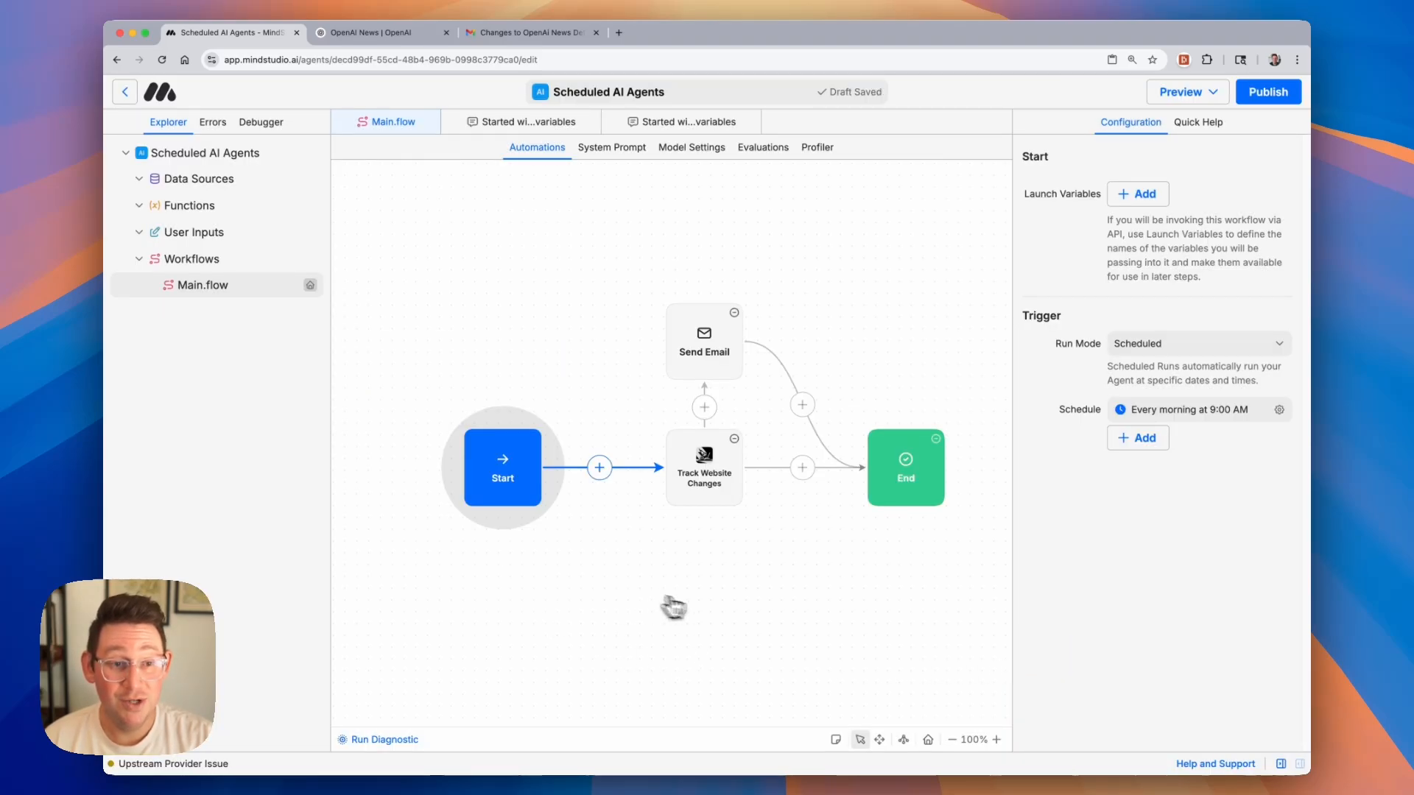
pyautogui.moveTo(882, 612)
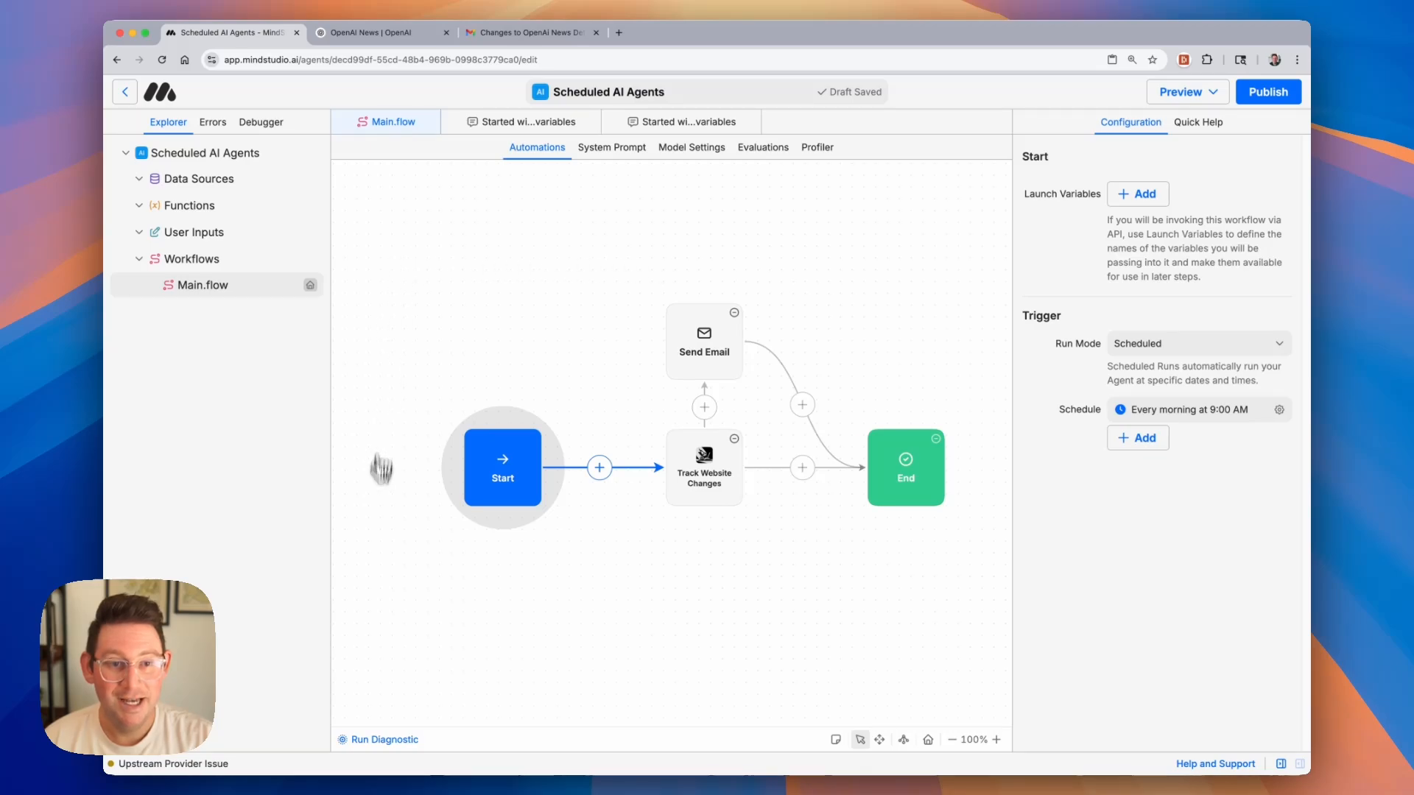
pyautogui.moveTo(812, 620)
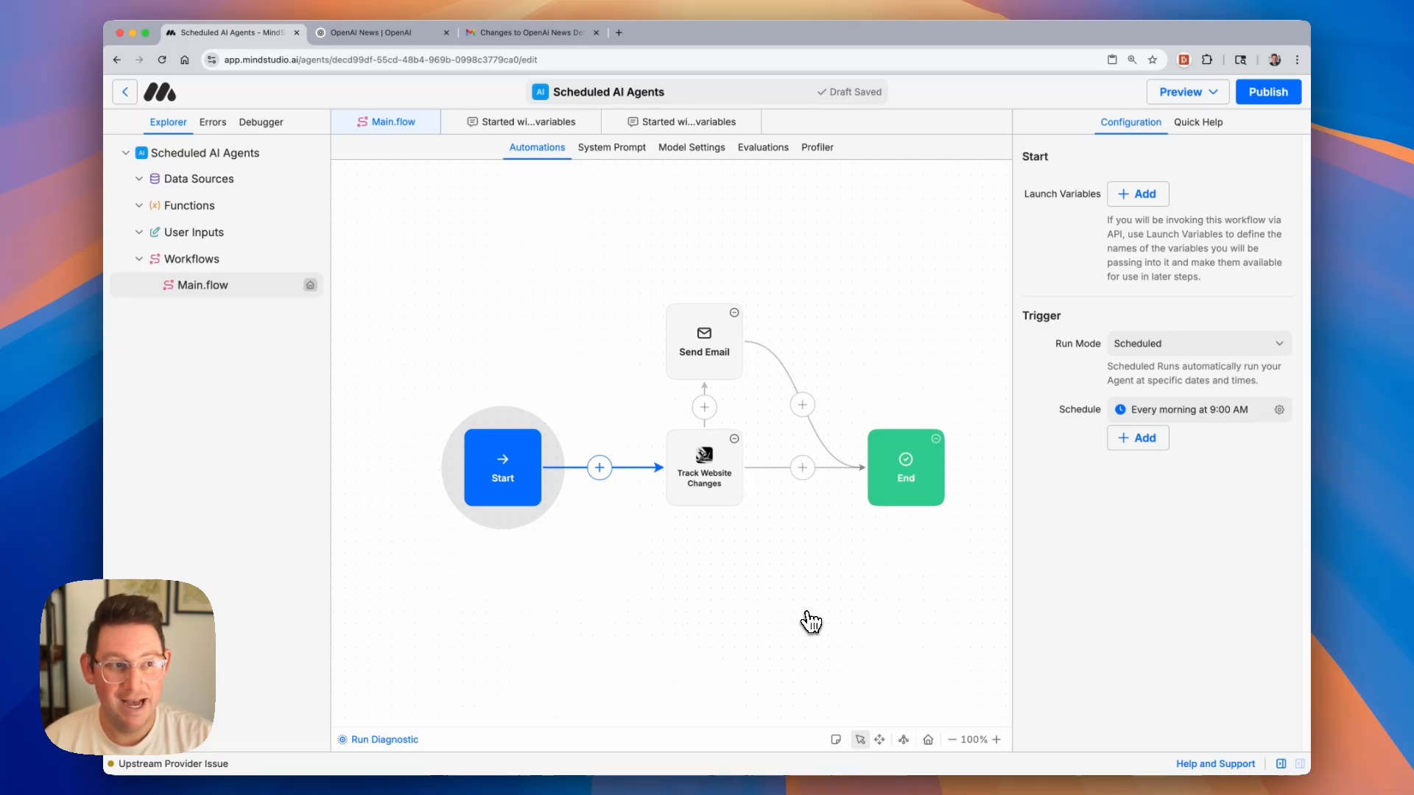
pyautogui.moveTo(1203, 97)
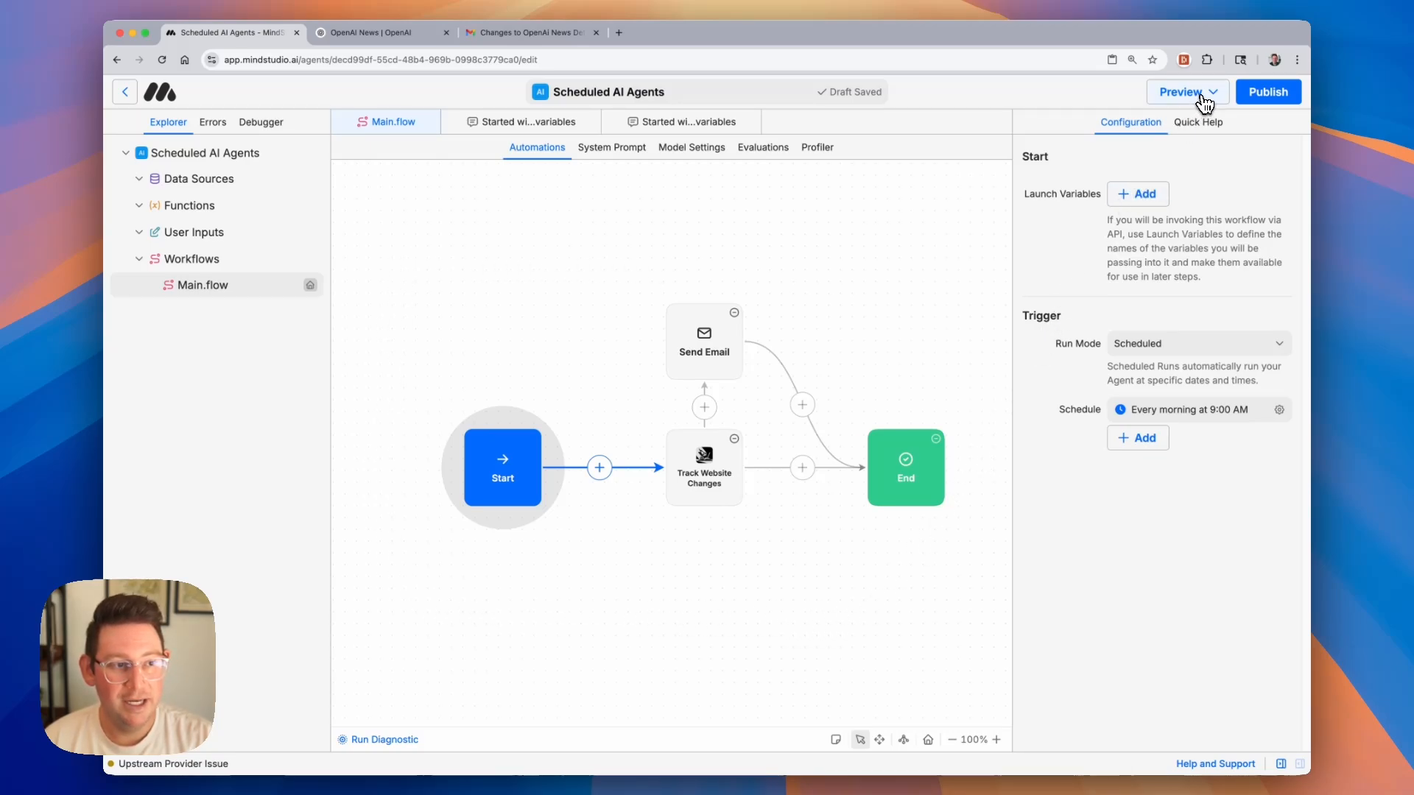
# - Run the agent in the debugger to completion, then switch to the Gmail tab
pyautogui.click(1181, 91)
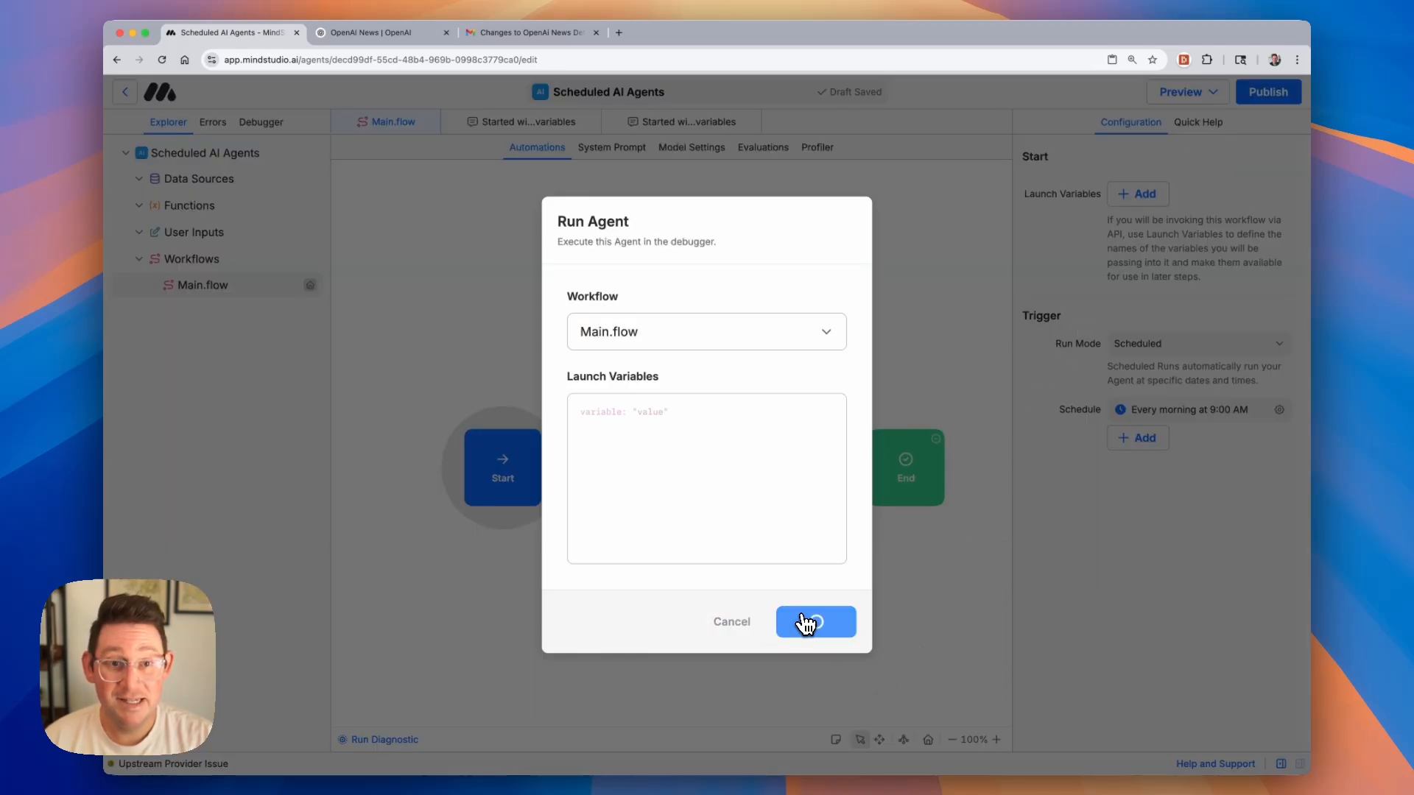
pyautogui.click(813, 621)
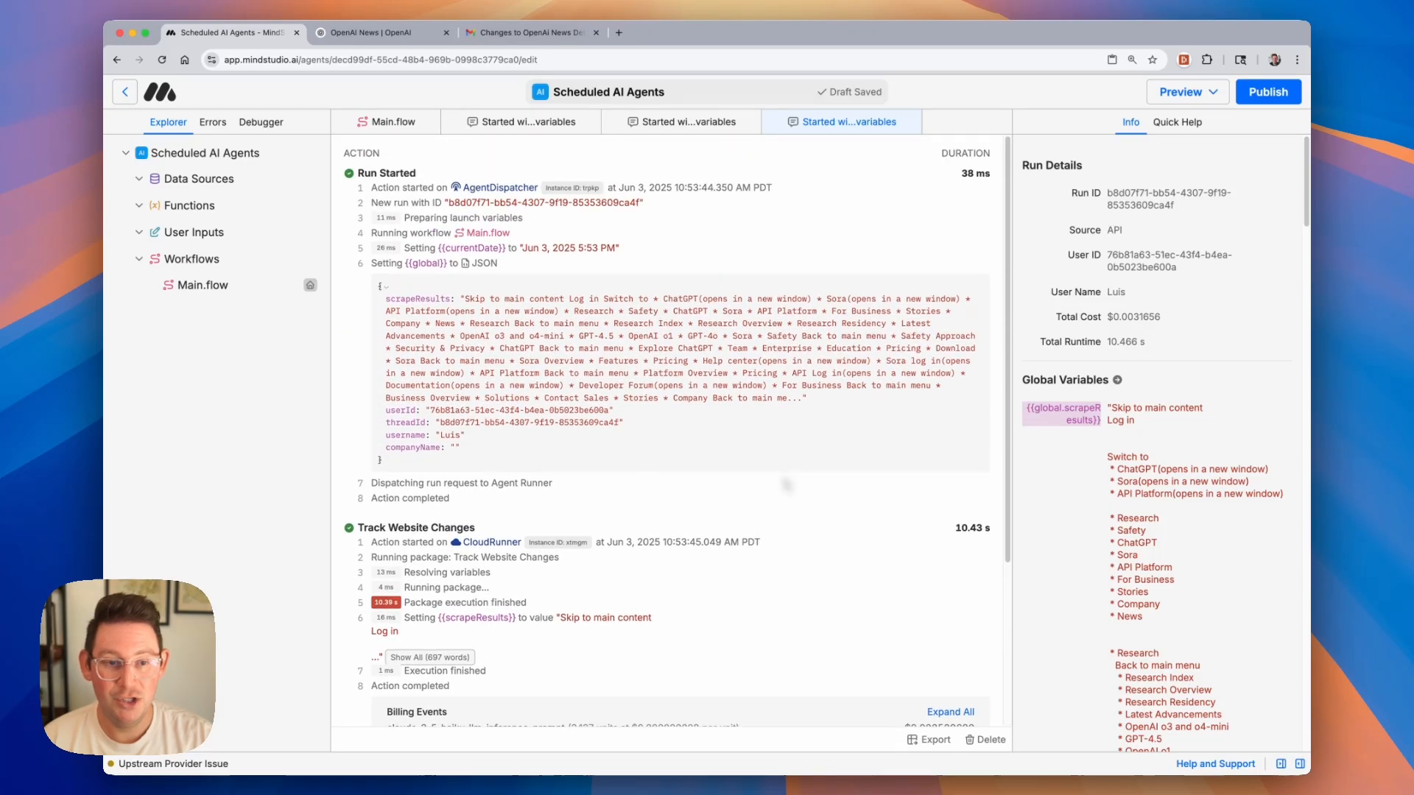
pyautogui.click(530, 33)
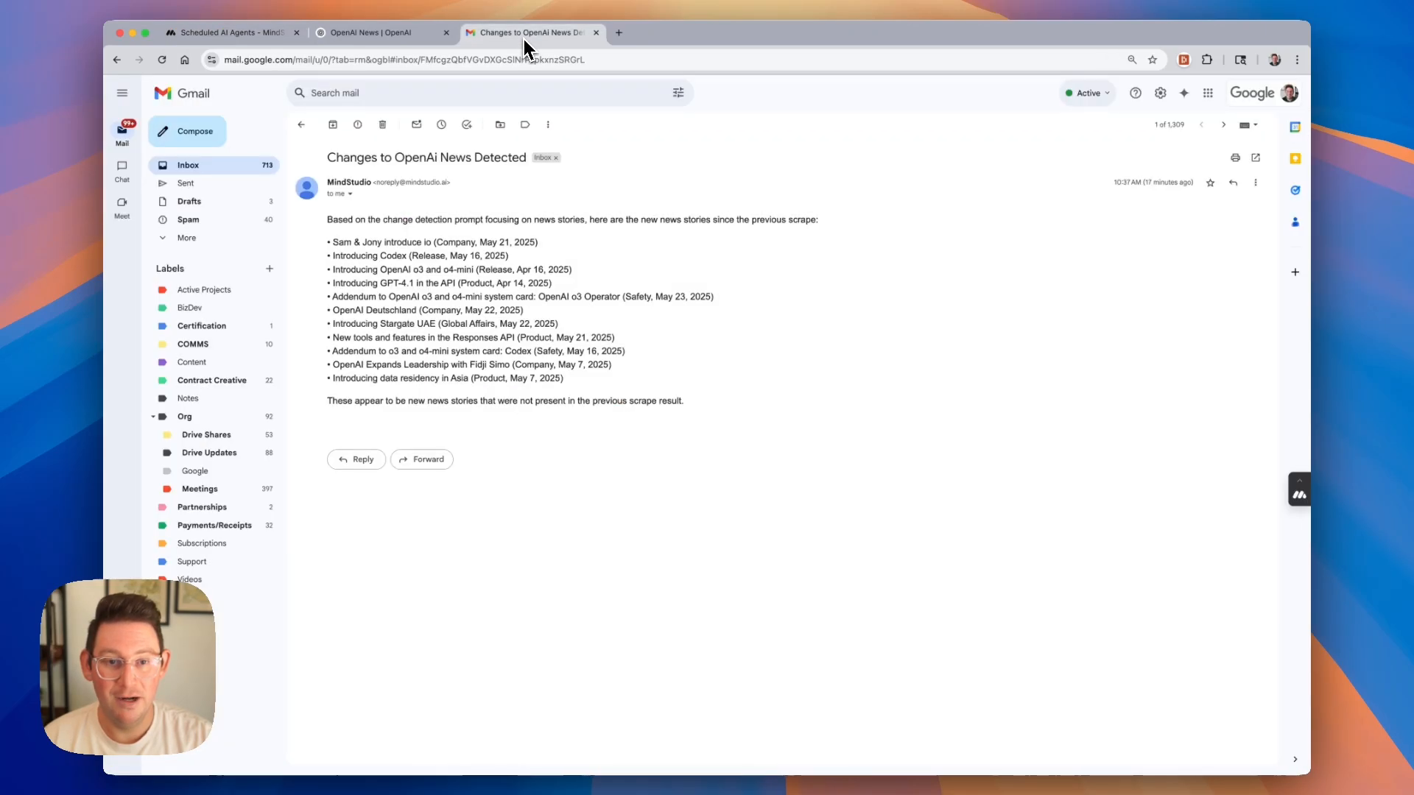
pyautogui.moveTo(385, 180)
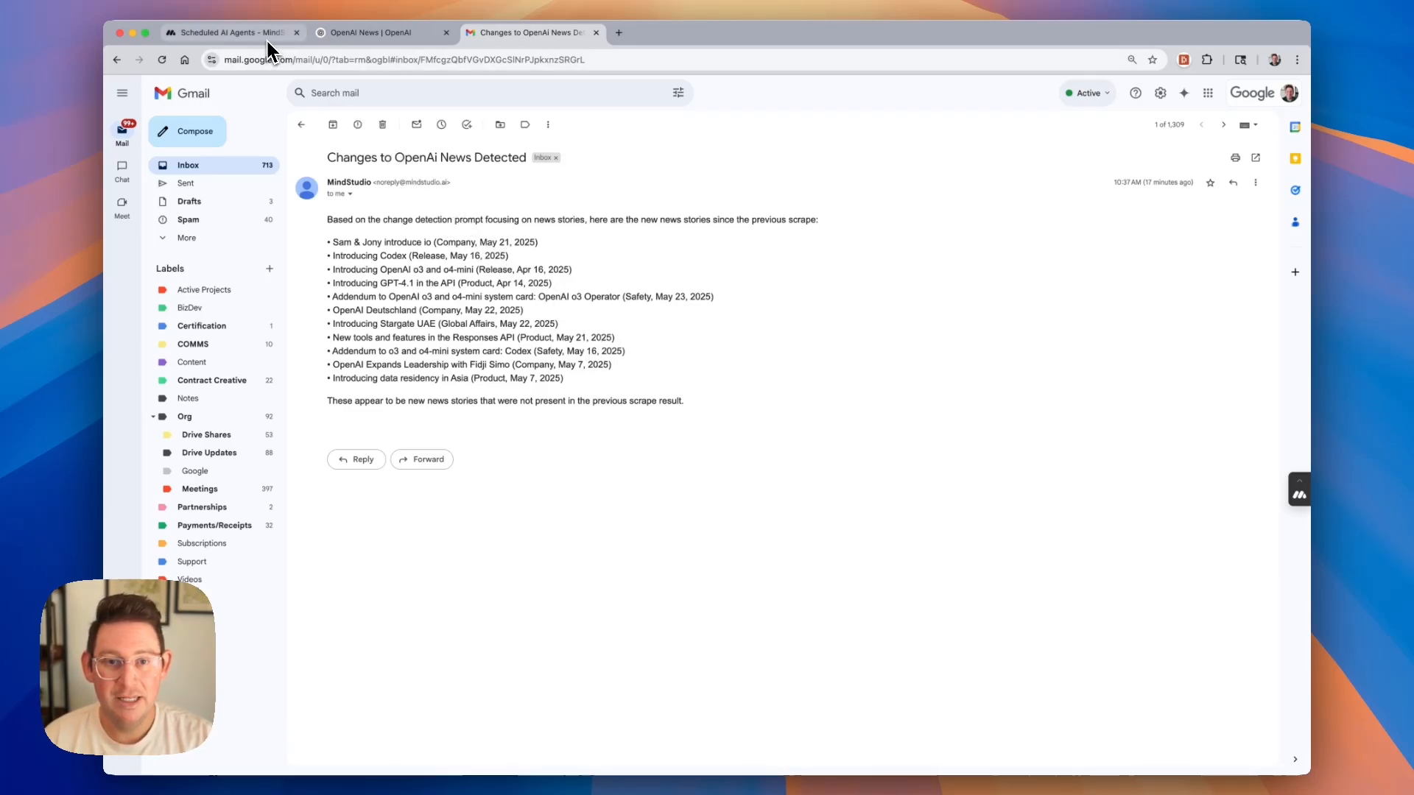
# - Return from the Gmail change report to the MindStudio tab
pyautogui.click(229, 32)
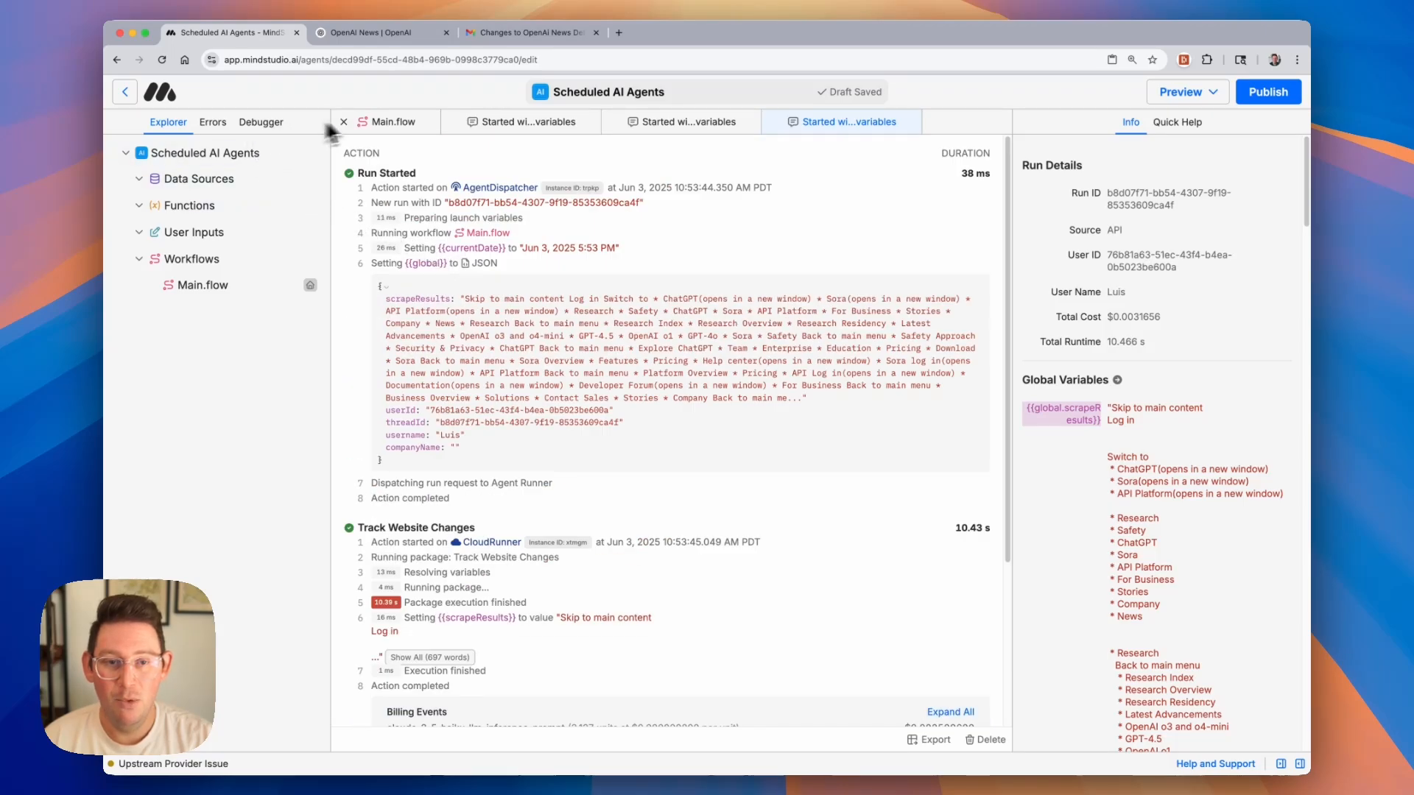
# - Start a second debugger test run (~11.8 s, $0.0035) and show the past runs list
pyautogui.click(1179, 92)
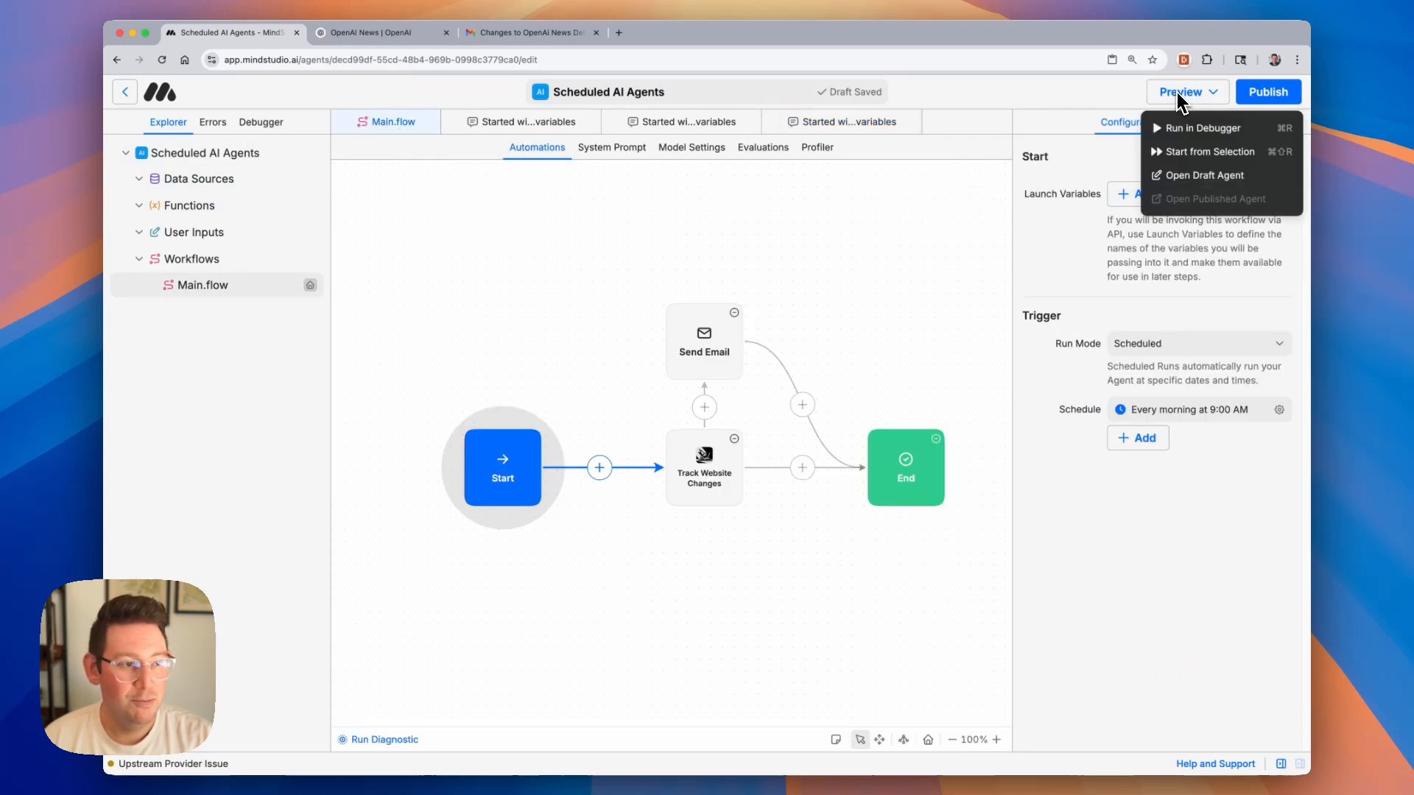
pyautogui.click(1203, 126)
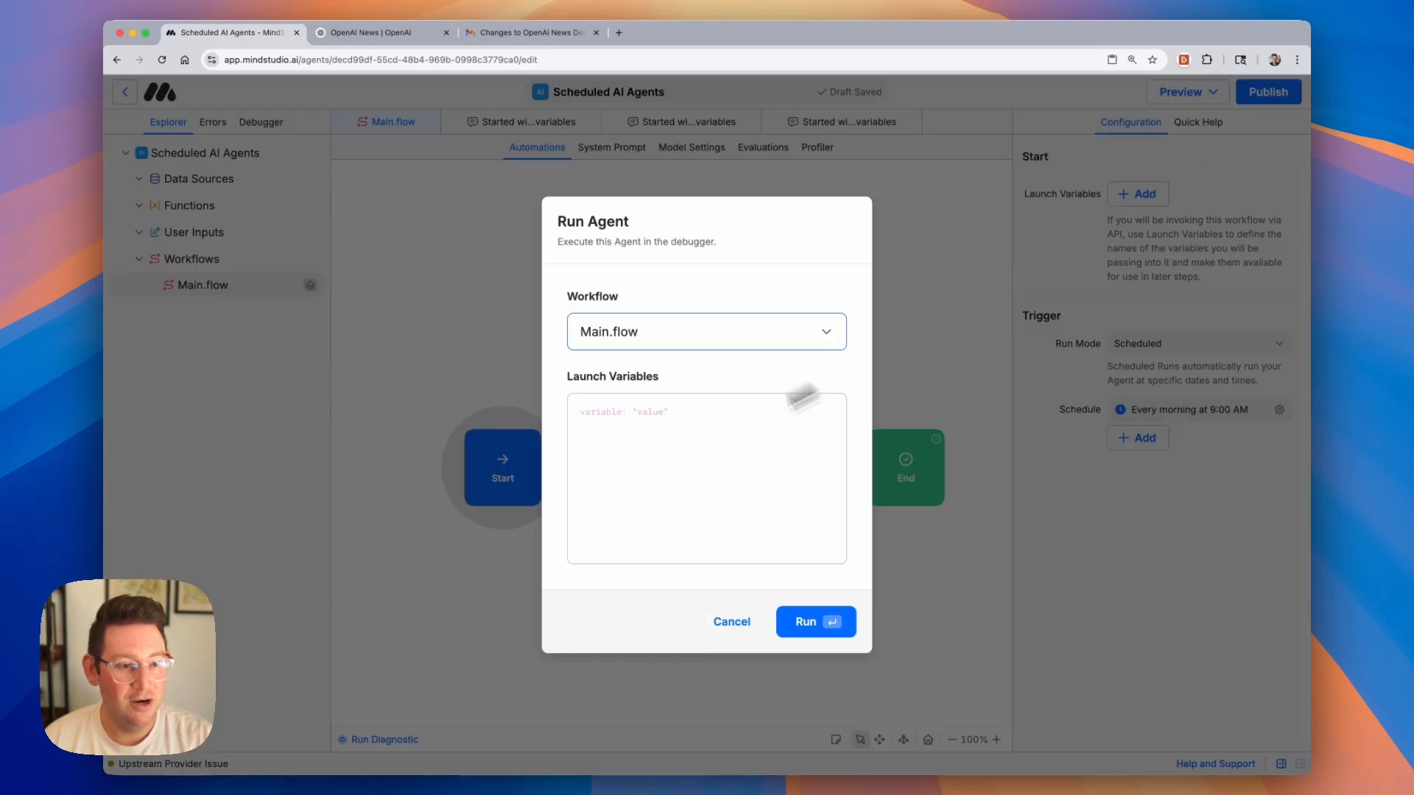
pyautogui.click(813, 622)
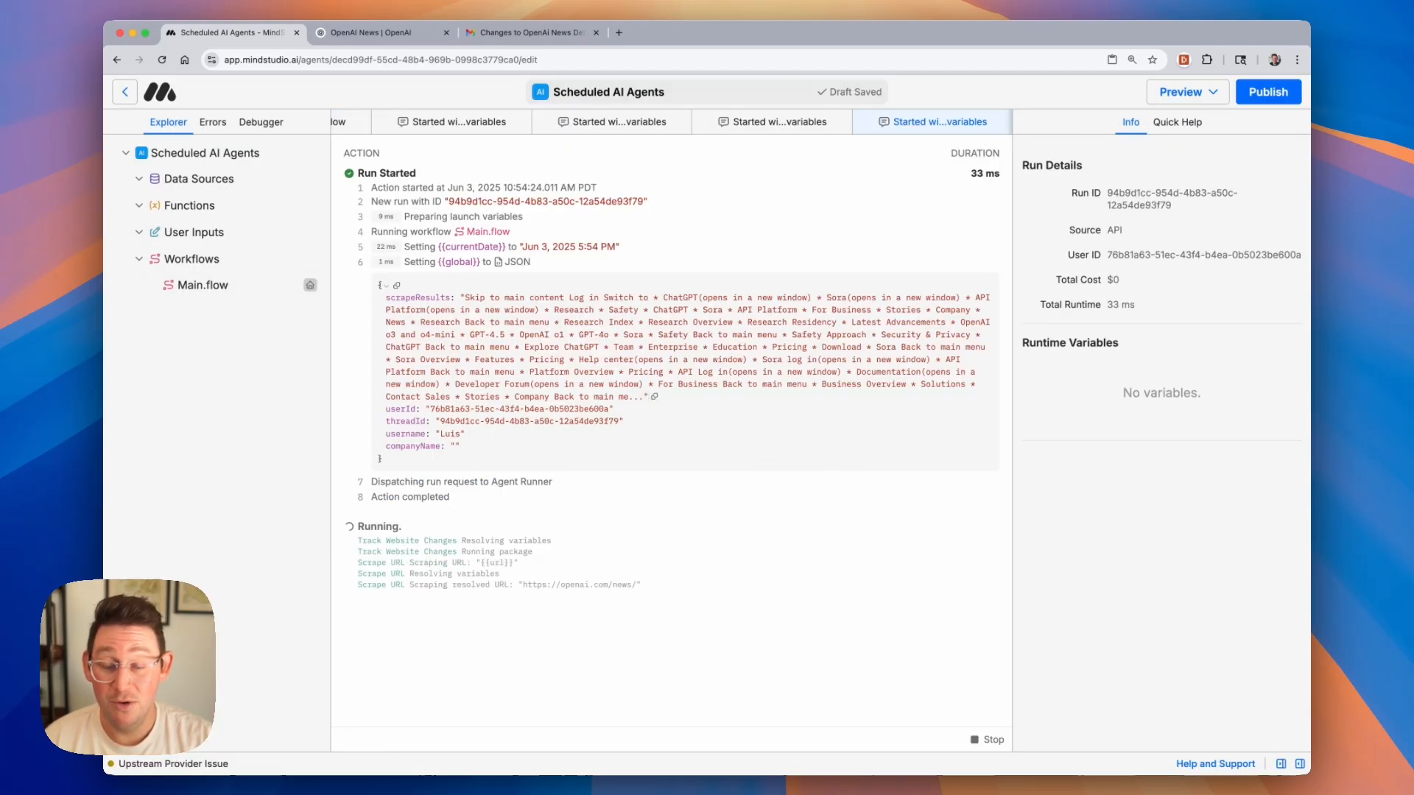
pyautogui.moveTo(641, 399)
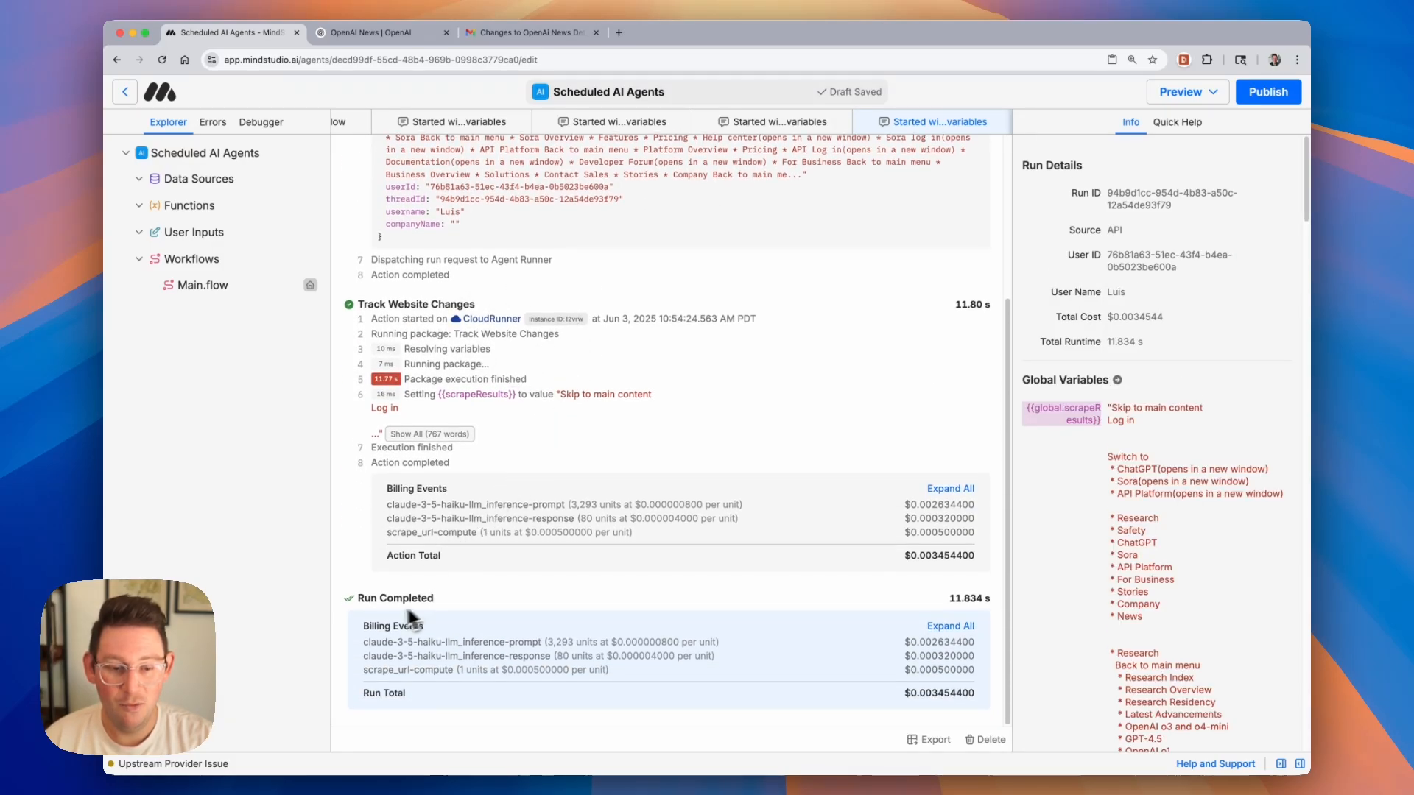
pyautogui.click(261, 122)
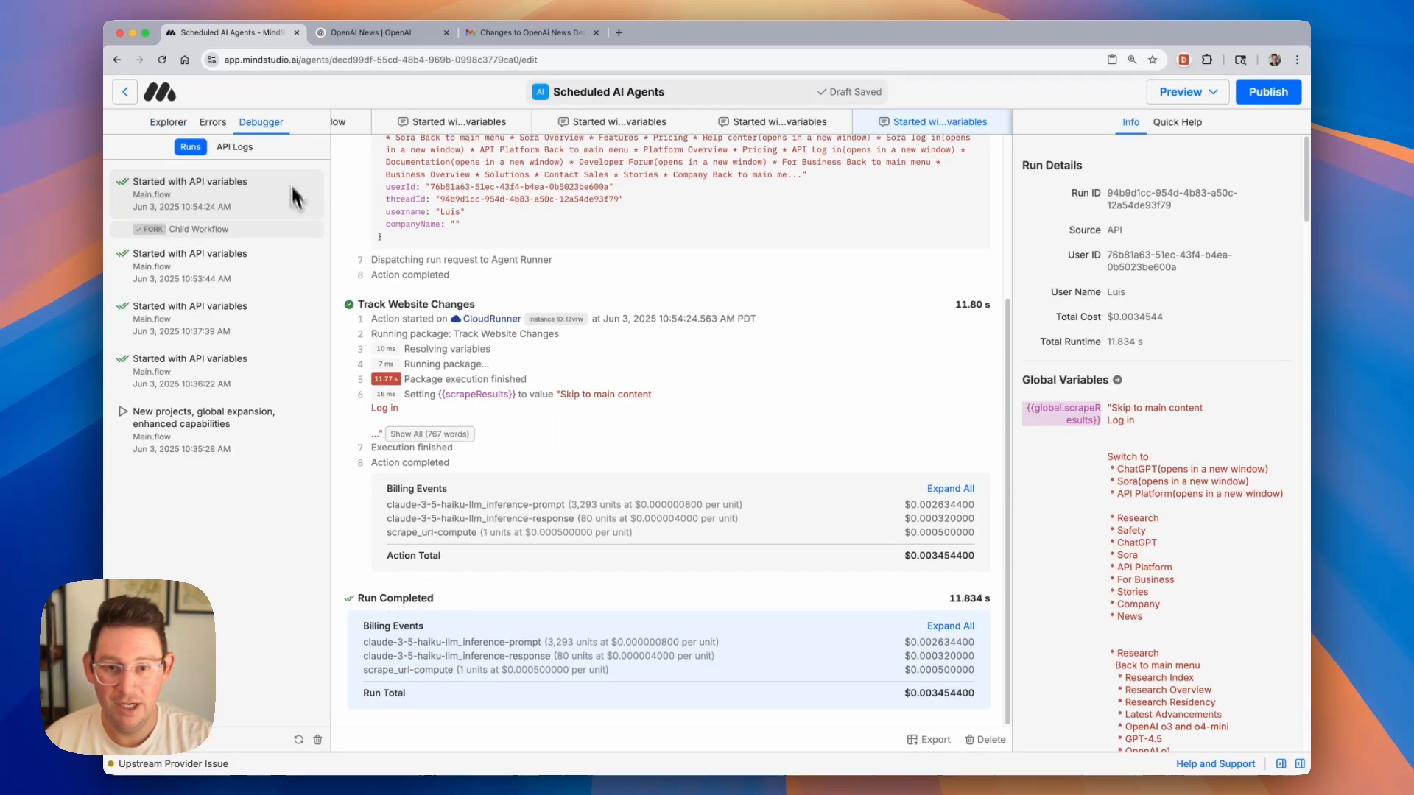
# - Review the 10:37 and 10:36 AM run logs, the latter composing a change email, then return to Main.flow
pyautogui.click(190, 299)
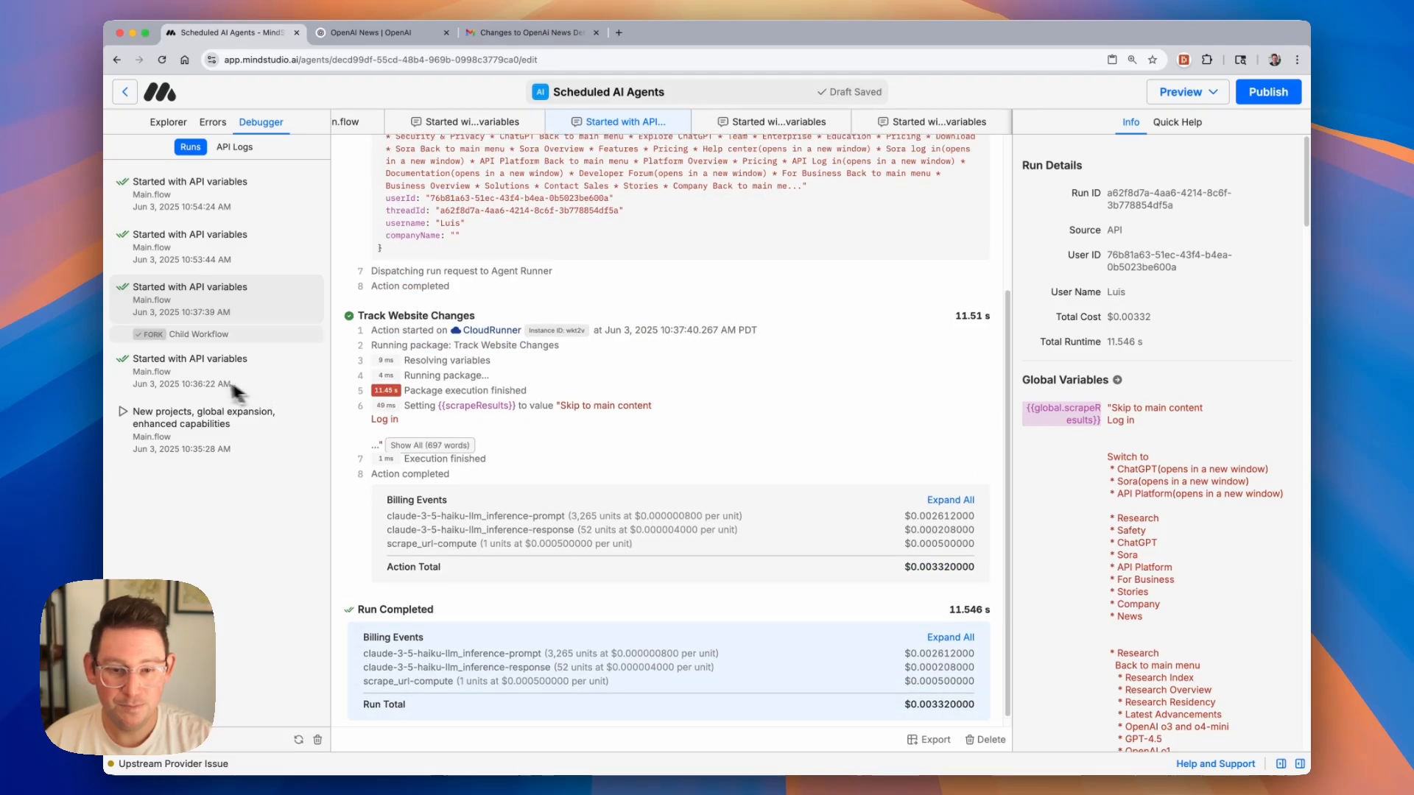
pyautogui.click(216, 352)
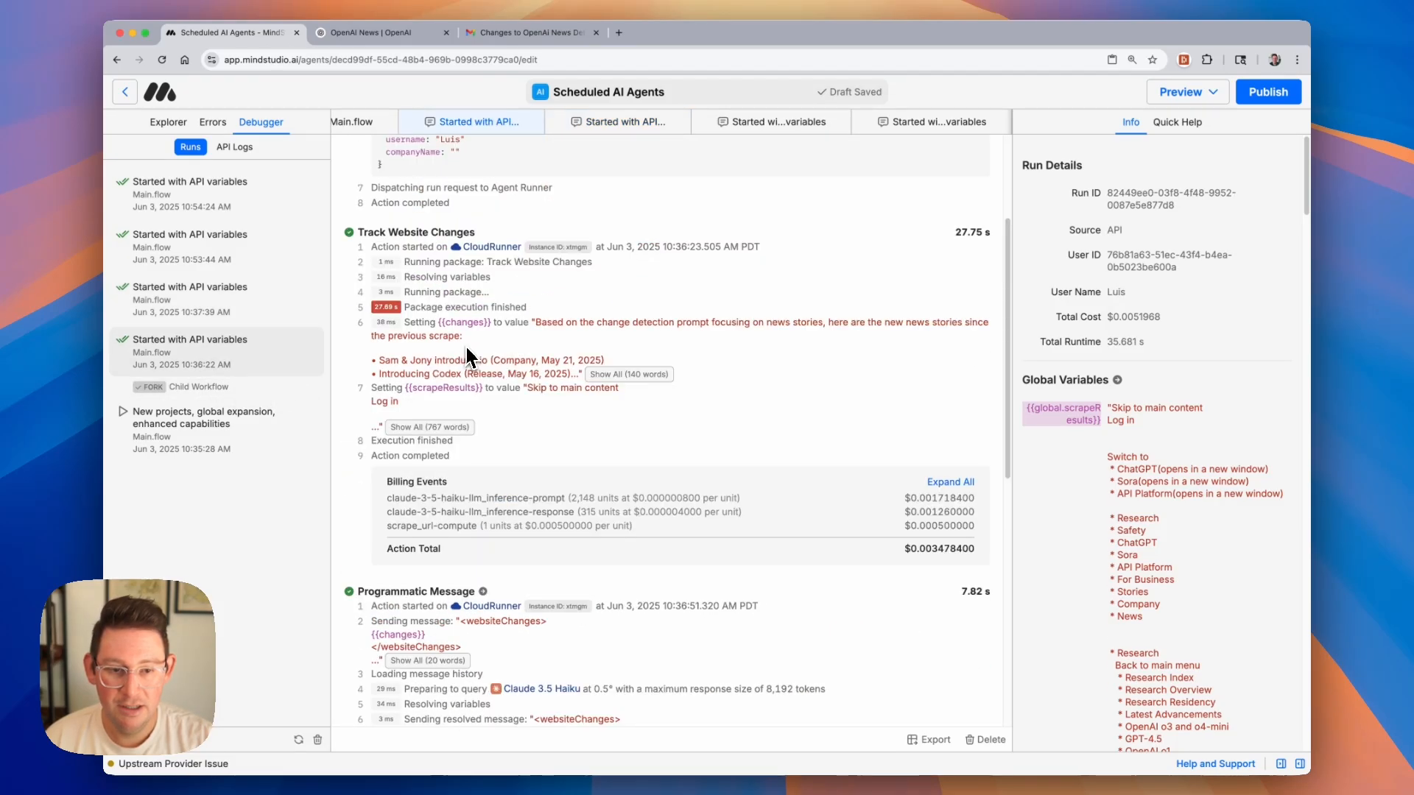
pyautogui.scroll(-3)
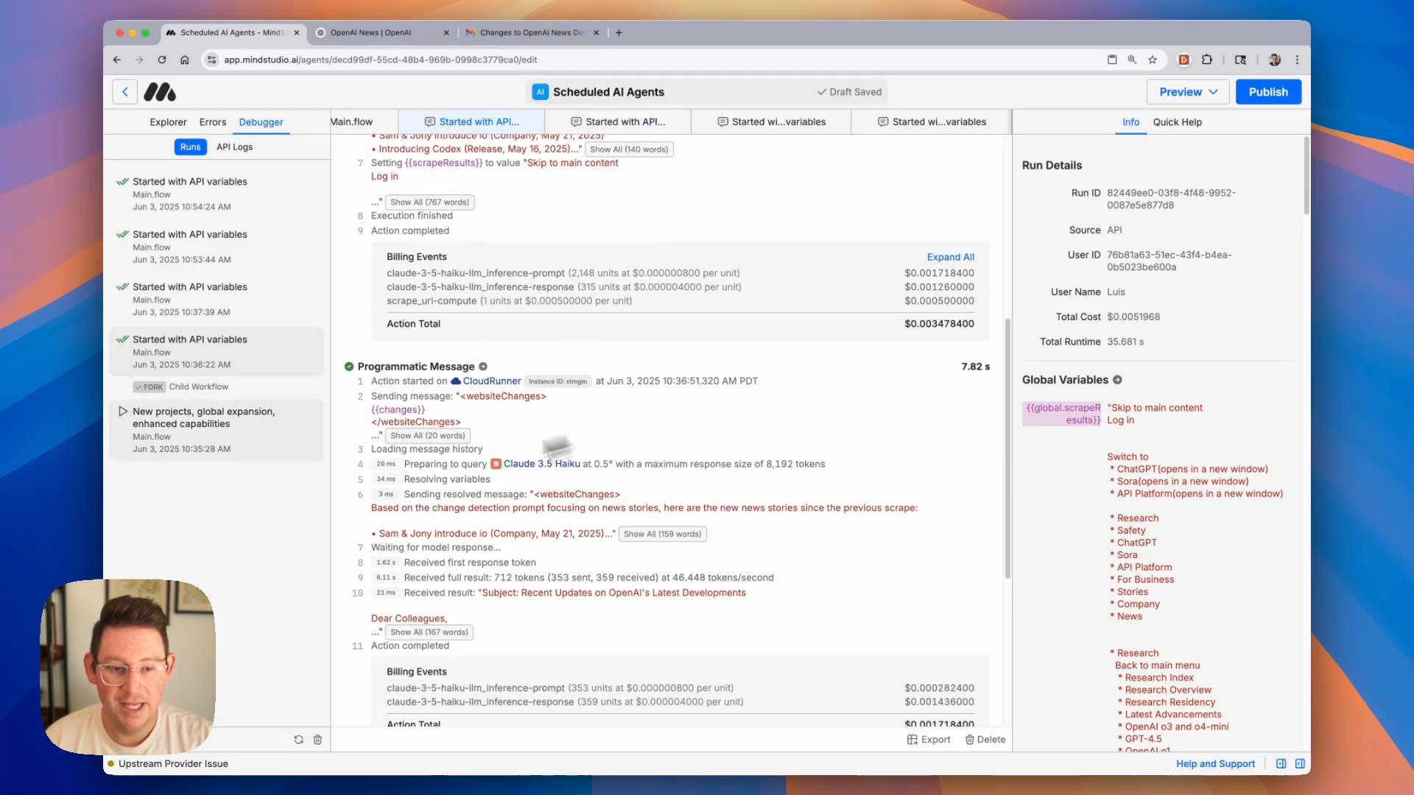
pyautogui.scroll(-3)
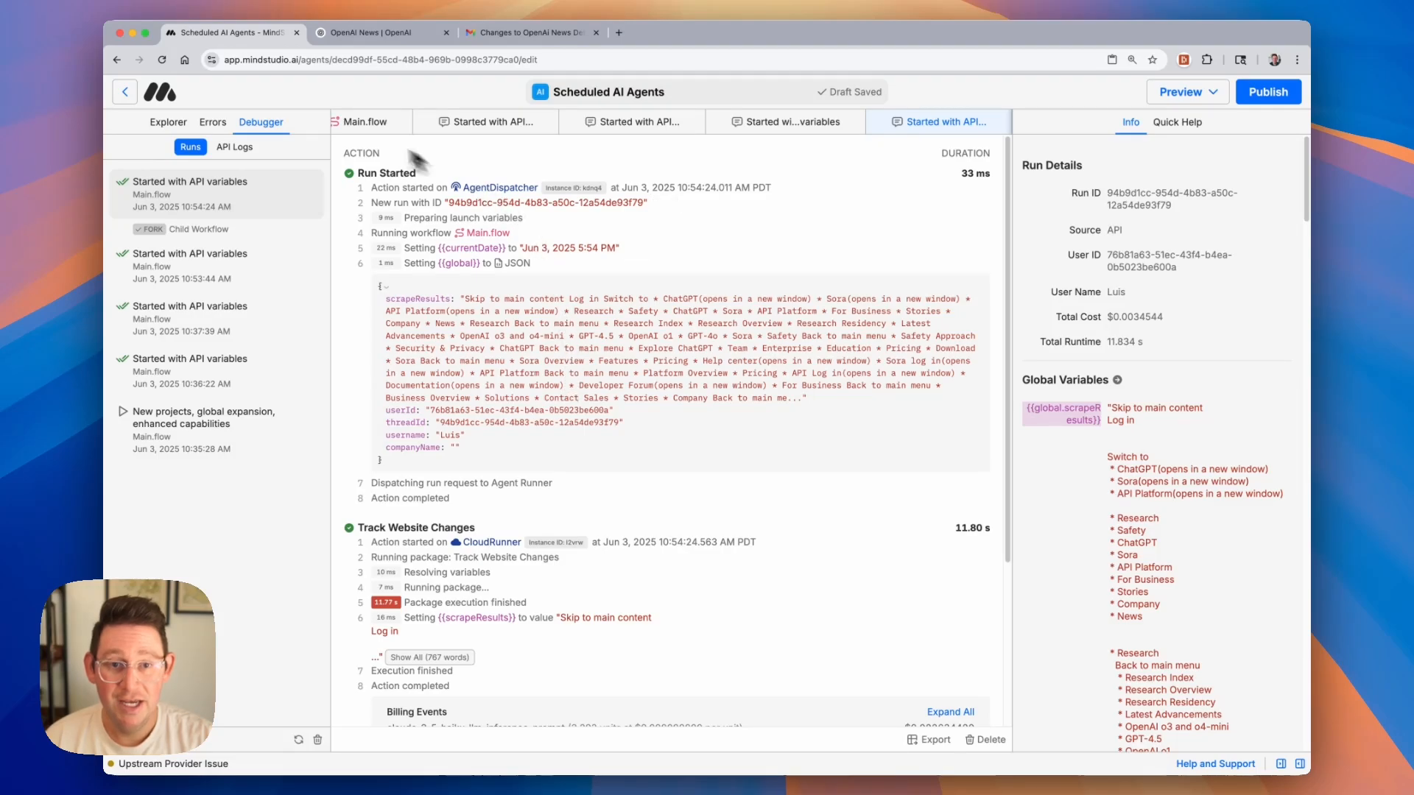
pyautogui.click(369, 122)
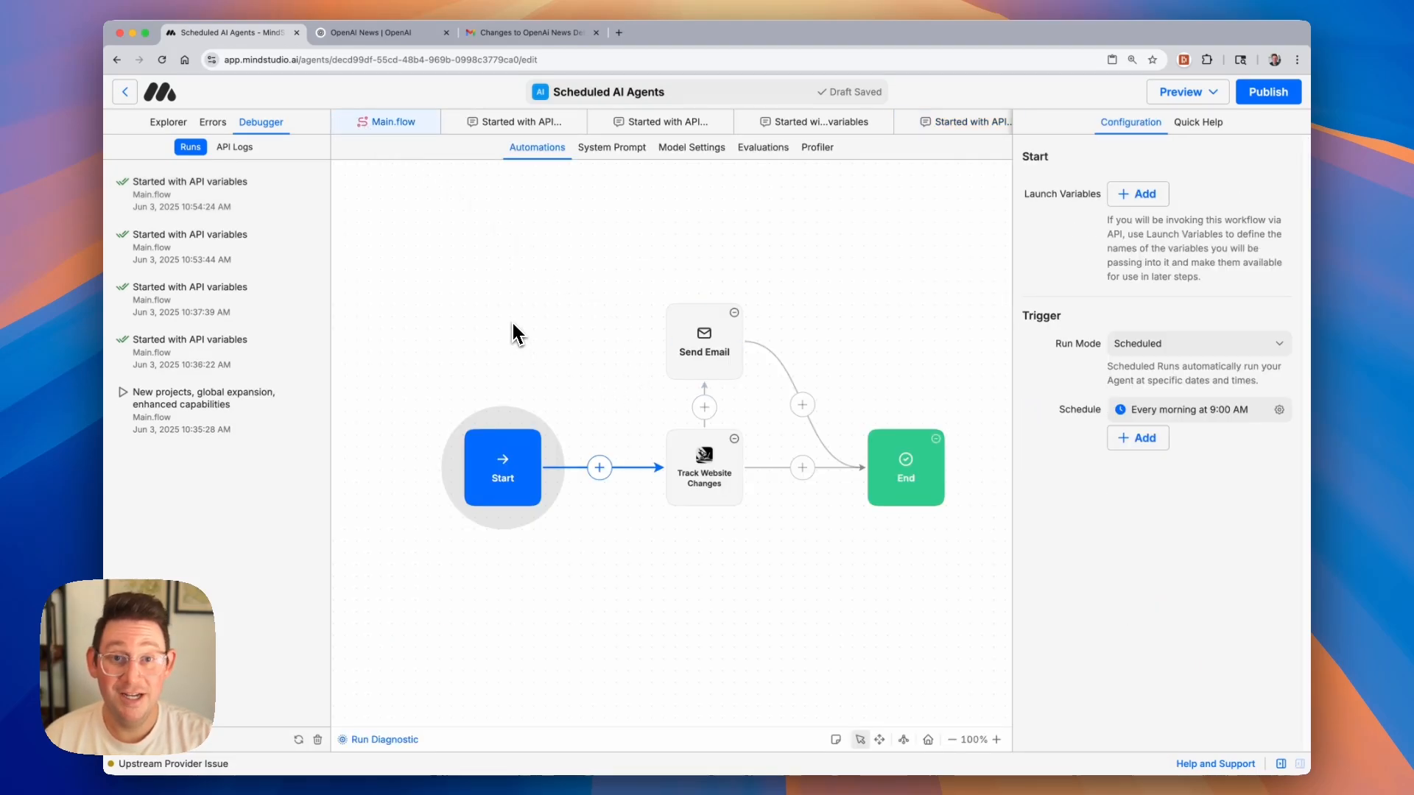